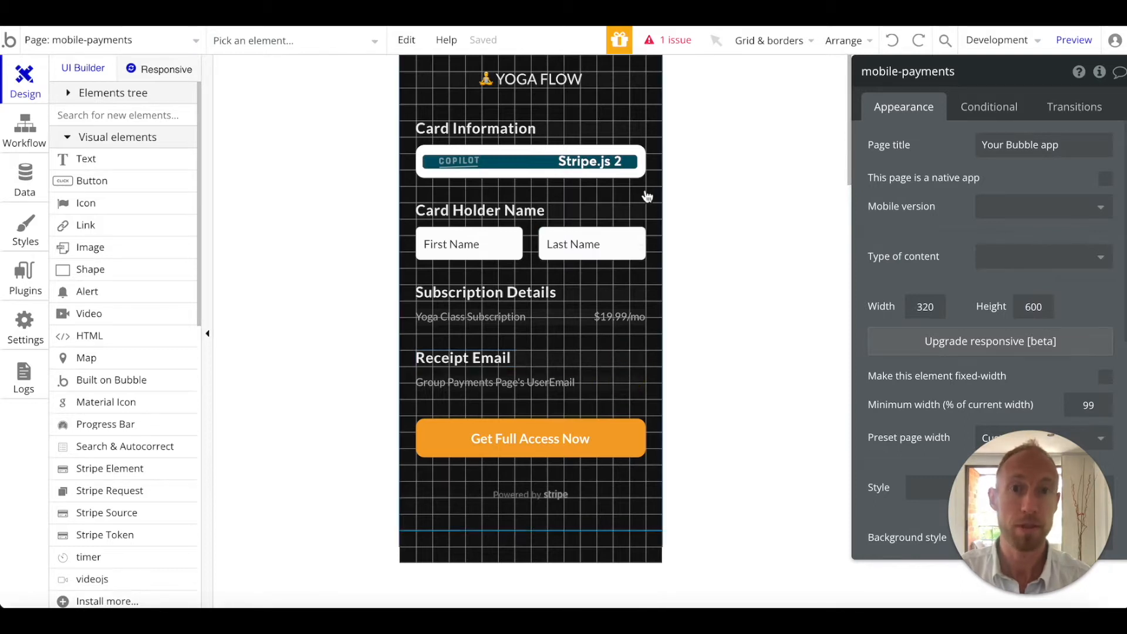
Toggle the Stripe card element's max-width limit off and back on.
click(530, 161)
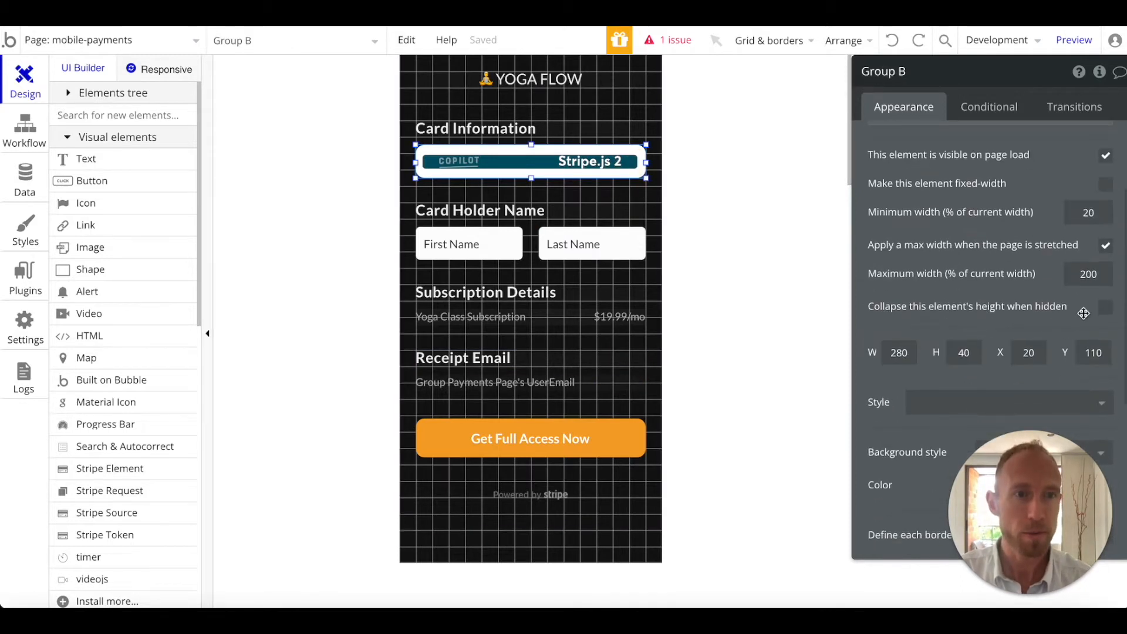
click(1106, 245)
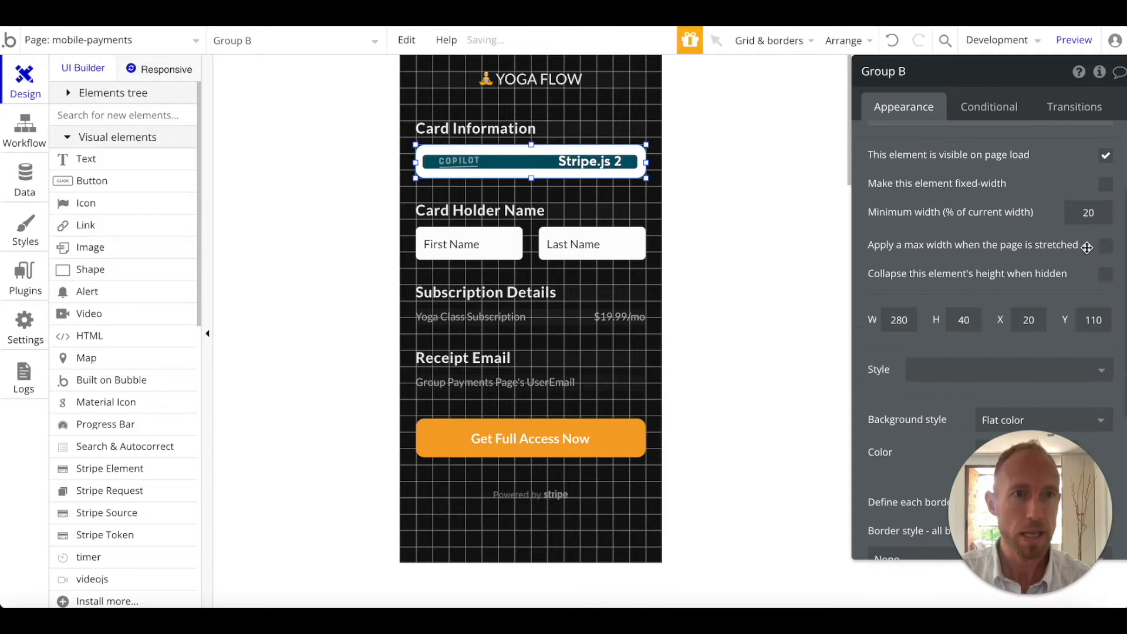
click(1105, 244)
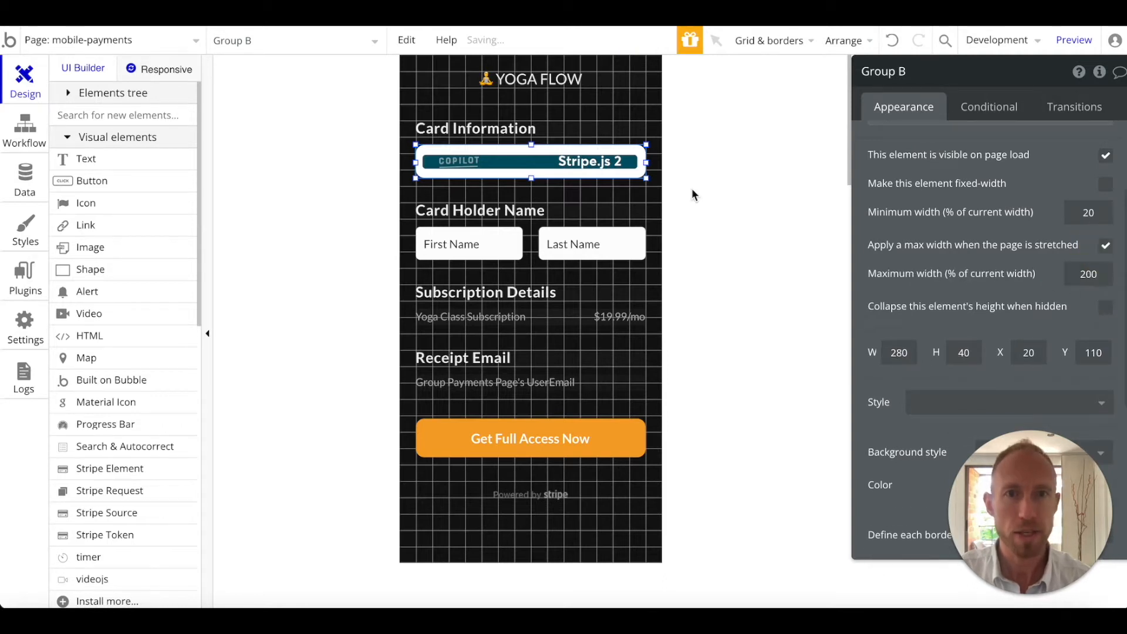
Select the First and Last Name inputs and set the button height to 40 px.
click(468, 244)
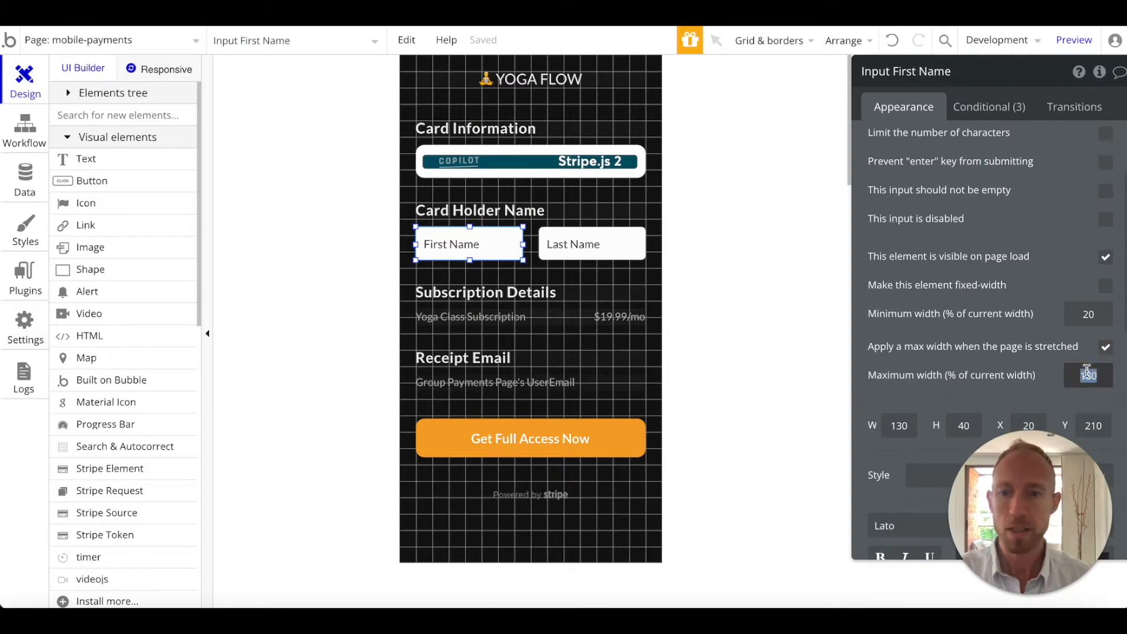
click(592, 244)
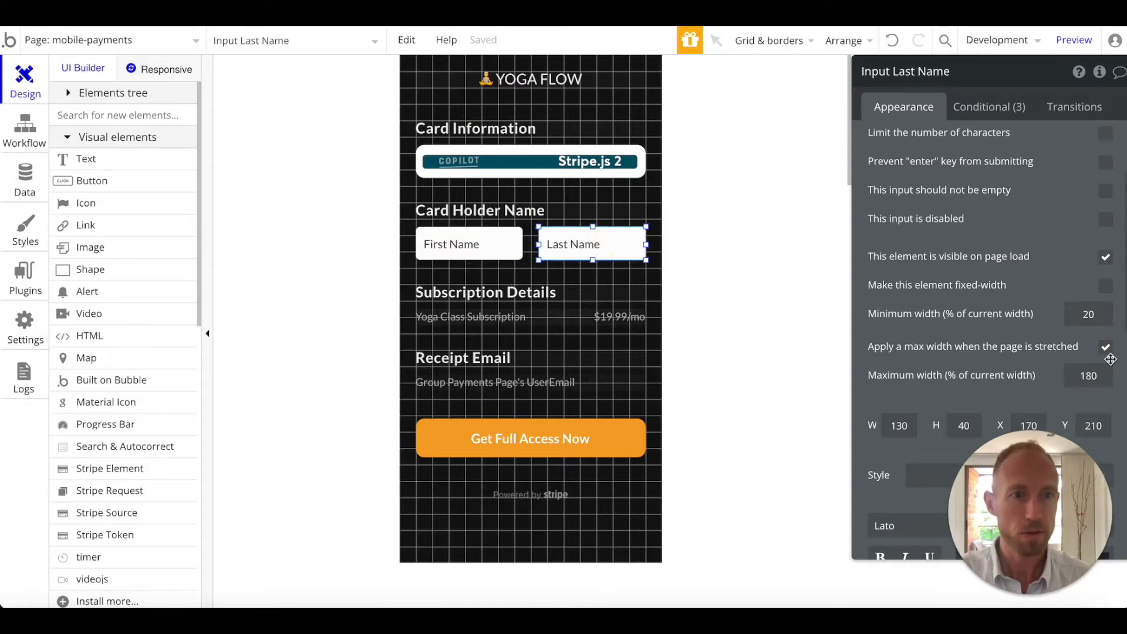
text(20)
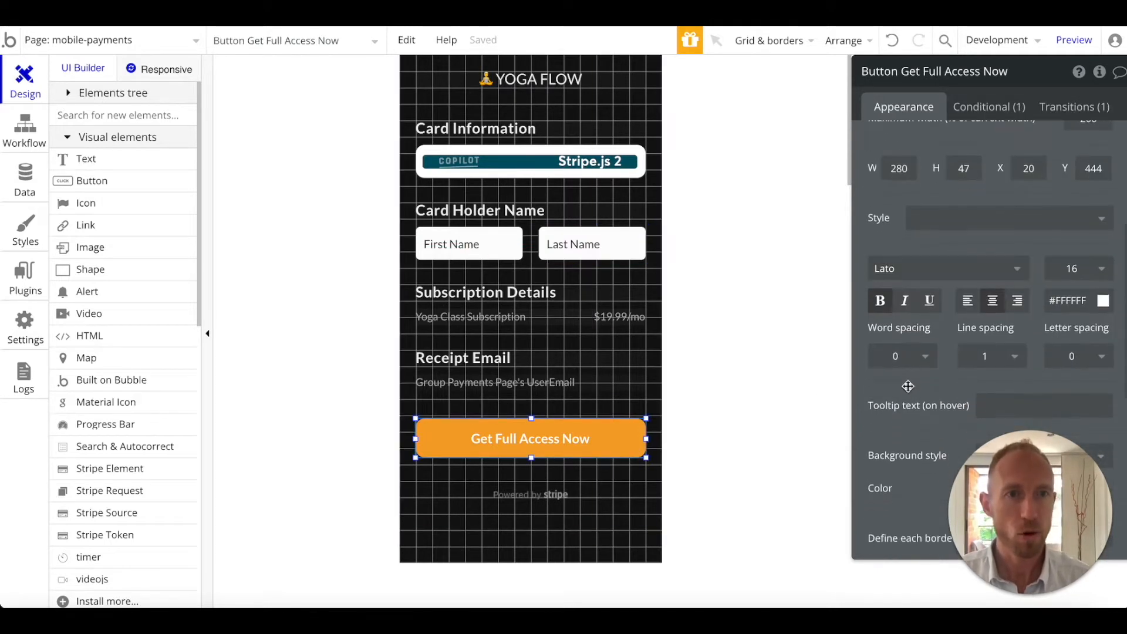
text(40)
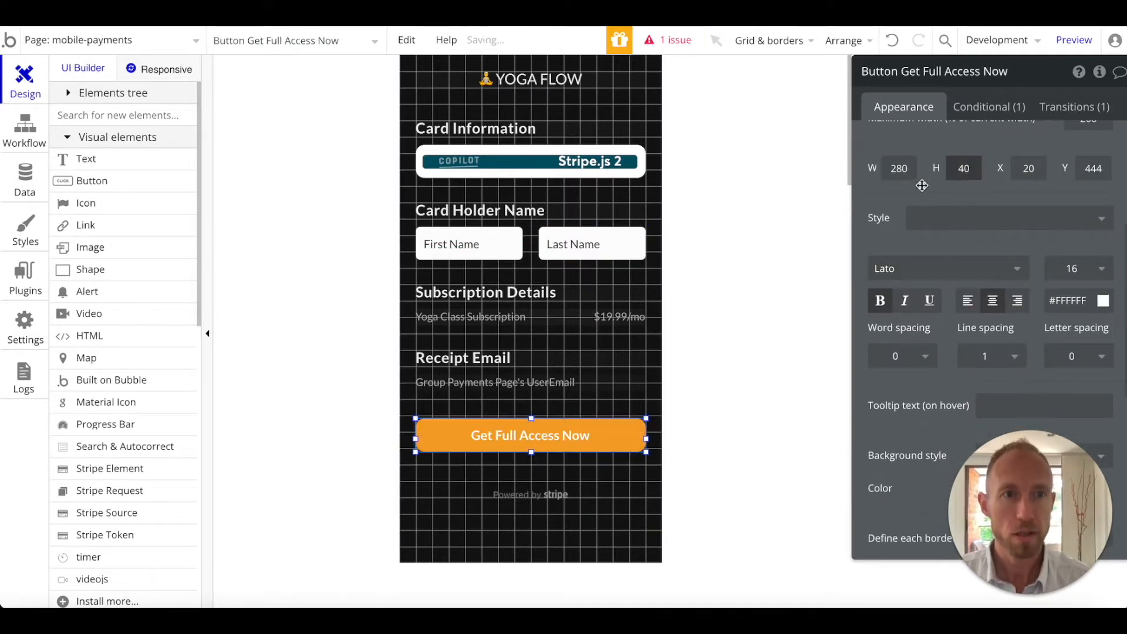
click(468, 244)
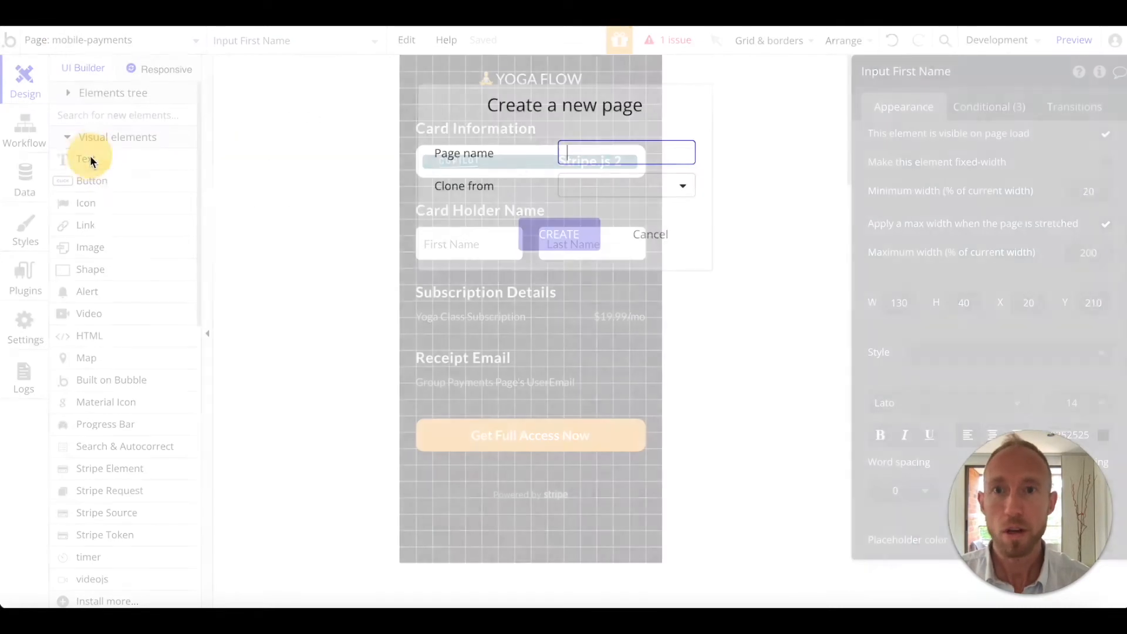
Create page 'mobile-subscription-mgmt' cloned from mobile-payments.
text(mobile-)
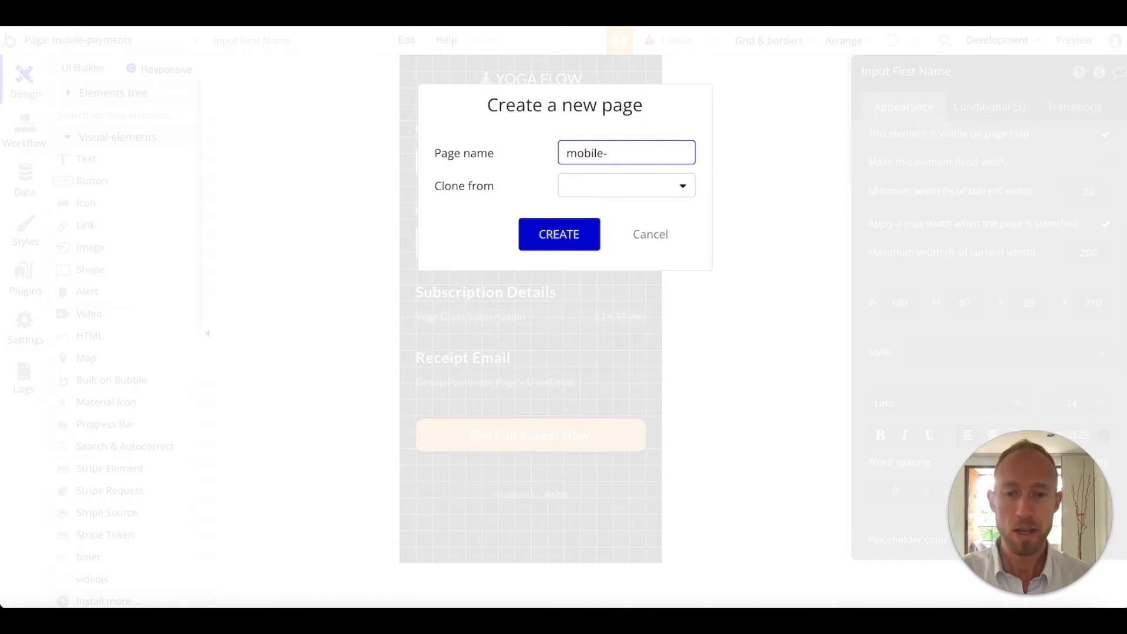
text(subscription-)
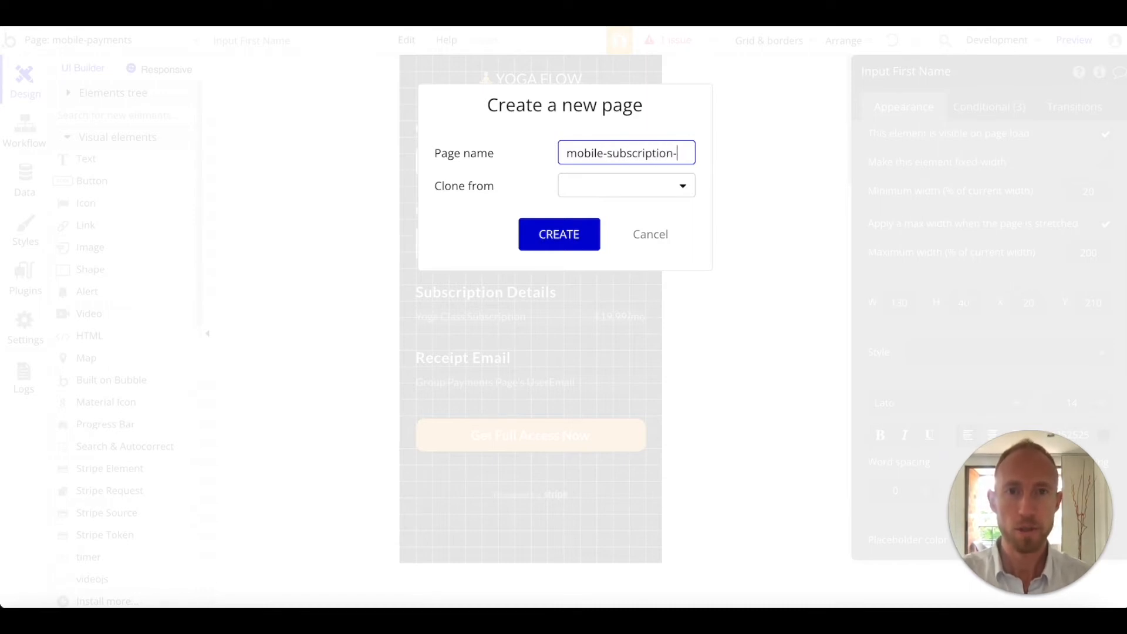
click(624, 185)
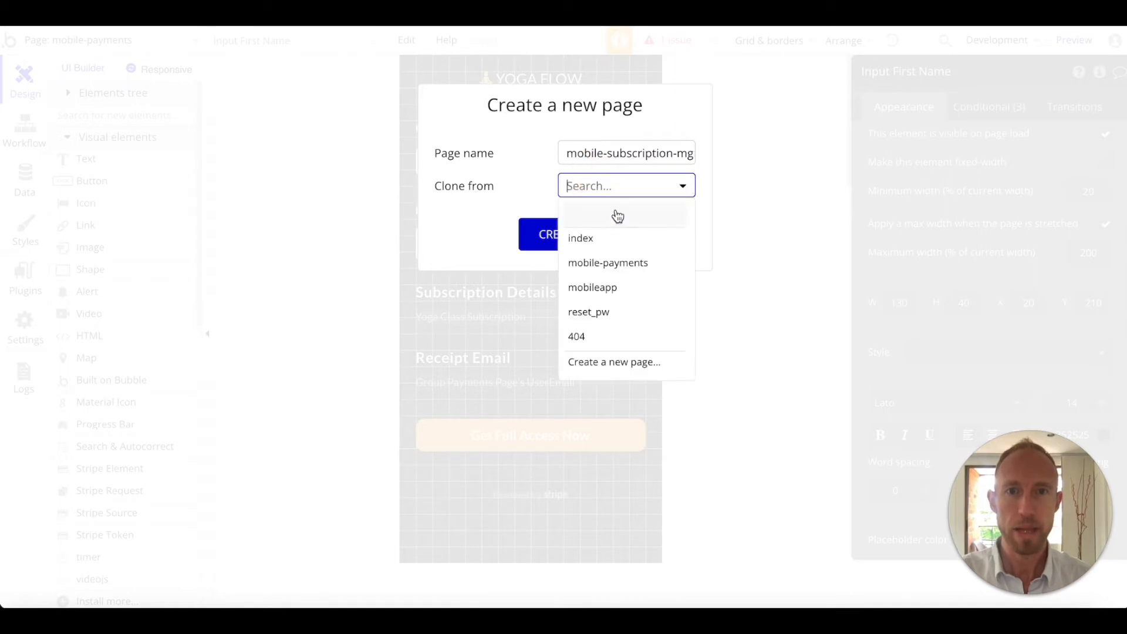
click(608, 262)
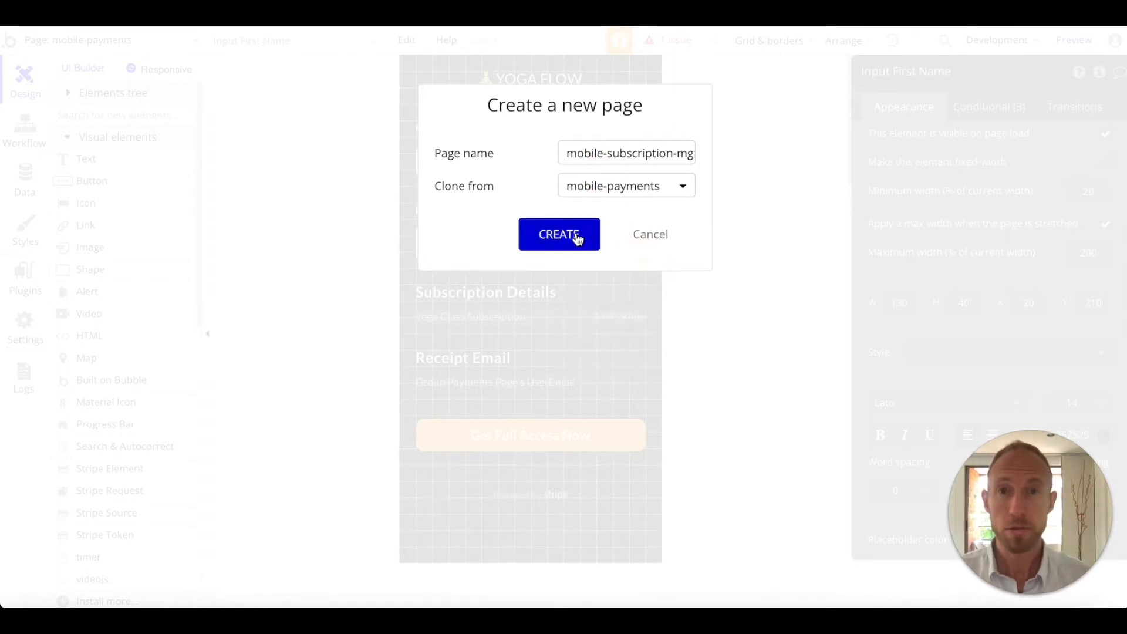
click(558, 233)
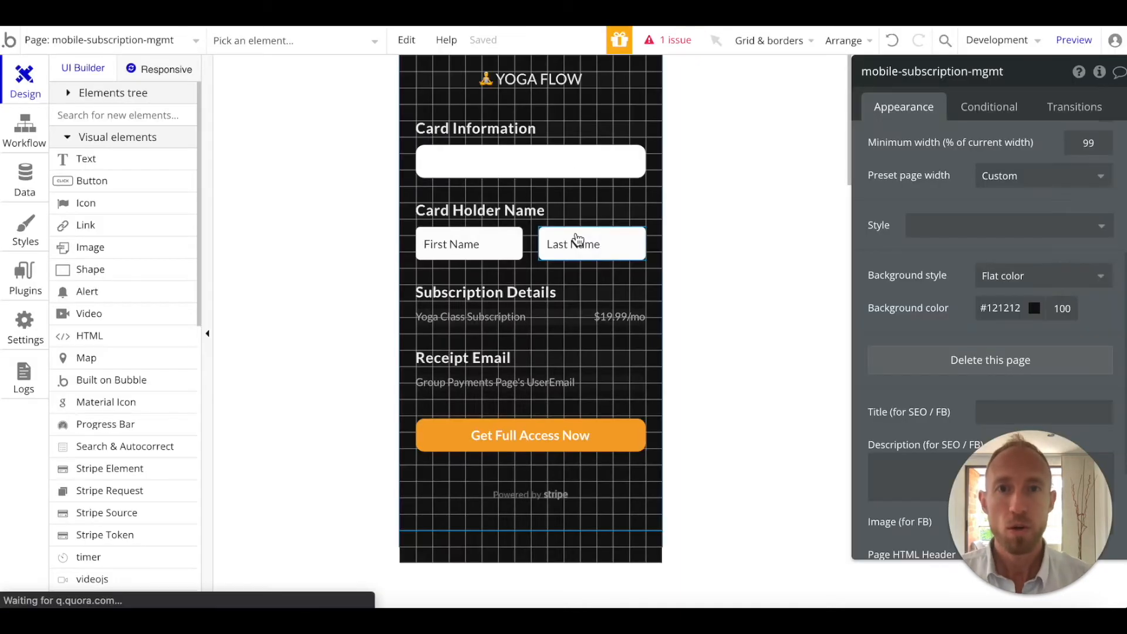
click(1074, 39)
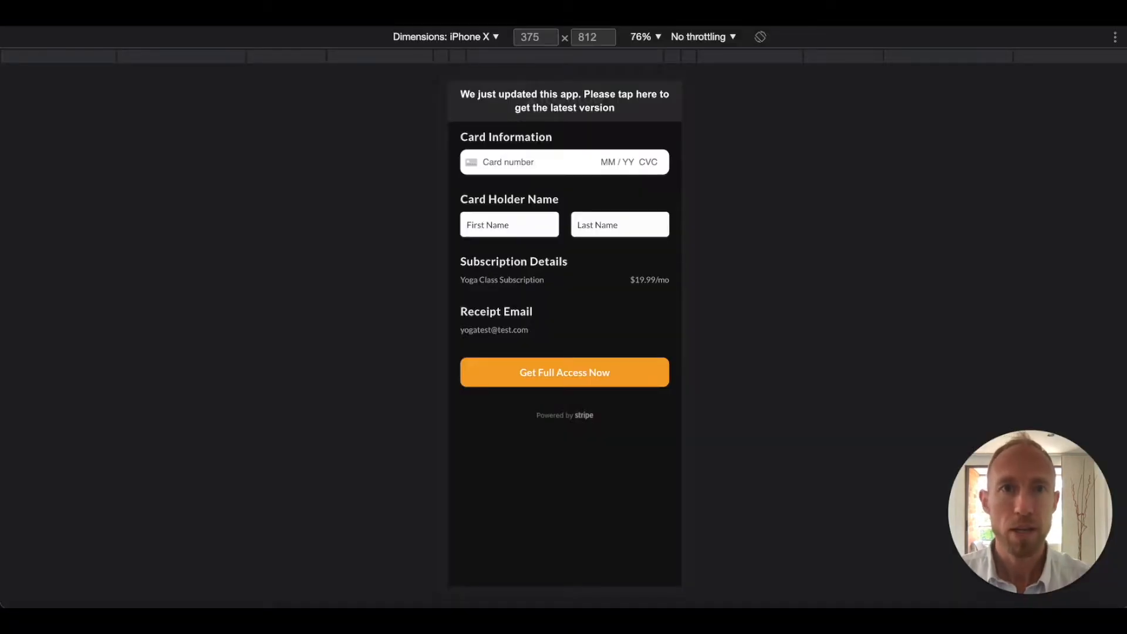
click(489, 39)
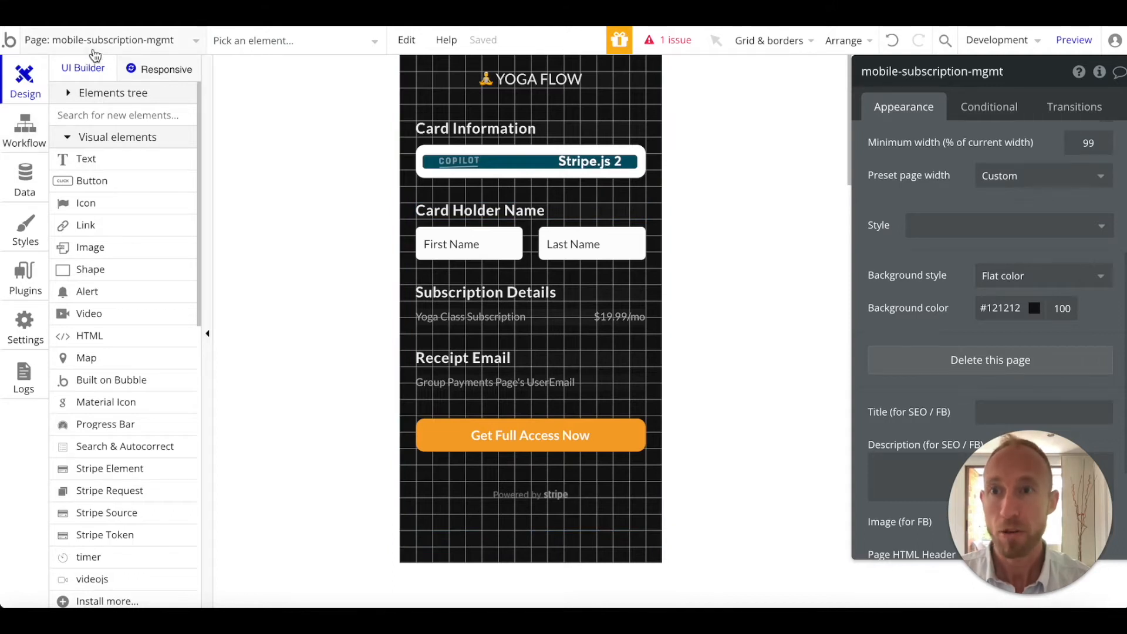
click(25, 129)
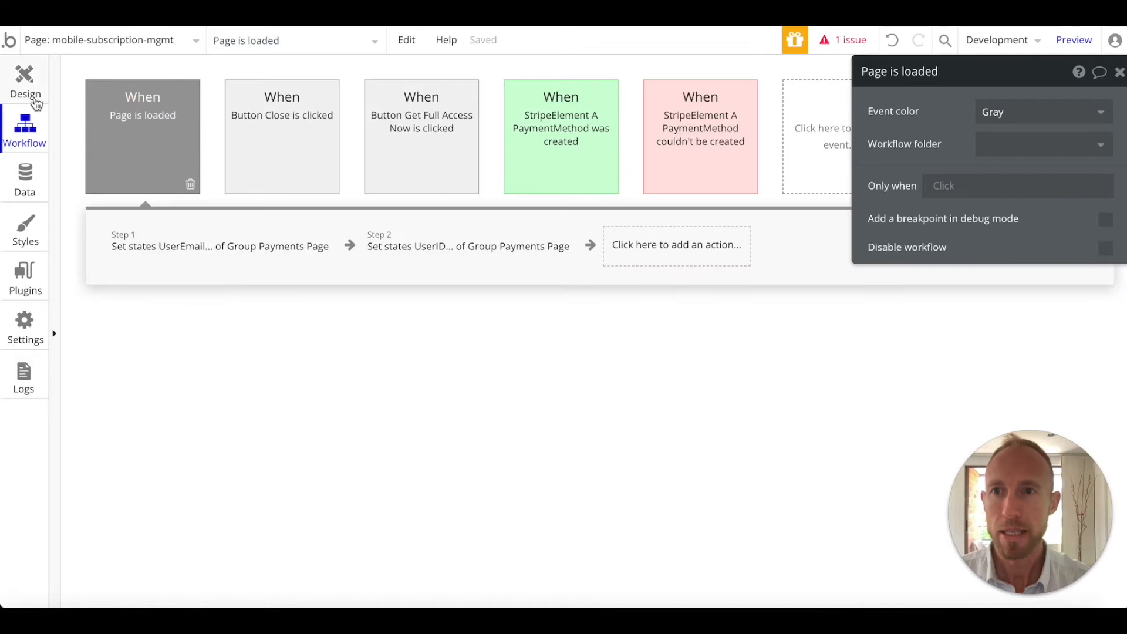
Delete the PaymentMethod created and couldn't-be-created workflows, then return to Design.
click(221, 246)
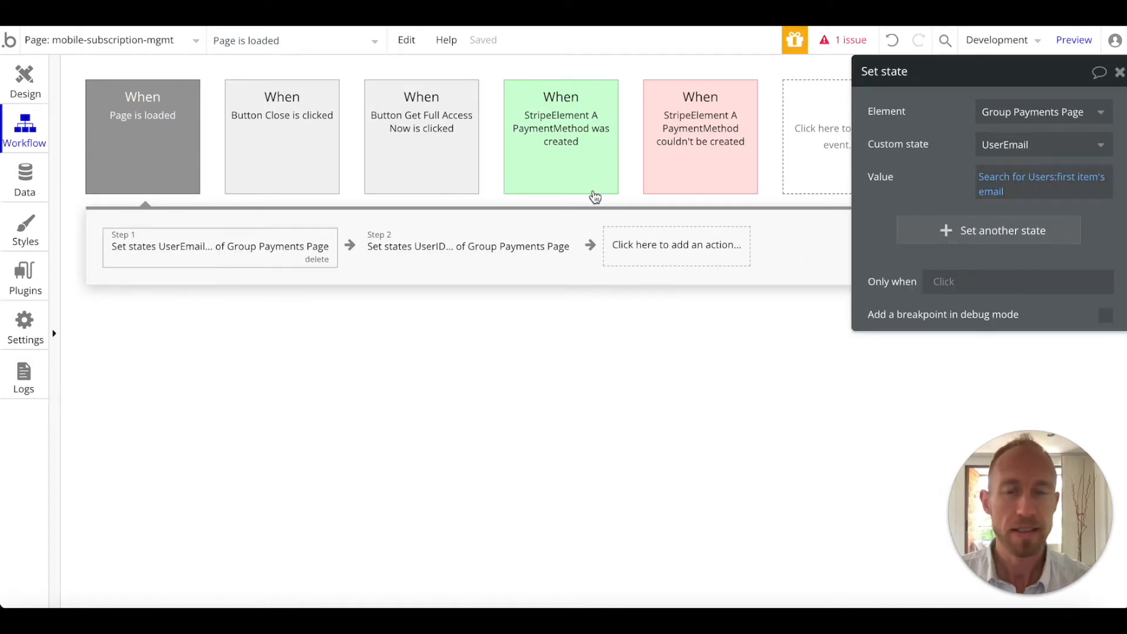
click(468, 246)
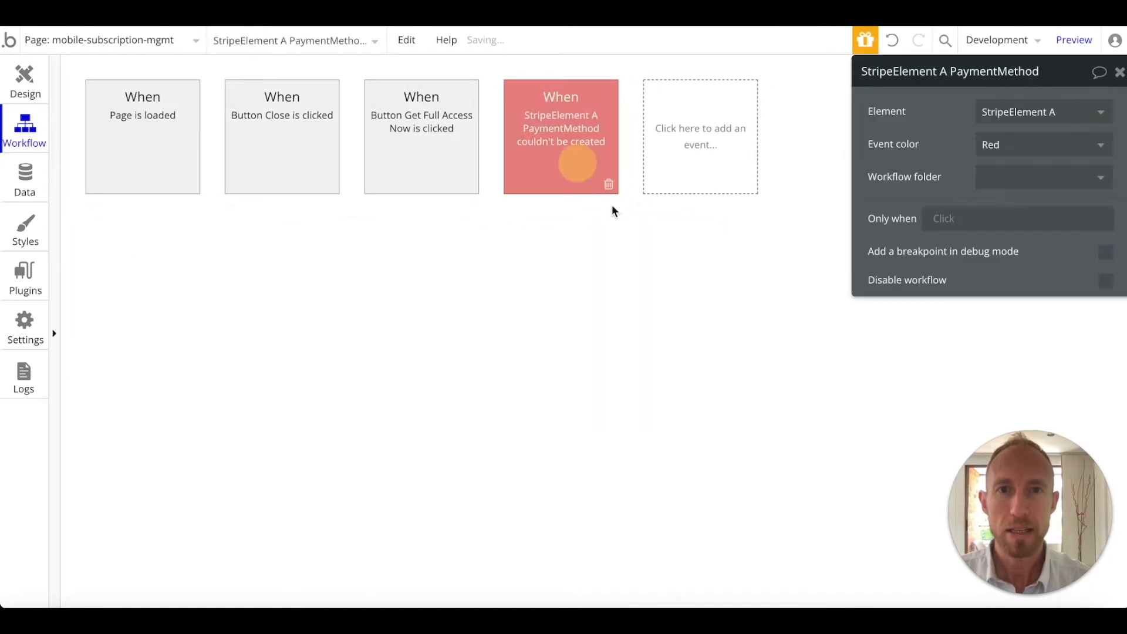
click(561, 137)
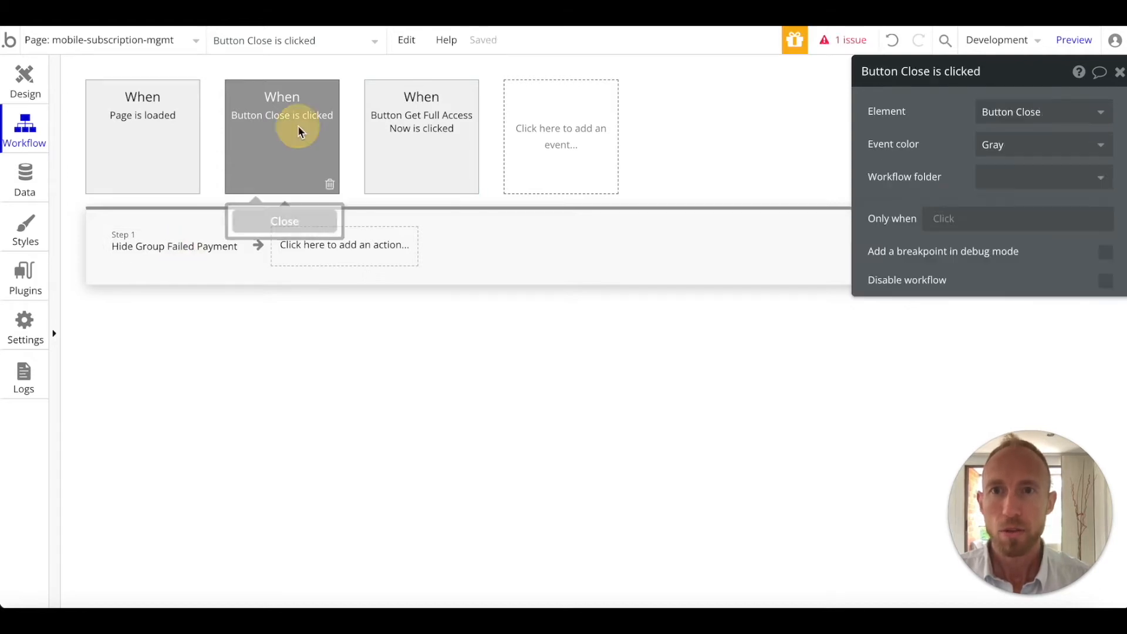
click(25, 80)
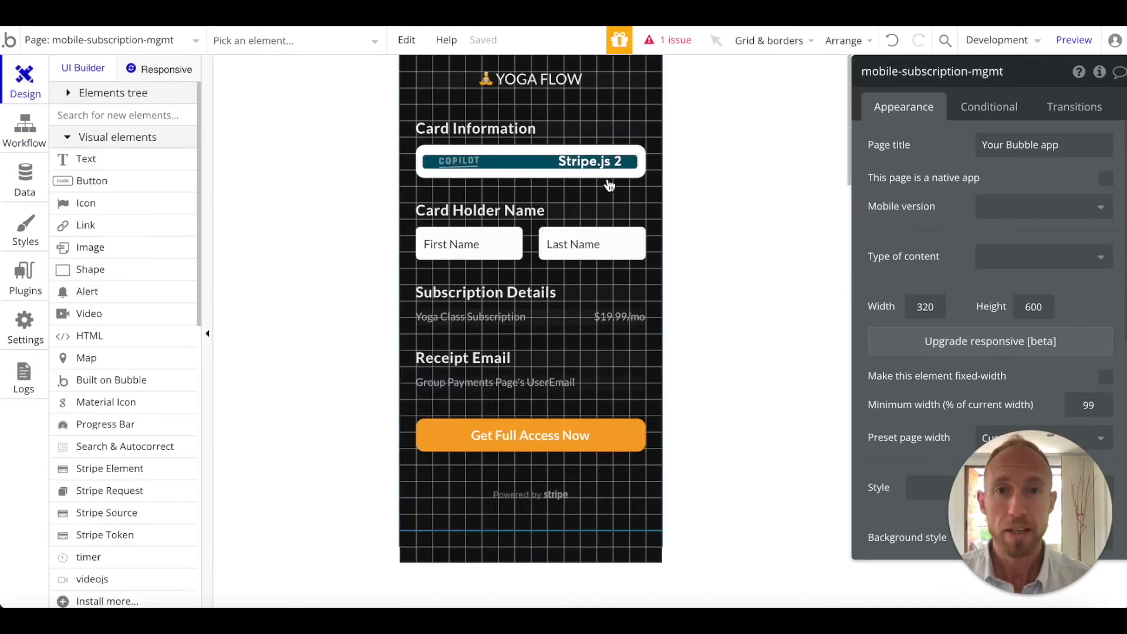
Delete the Stripe card and cardholder name fields and move the subscription and receipt texts up.
click(589, 244)
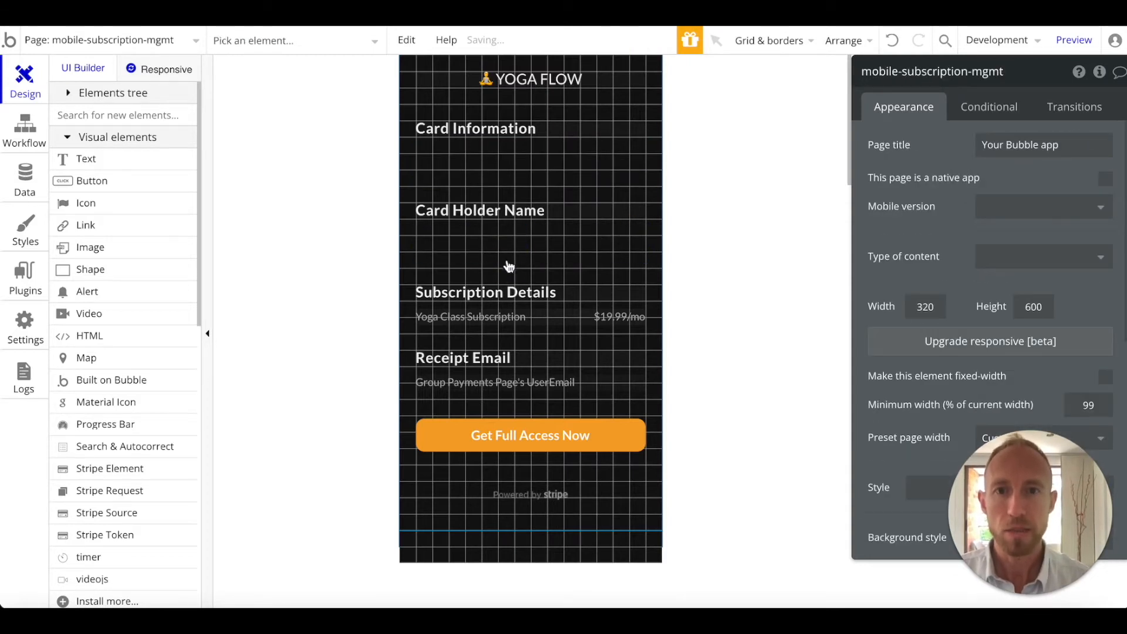
click(470, 317)
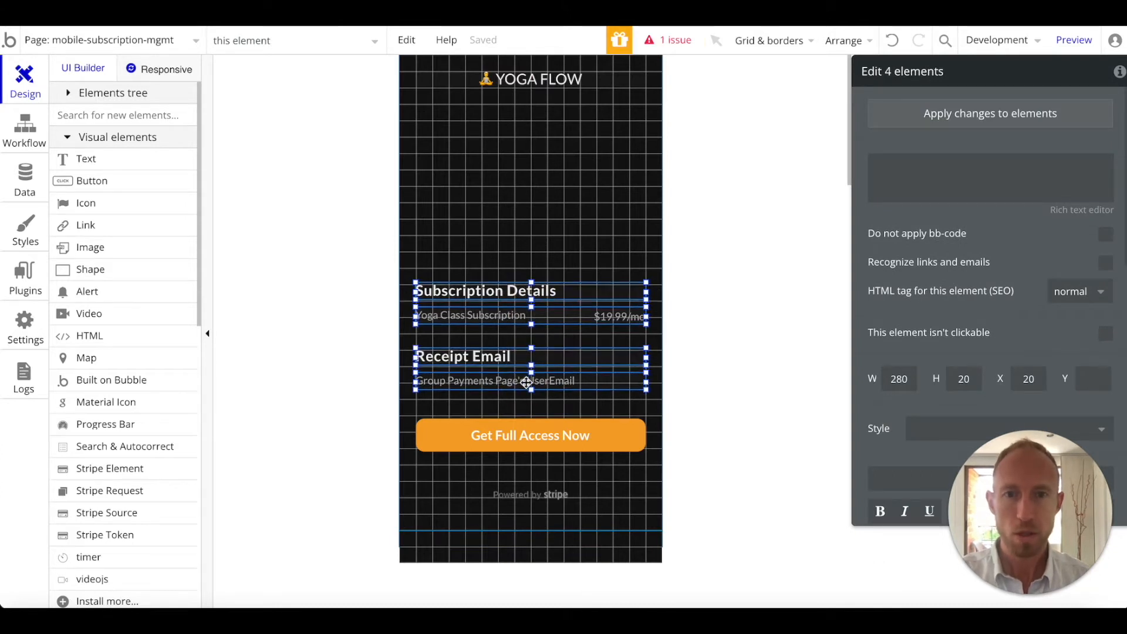
click(531, 435)
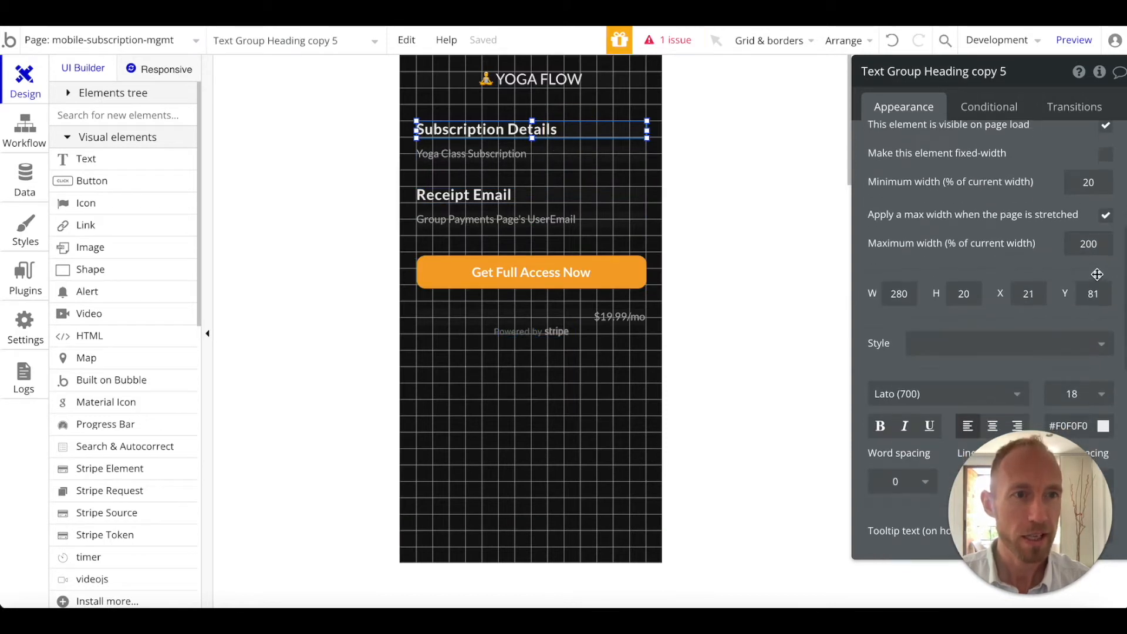
Place $19.99/mo beside Yoga Class Subscription and realign the Subscription Details and receipt email texts.
click(471, 154)
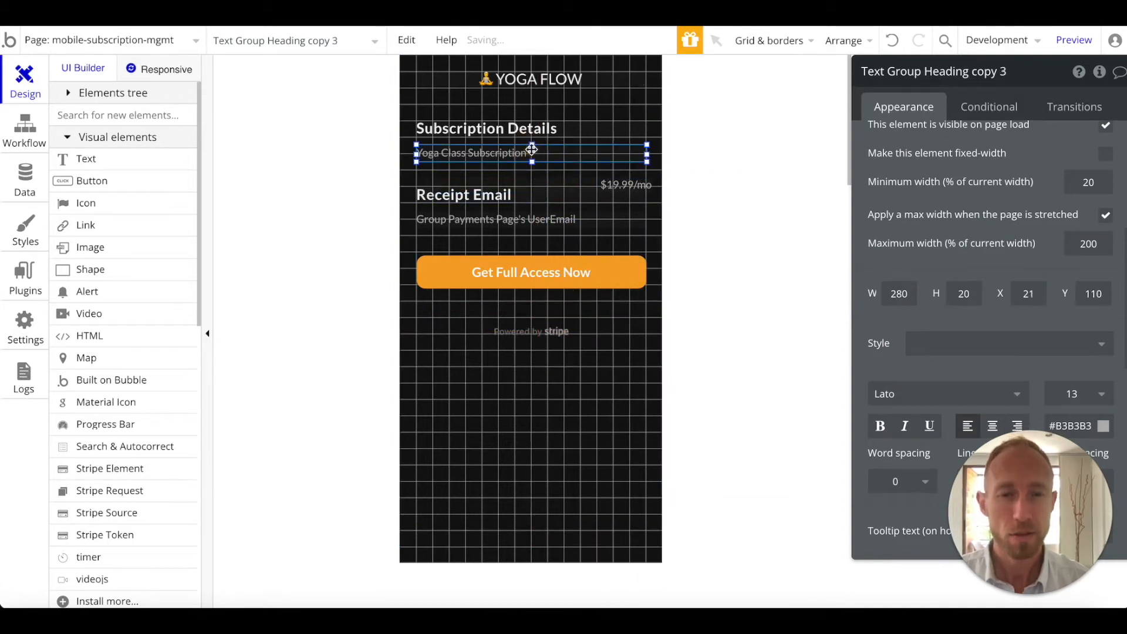
right_click(531, 153)
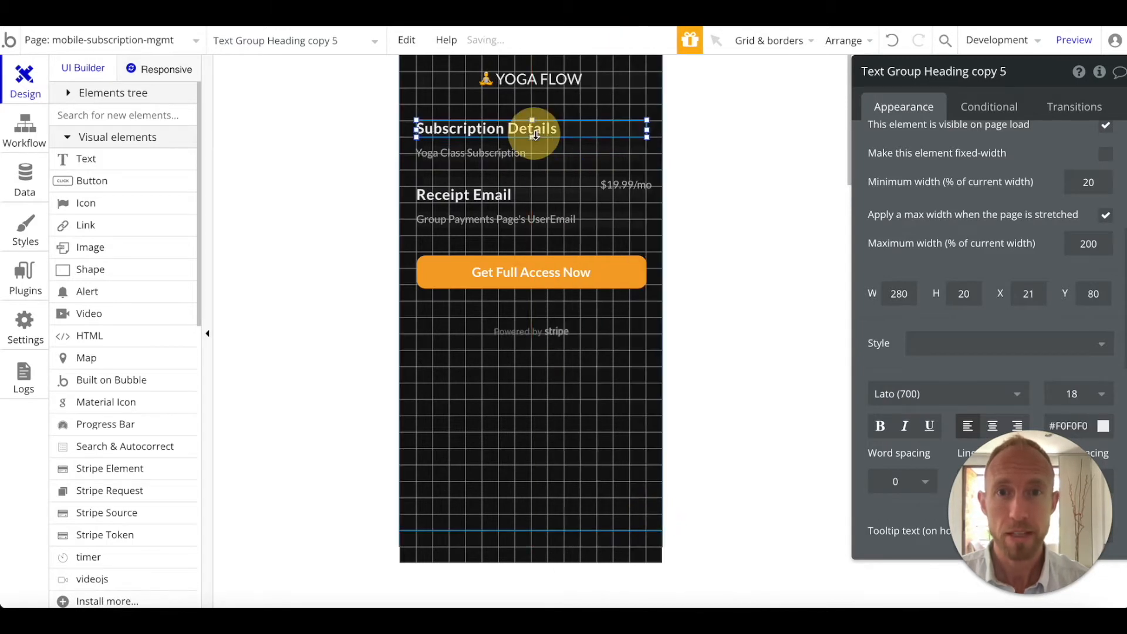
right_click(532, 133)
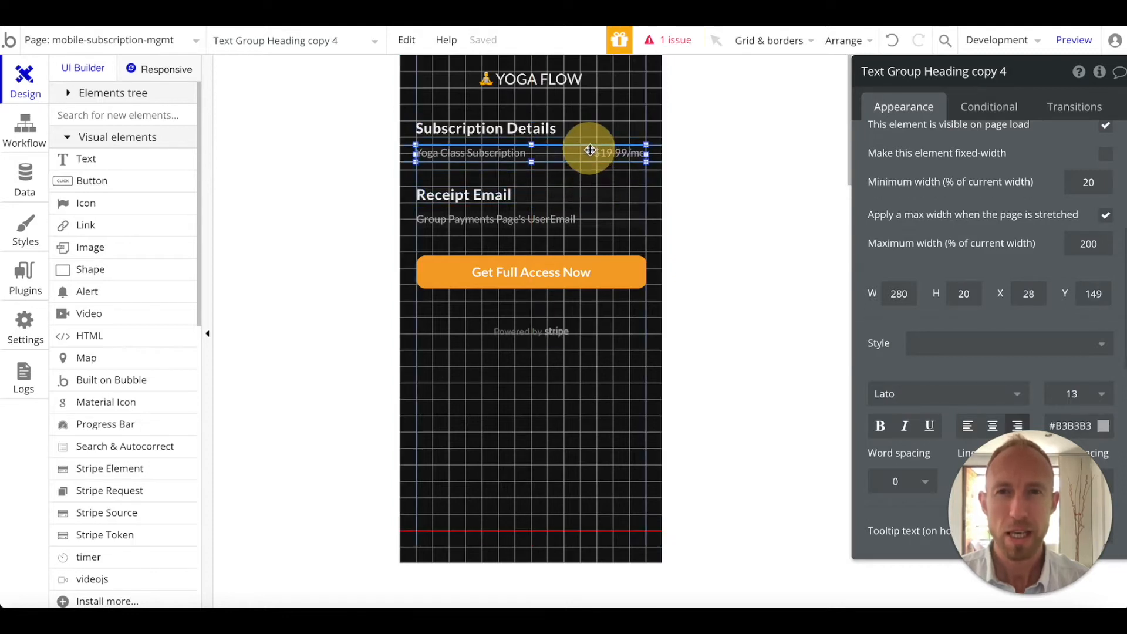
right_click(464, 194)
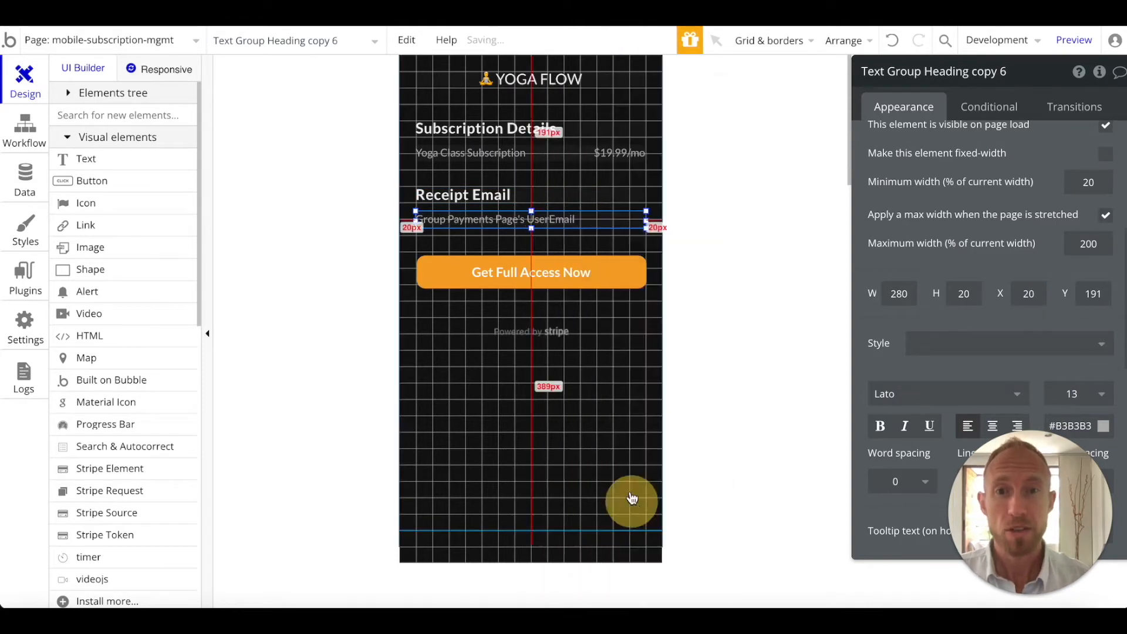
right_click(532, 272)
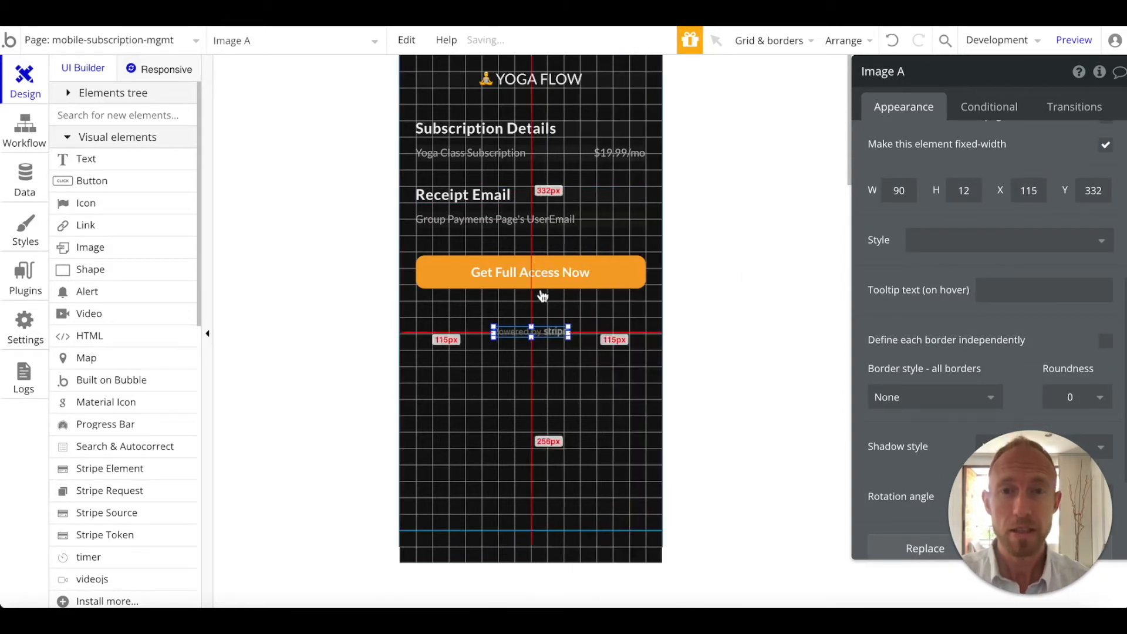
Move the Stripe image down and build grey Cancel Subscription and orange Keep Subscription buttons.
click(531, 276)
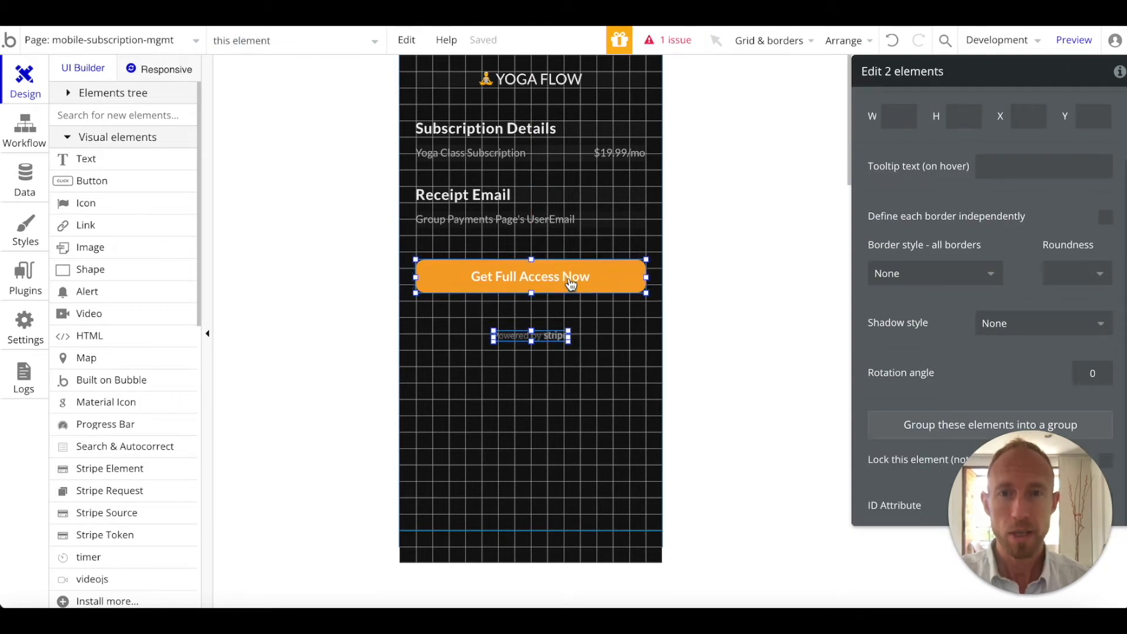
drag(530, 276, 530, 296)
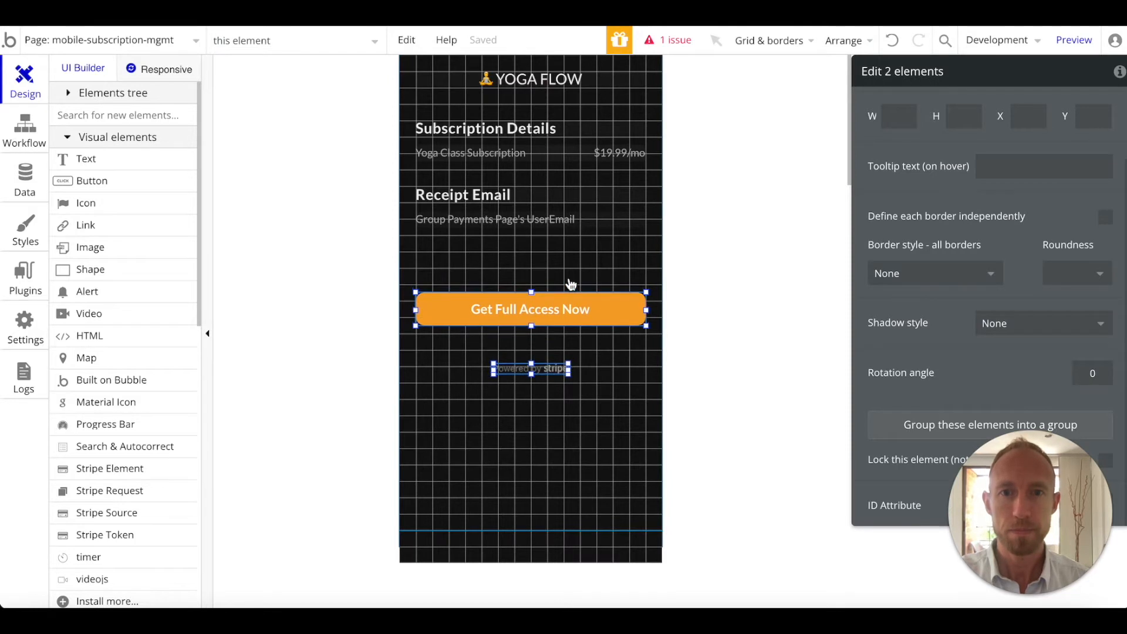
click(529, 309)
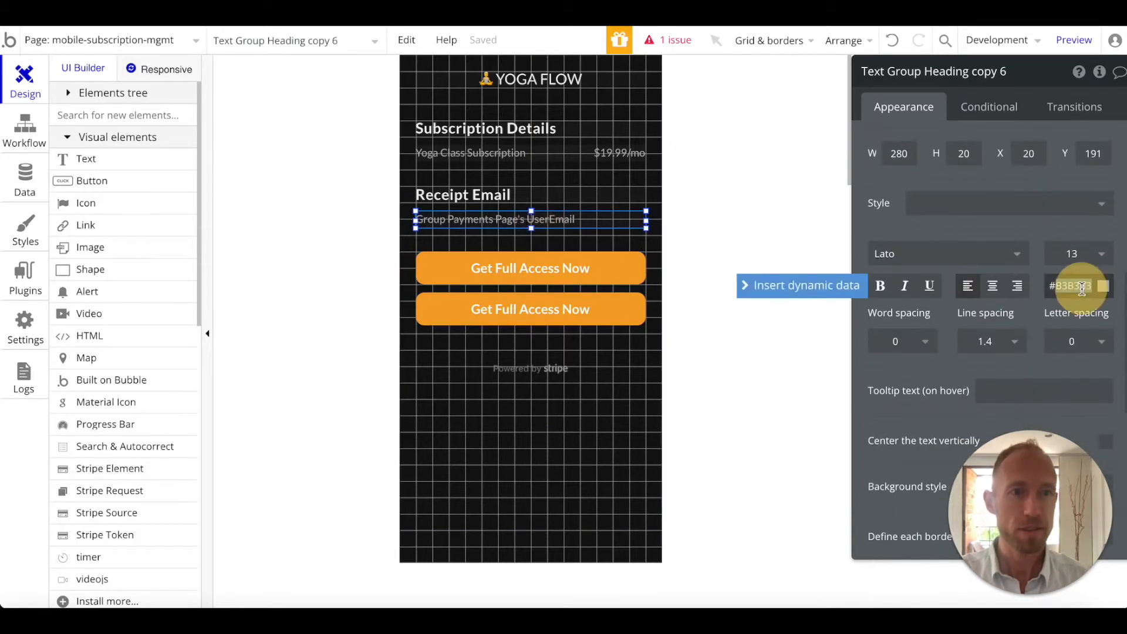
click(529, 268)
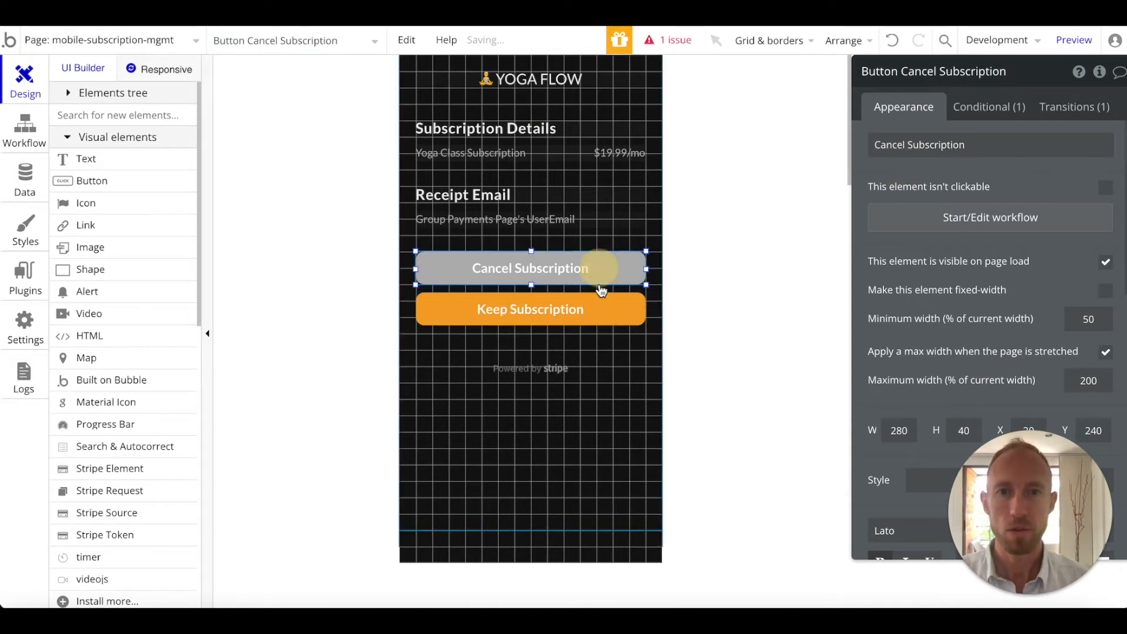
Drag Keep Subscription about 12 px lower beneath Cancel Subscription.
click(529, 310)
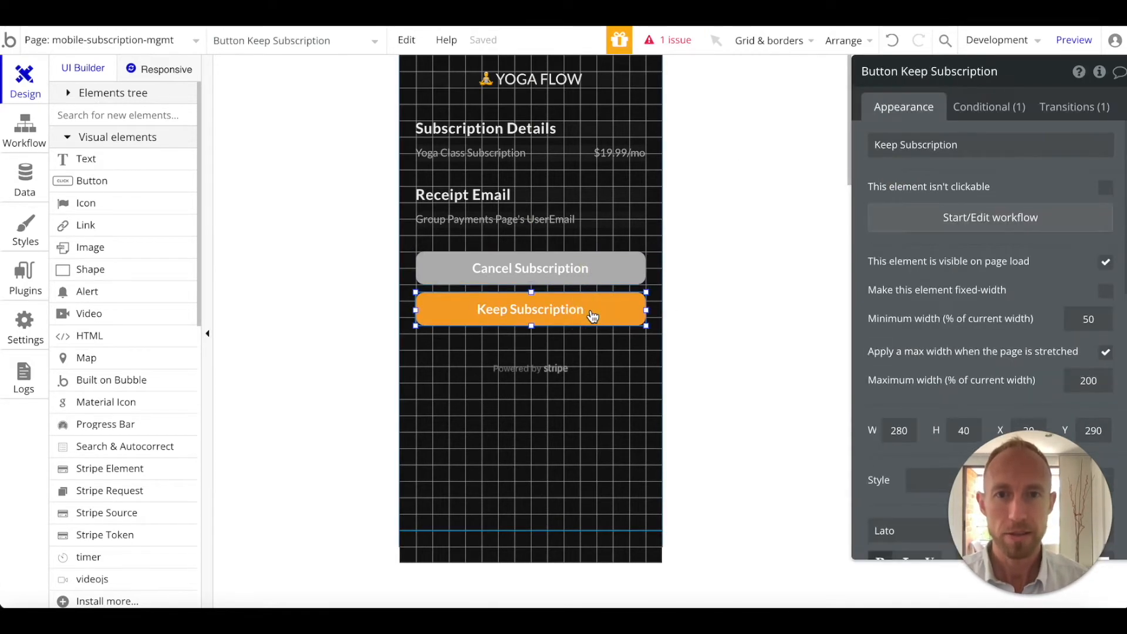
drag(530, 310, 531, 316)
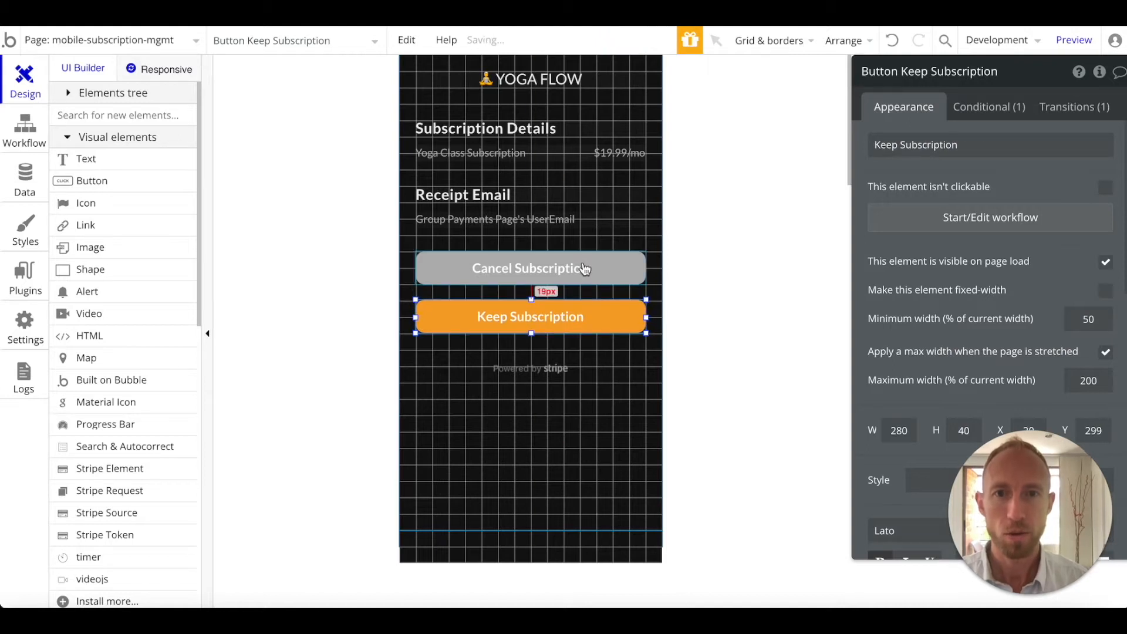
click(530, 268)
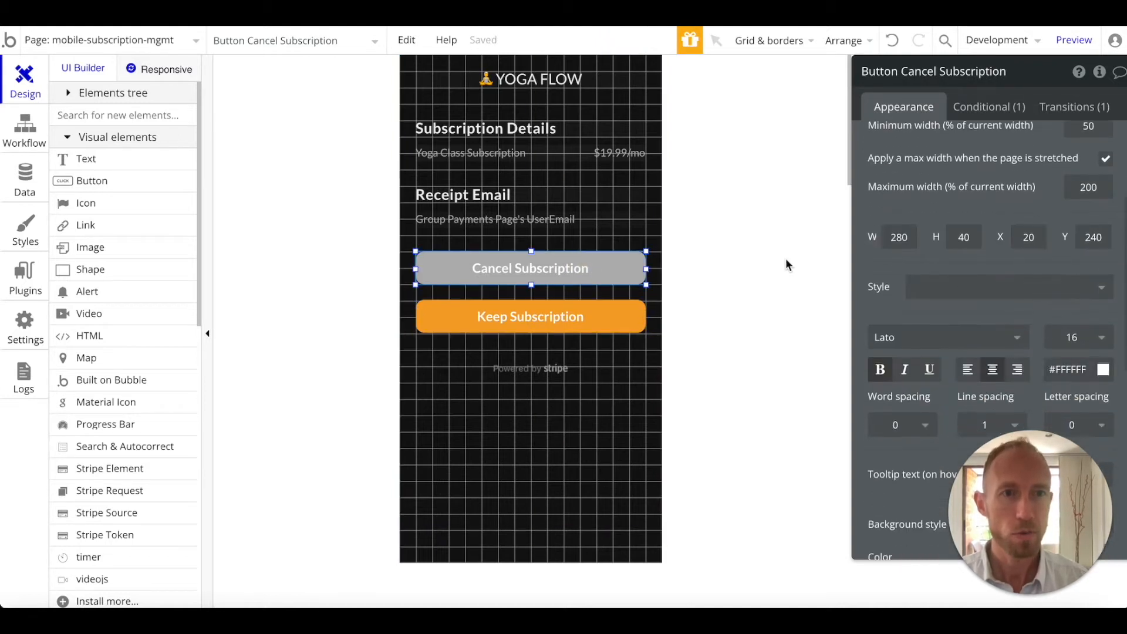
click(529, 316)
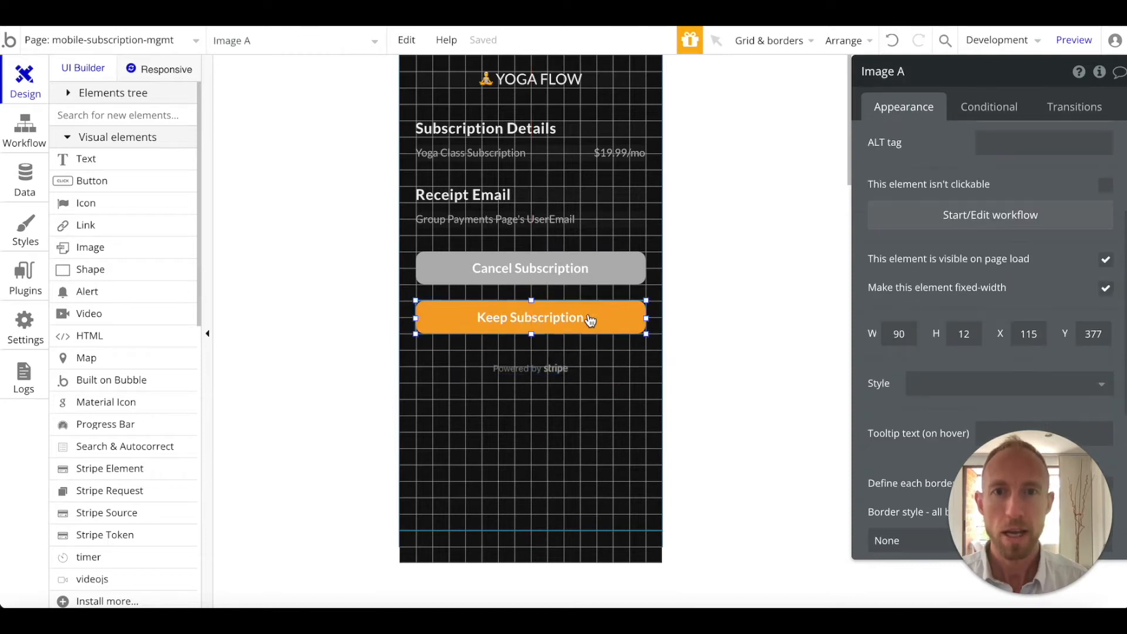
click(530, 317)
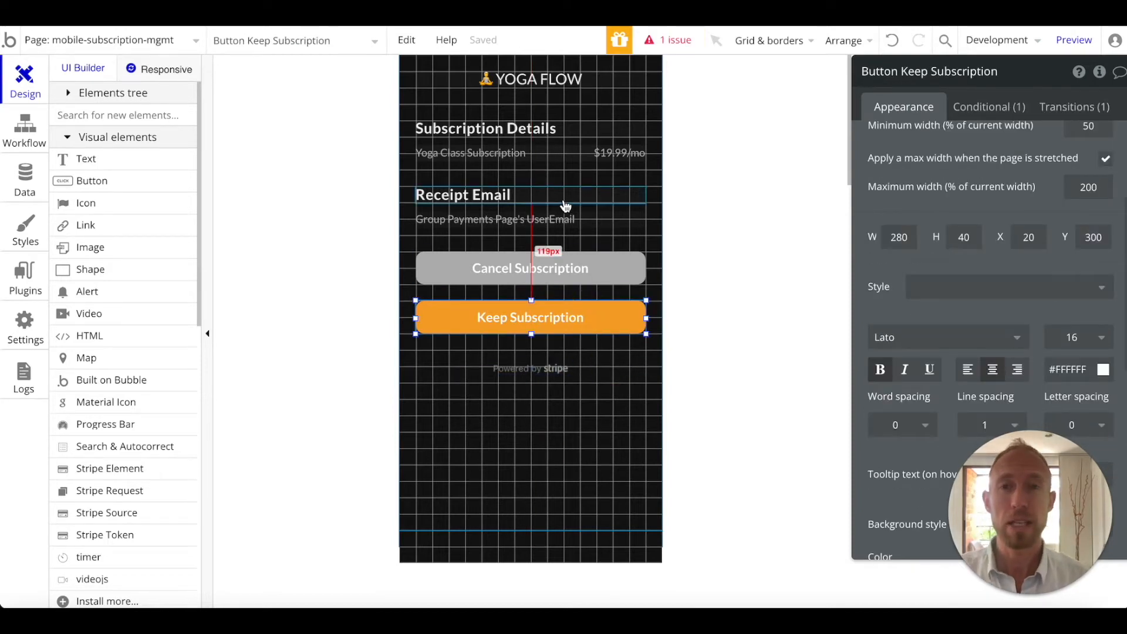
click(486, 128)
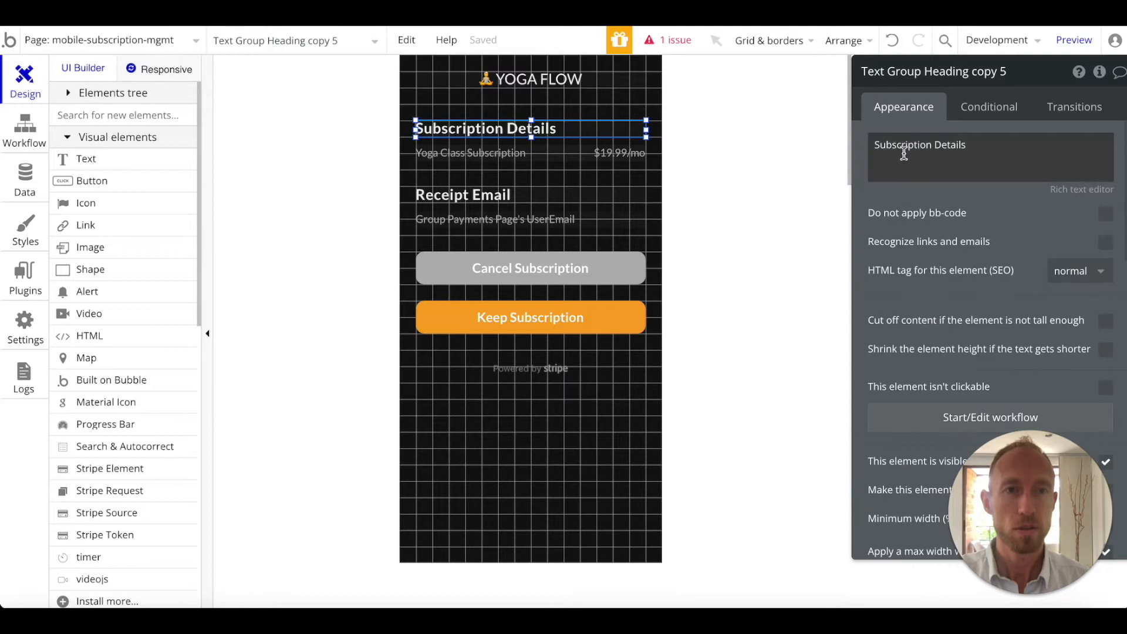
Enter 'Group Subscription Mgmt' as the main group's name.
text(Subscription Po)
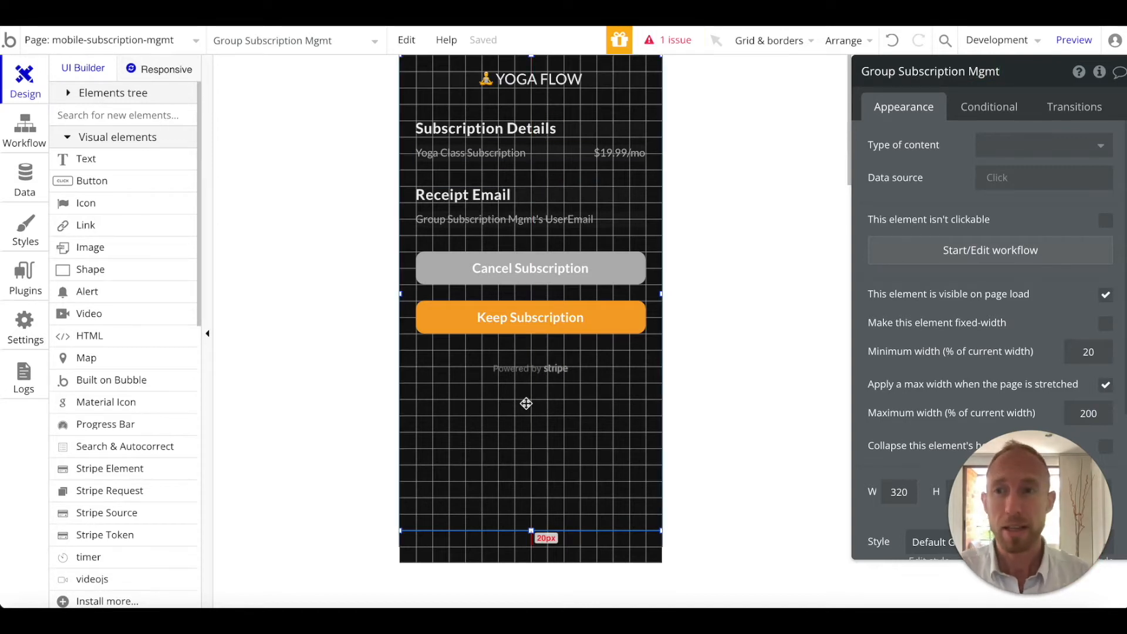
click(530, 317)
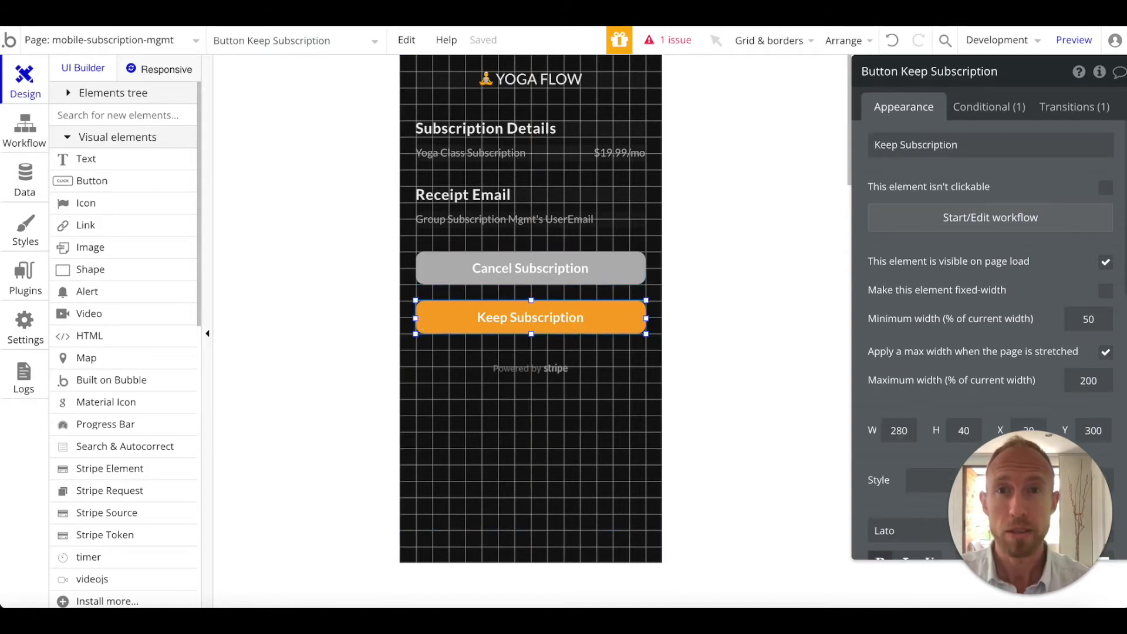
mouse_move(565, 279)
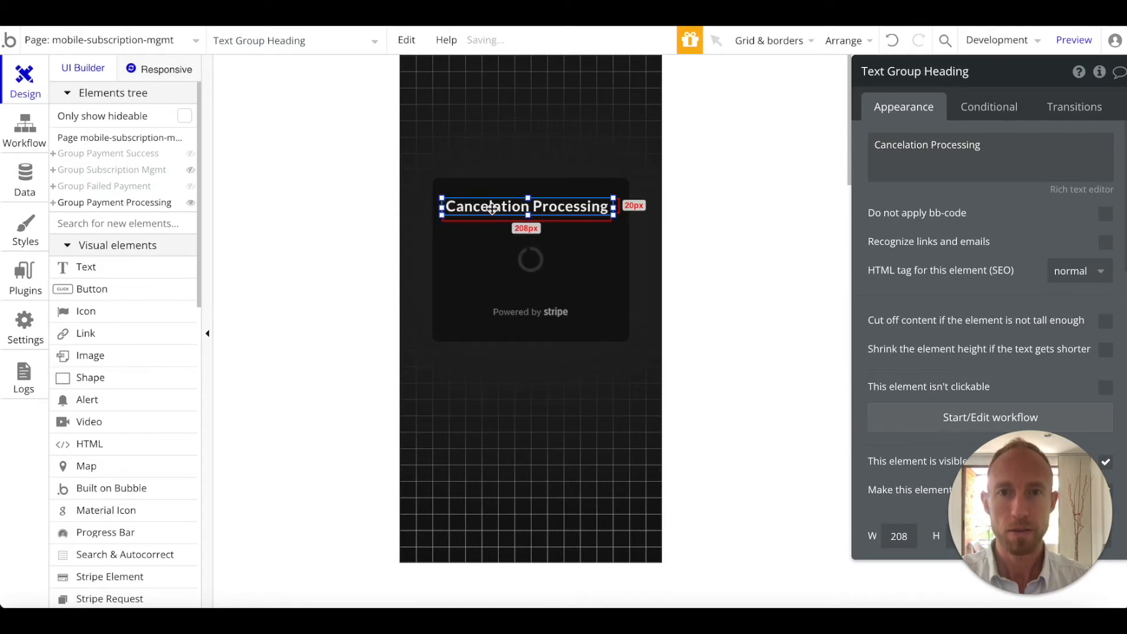
Center the Cancelation Processing heading horizontally and rename the processing and confirm groups.
right_click(528, 206)
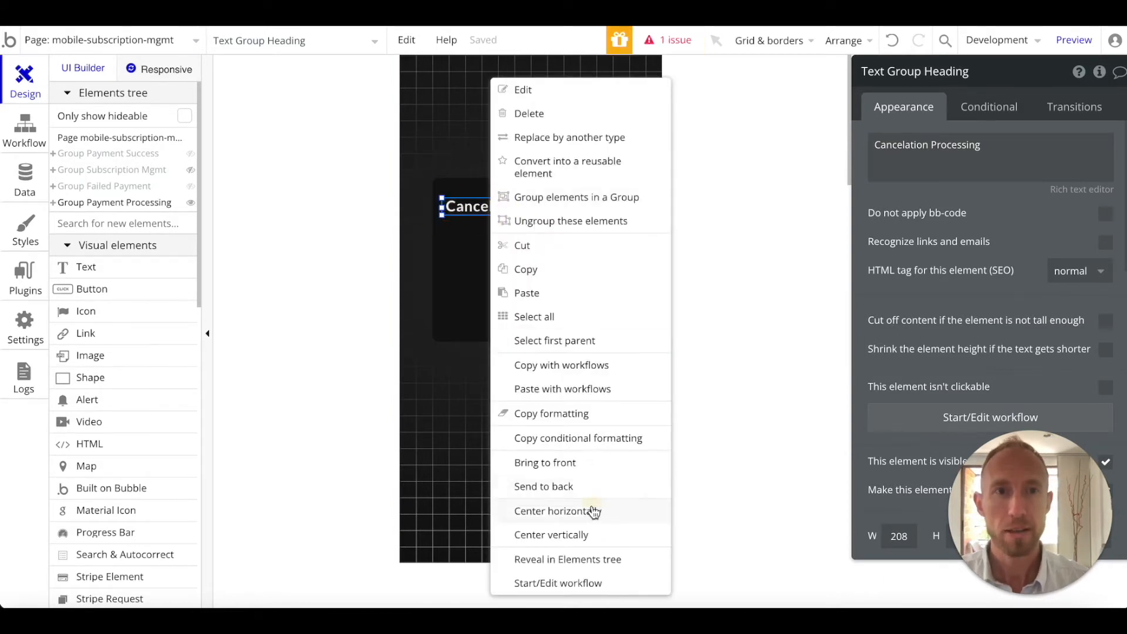
click(551, 510)
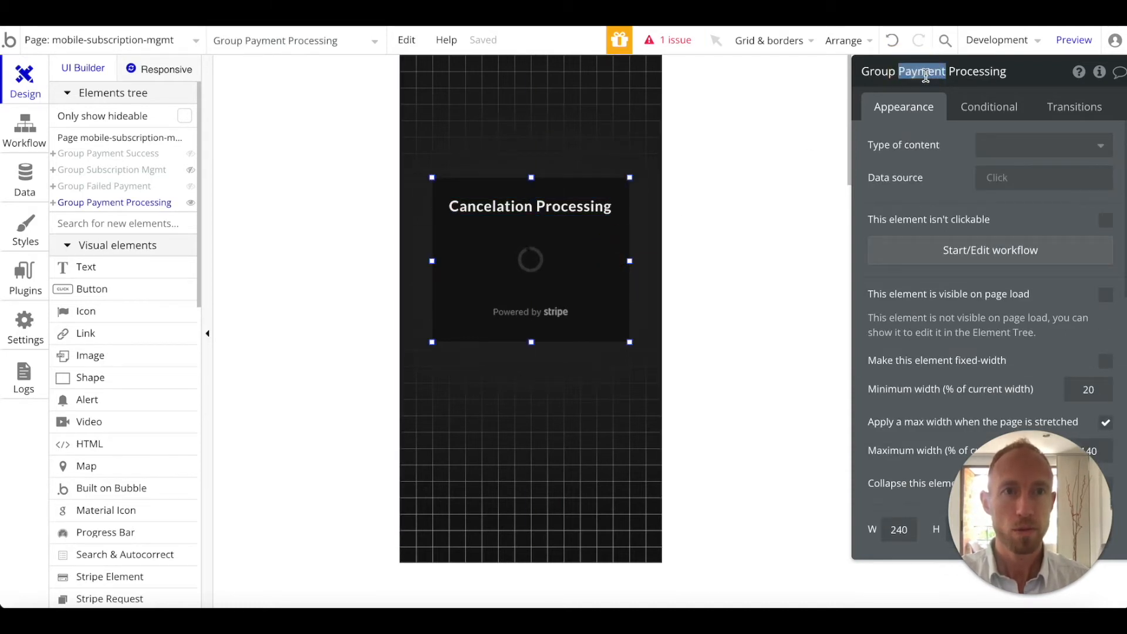
text(Cancelatio)
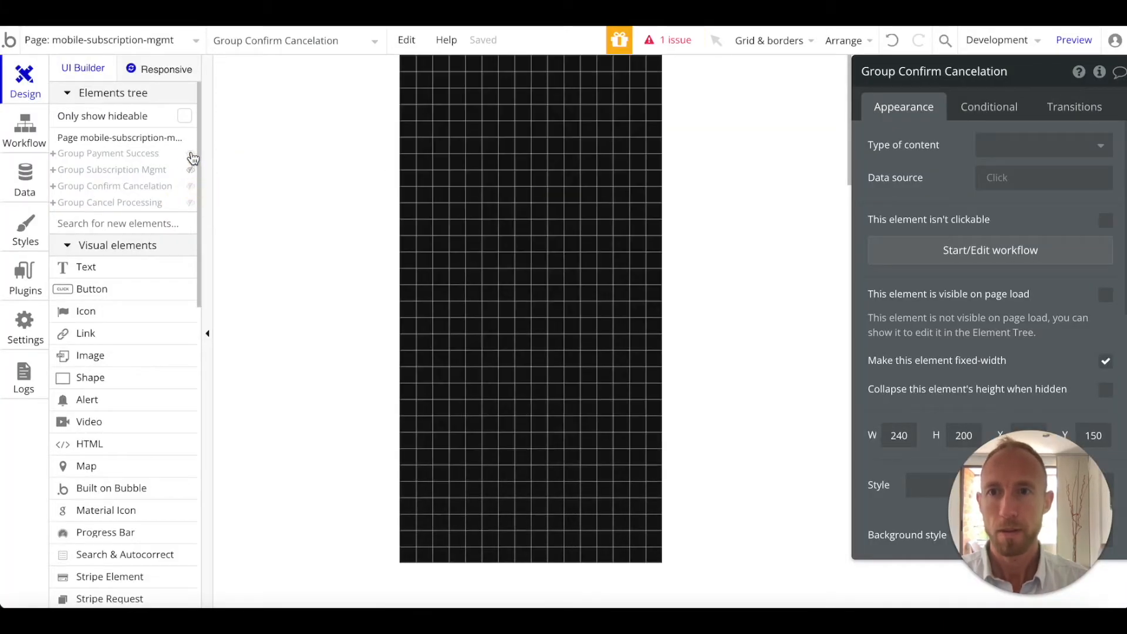
Hide Group Subscription Mgmt and show Group Confirm Cancelation using the Elements tree eye icons.
click(190, 169)
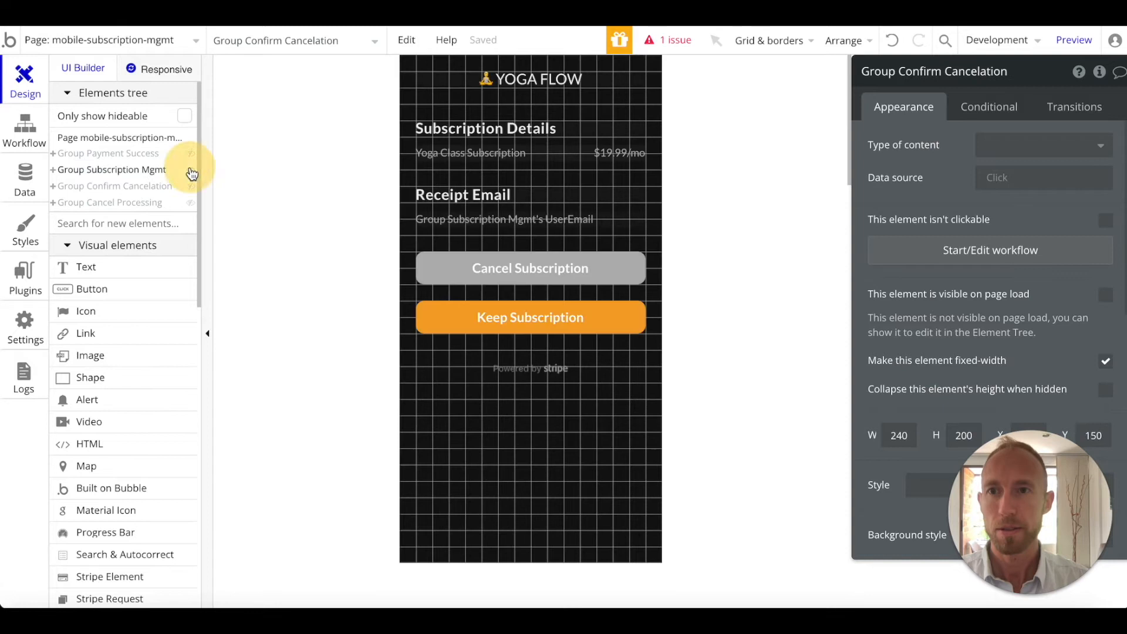
click(530, 268)
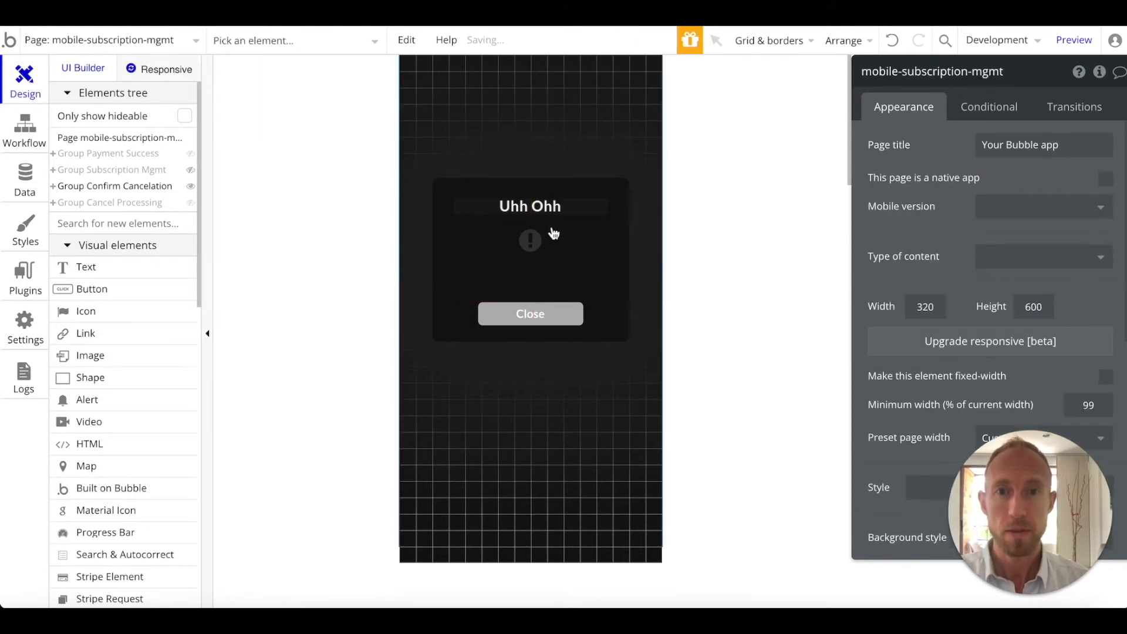
Retitle the popup heading Confirm Cancelation and place a copied Close button above Close.
click(529, 206)
text(Confirm Cancelation)
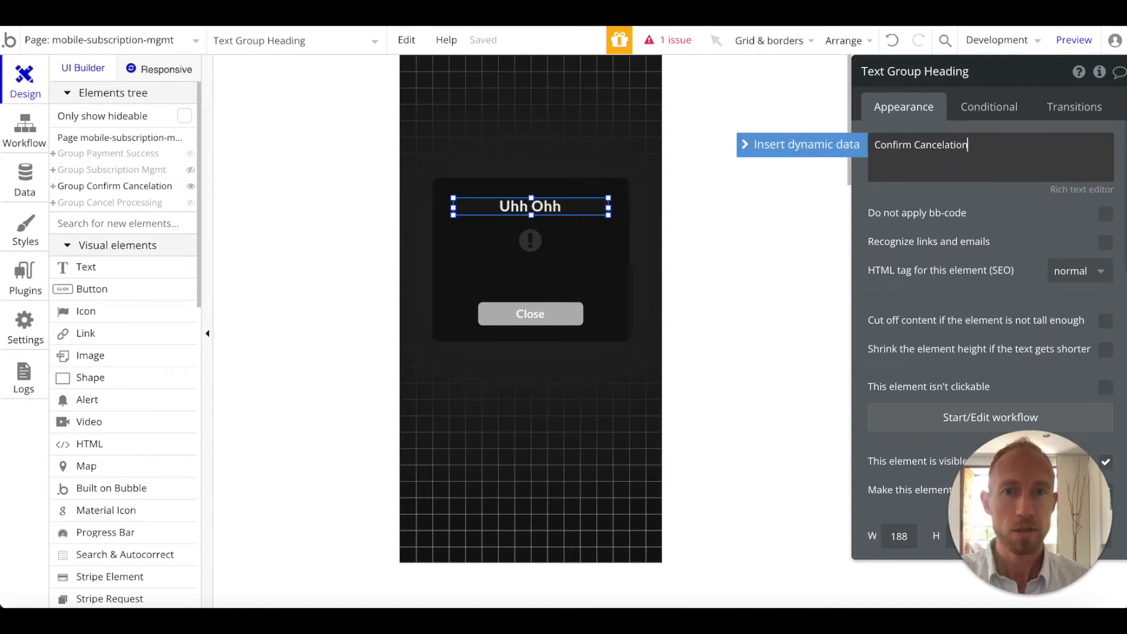
click(530, 272)
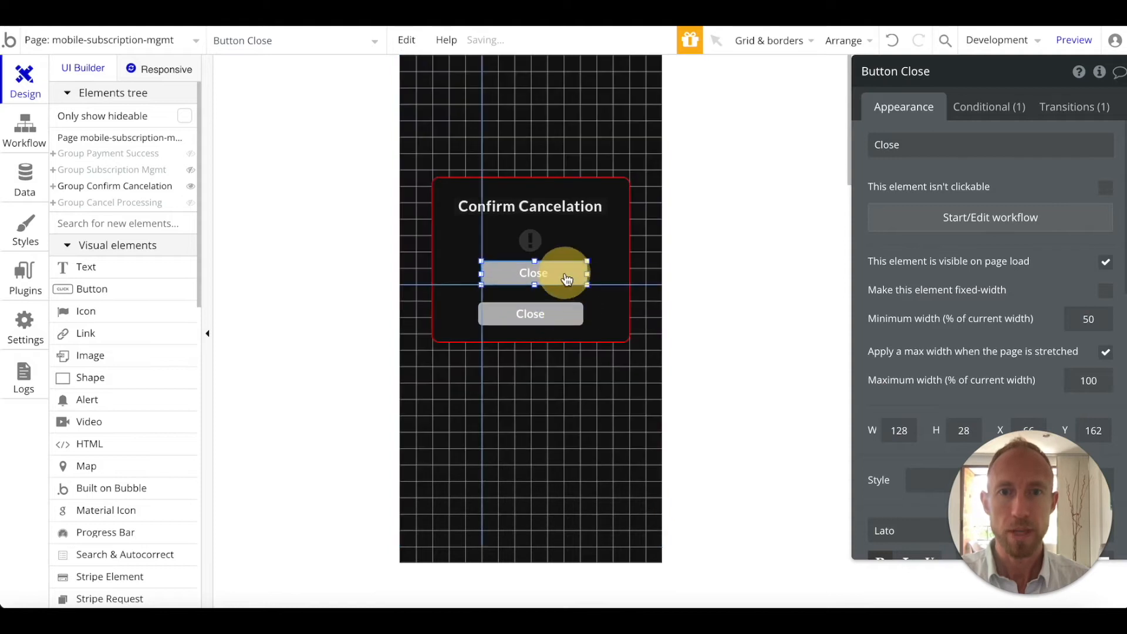
drag(532, 272, 538, 321)
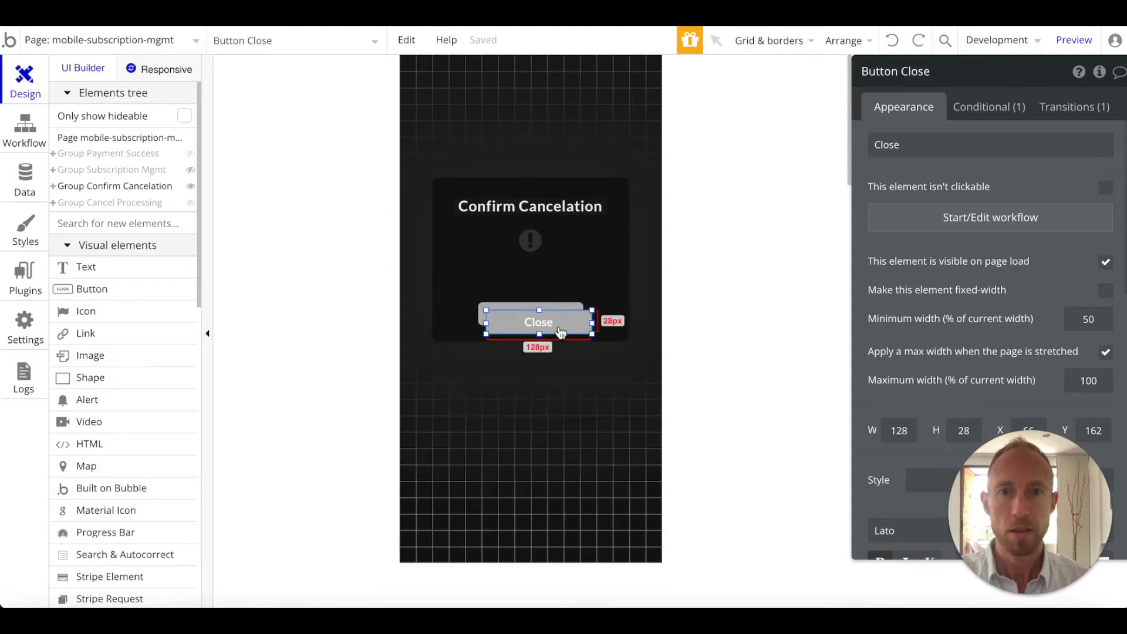
drag(538, 321, 534, 279)
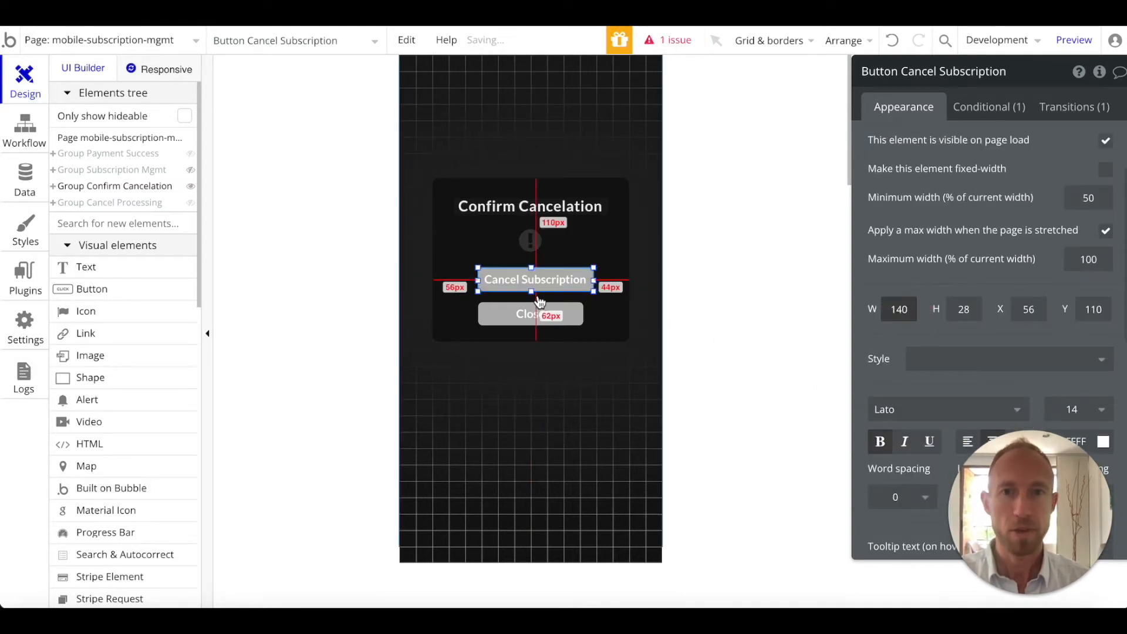
Rename the copy Cancel Subscription with width matching the Close button.
text(1)
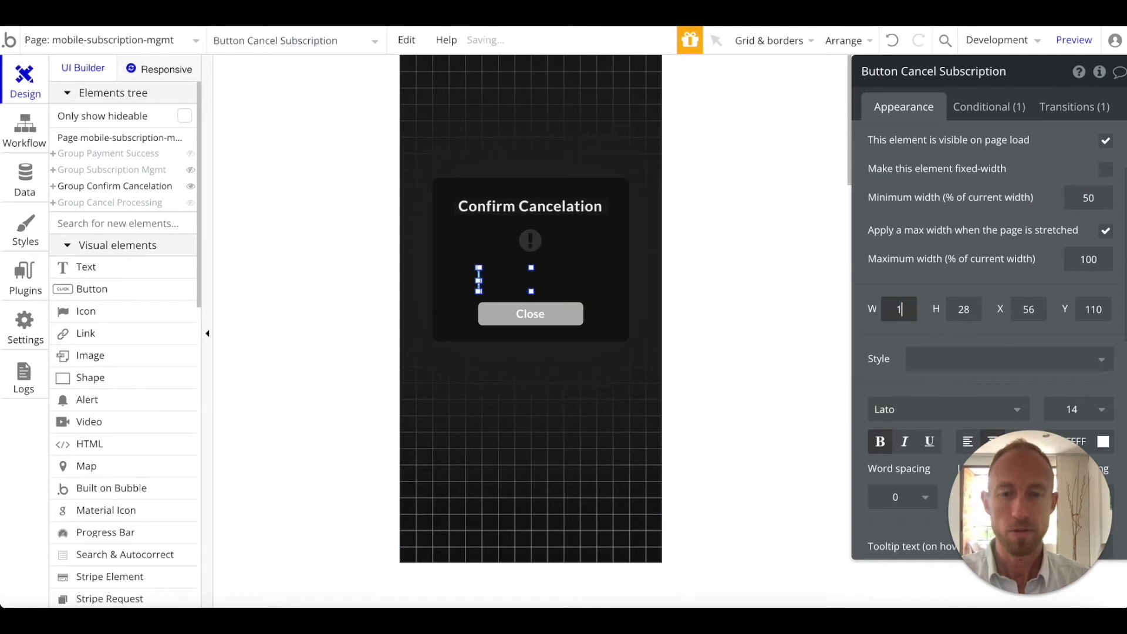
right_click(530, 279)
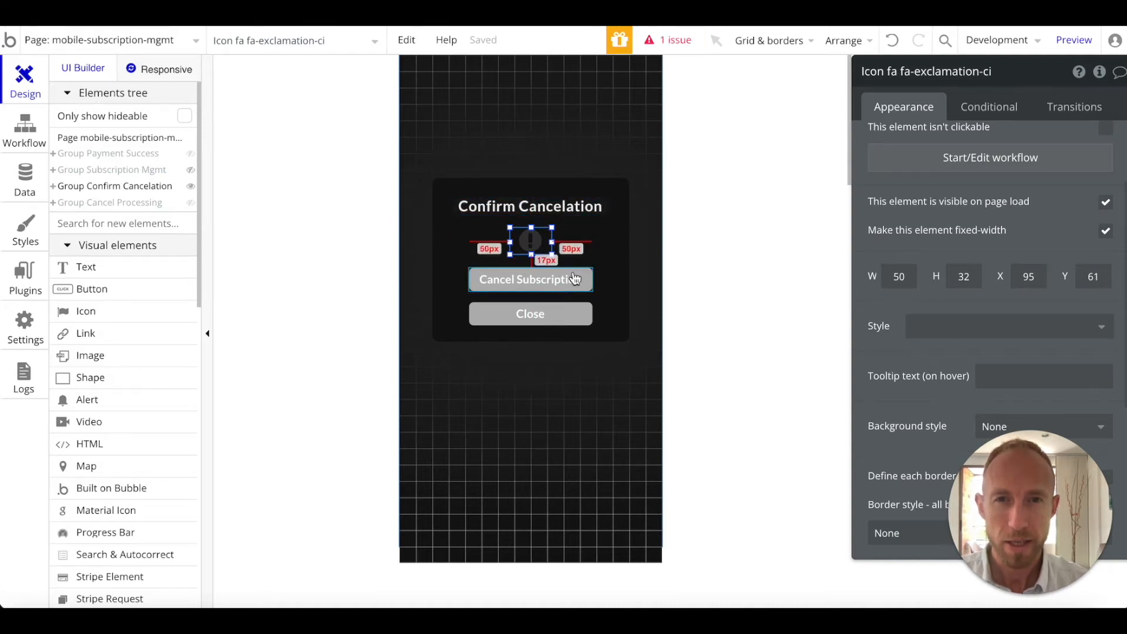
click(529, 313)
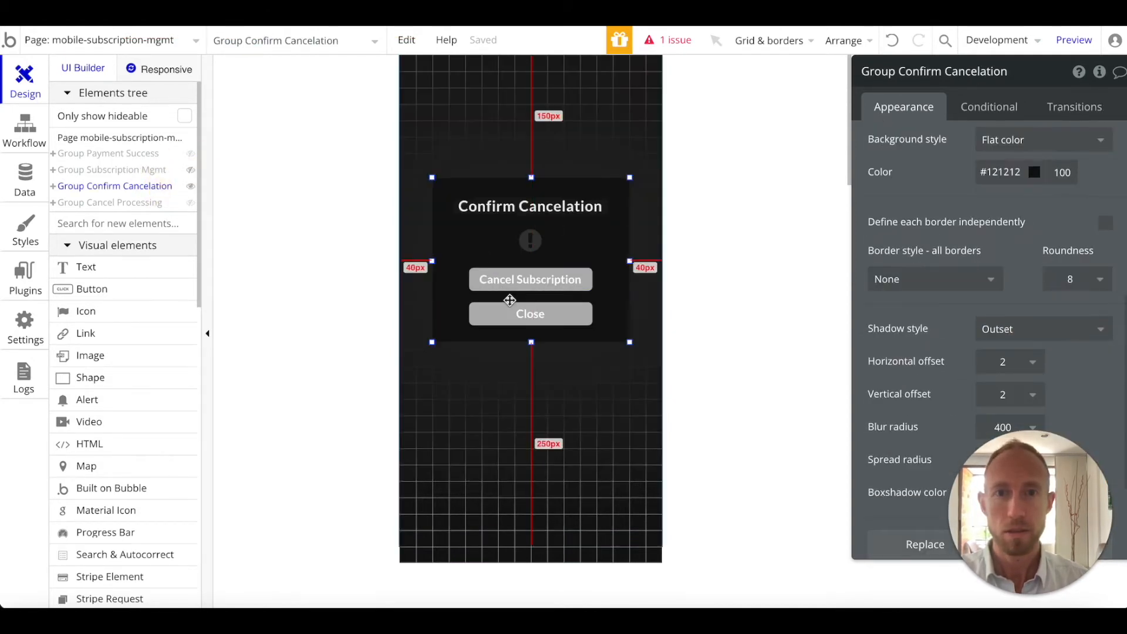
Relabel the Close button Keep Subscription in orange and unbold the Cancel Subscription label.
click(530, 314)
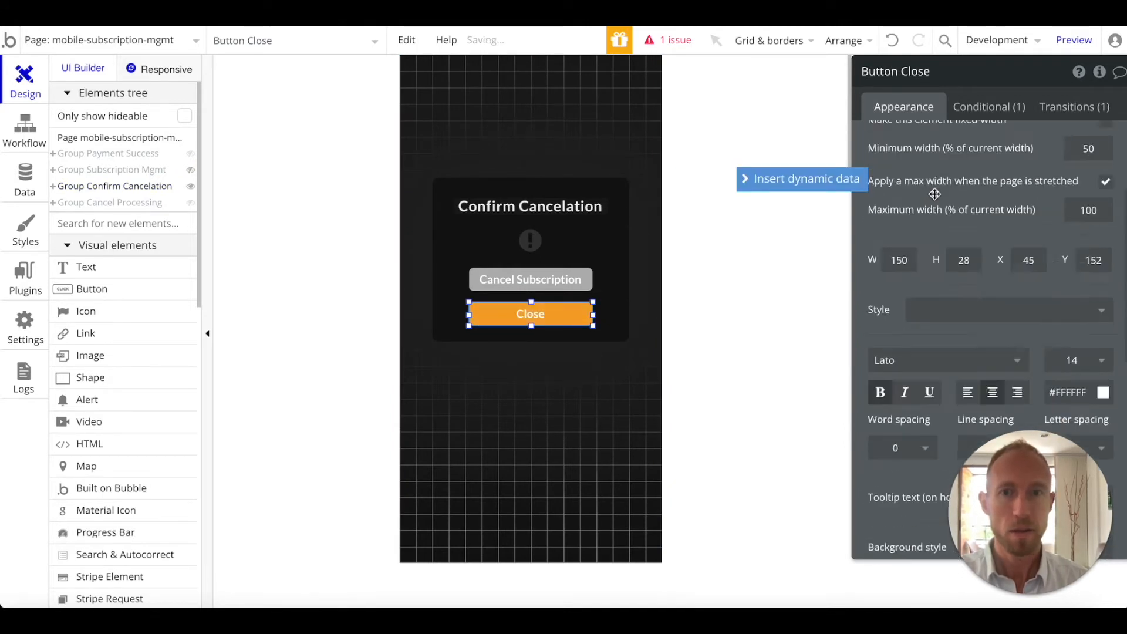
text(Keep S)
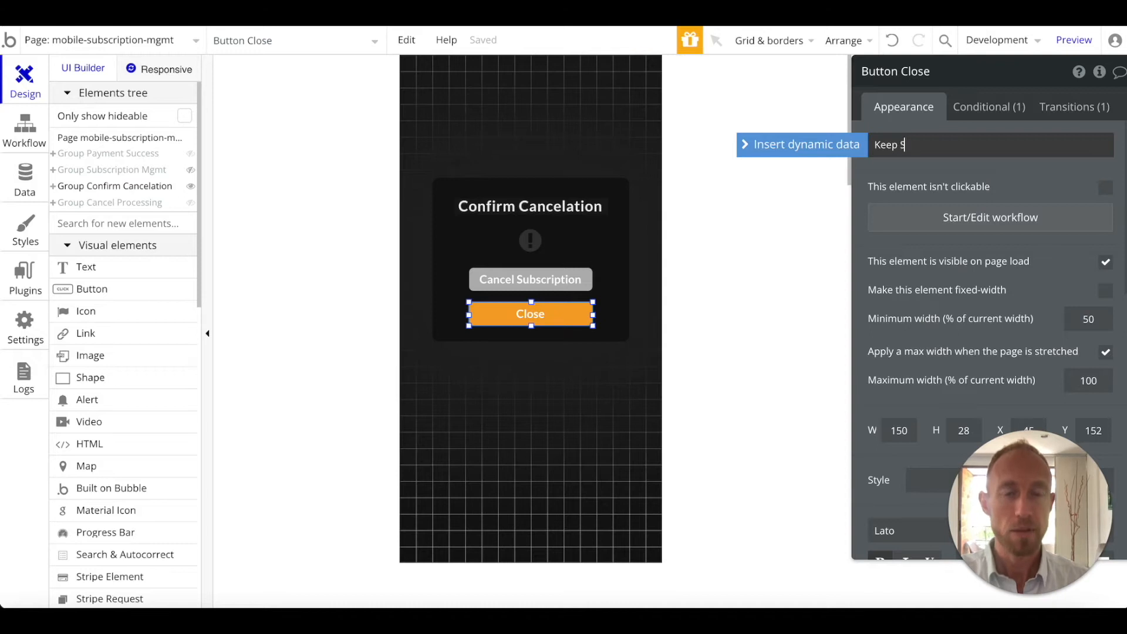
text(ud)
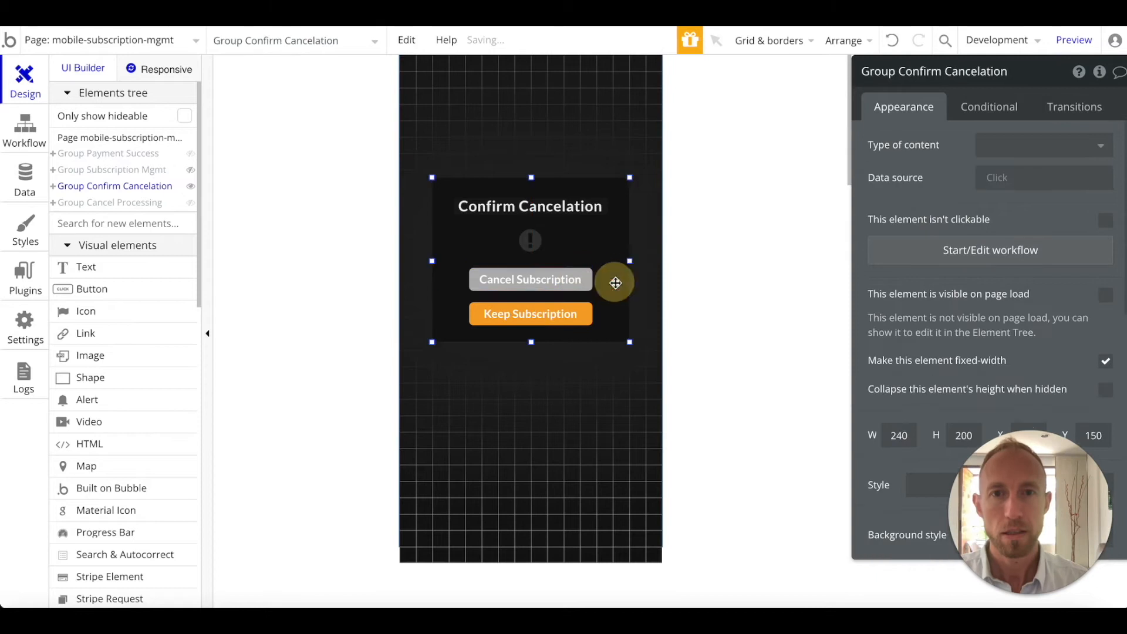
click(530, 279)
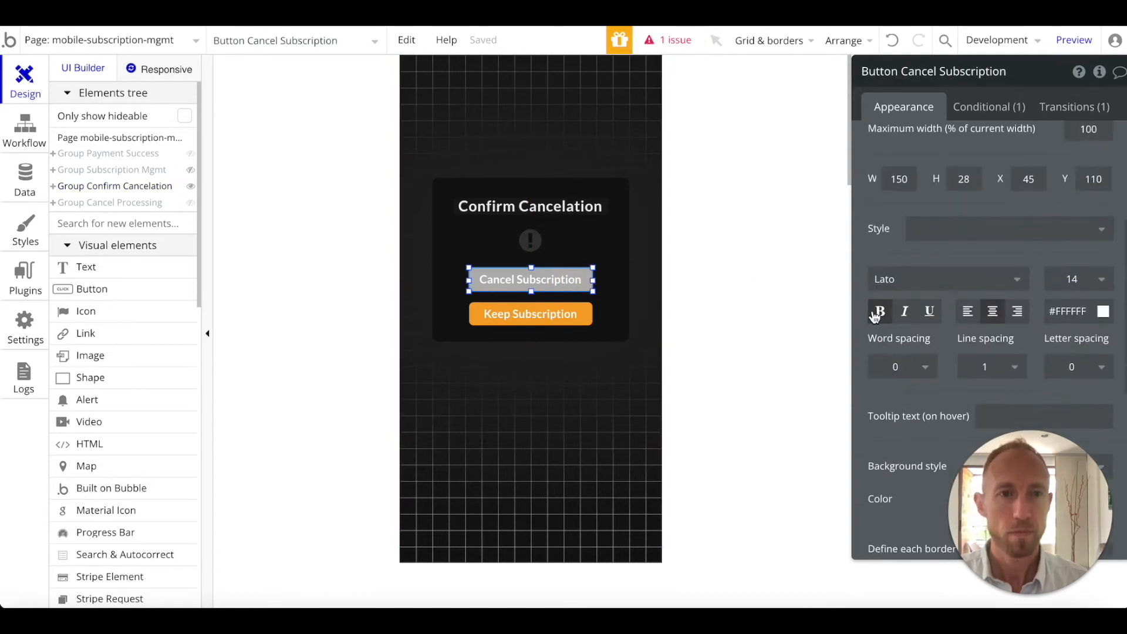
click(530, 313)
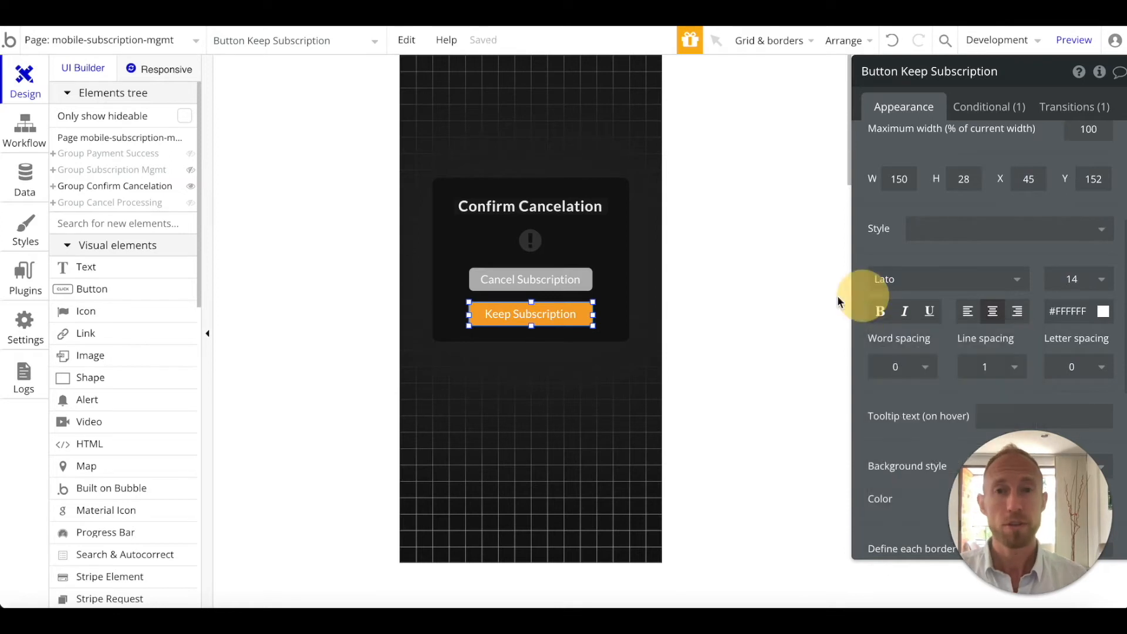
click(530, 279)
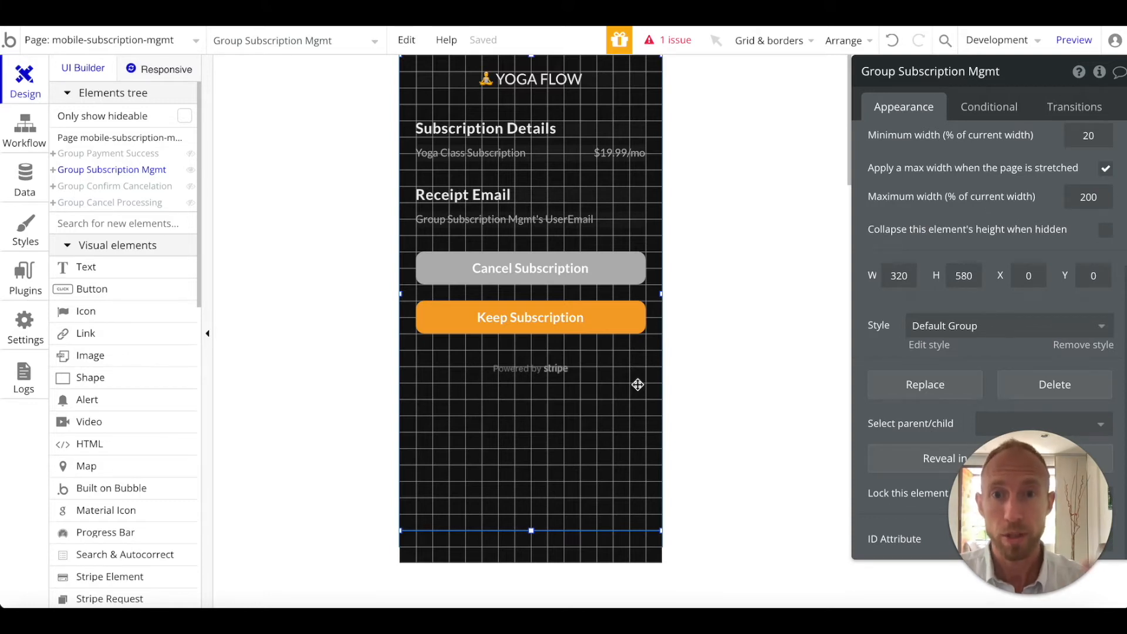
Delete the extra 'Button Keep Subscription is clicked' event, keeping one.
click(529, 268)
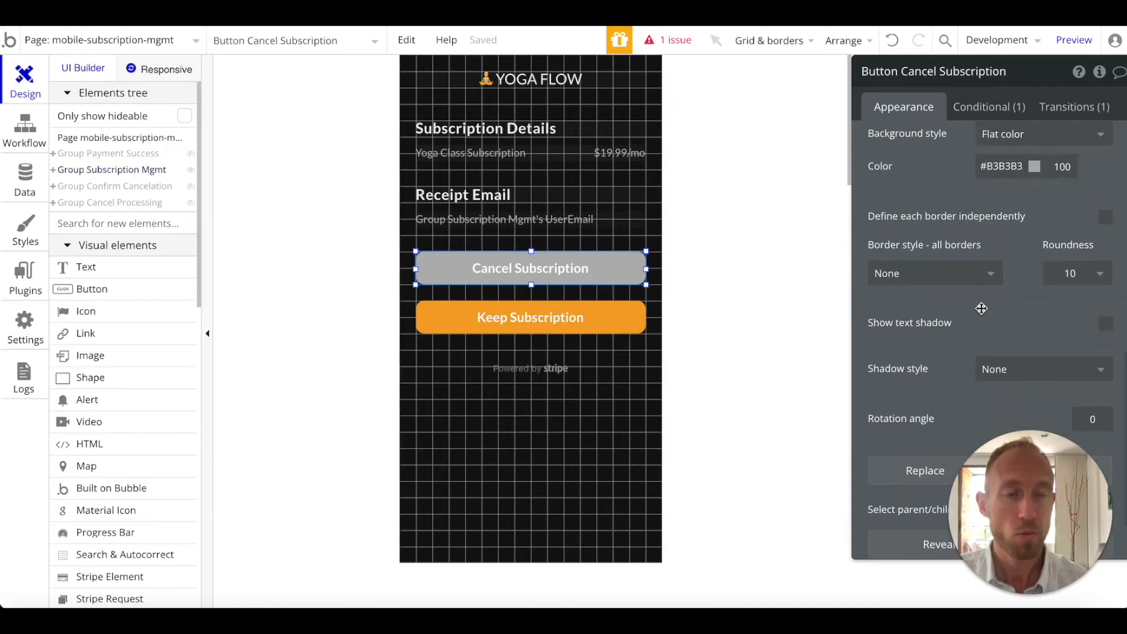
click(23, 129)
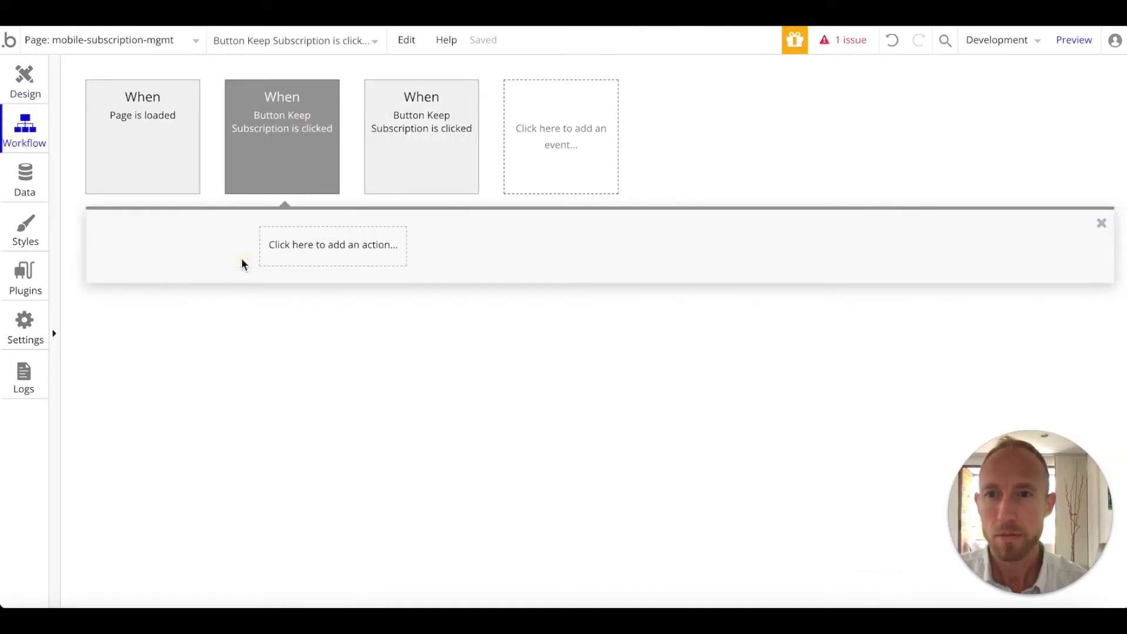
click(421, 137)
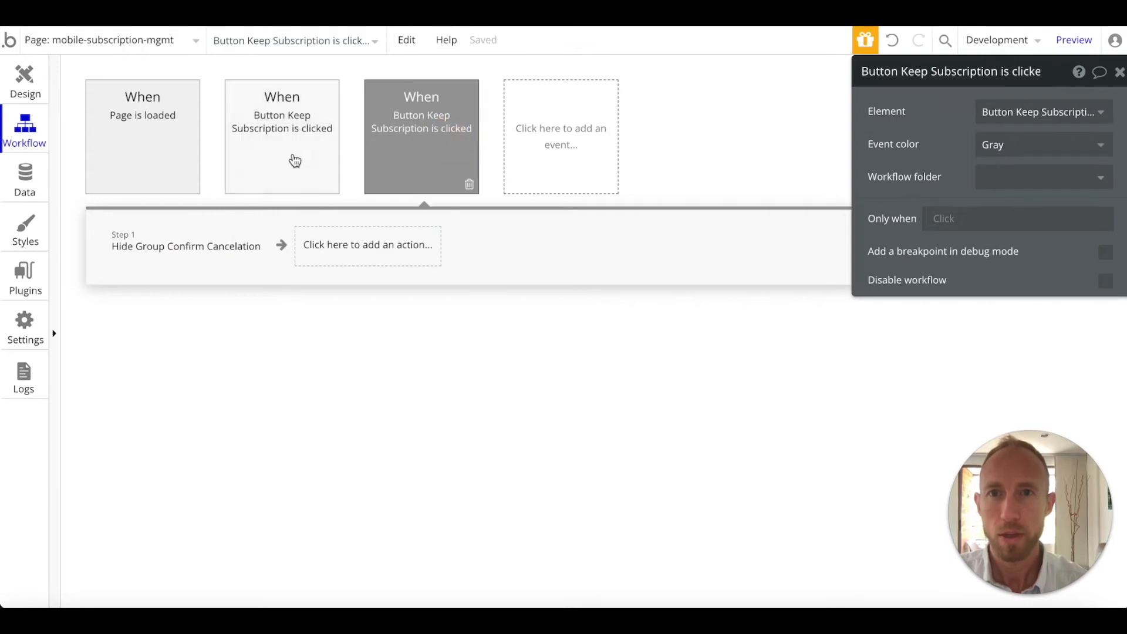
click(25, 79)
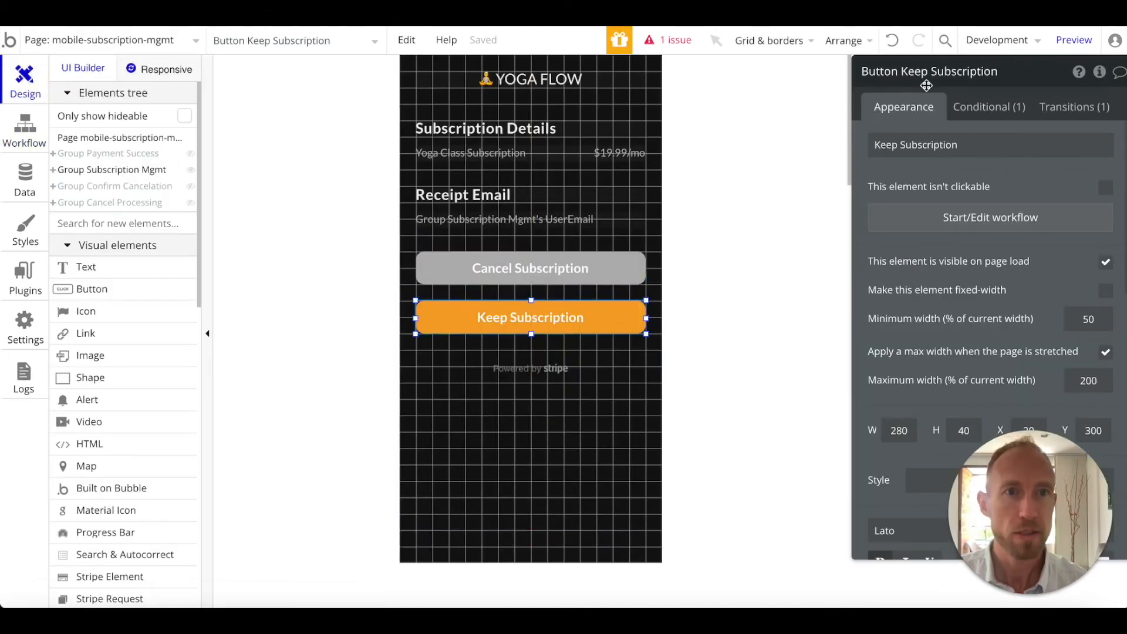
click(529, 268)
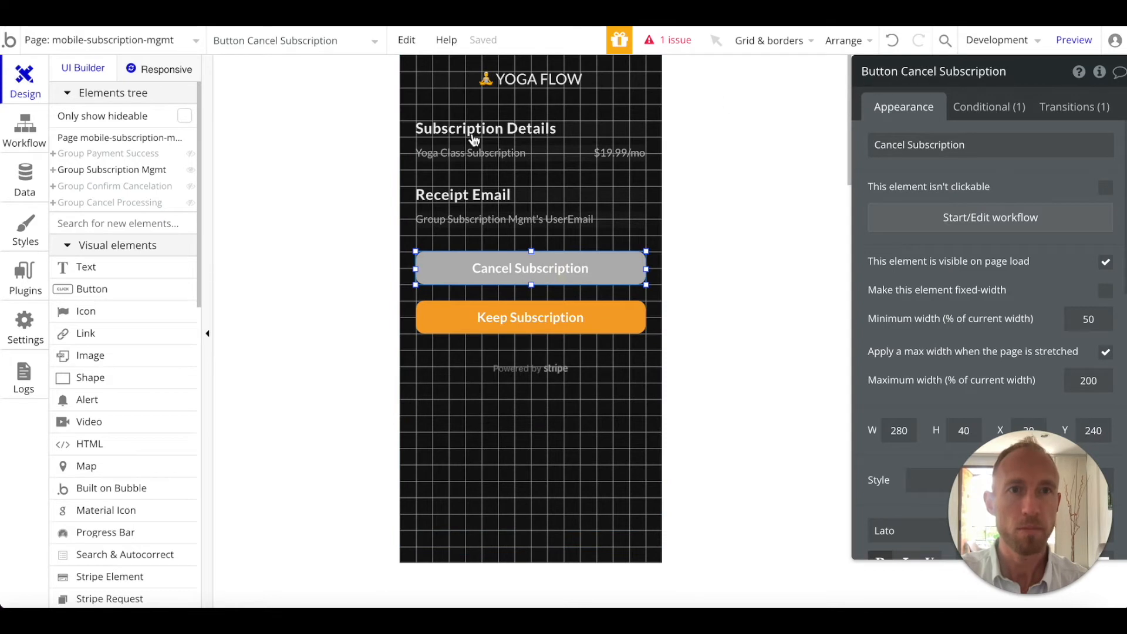
click(23, 129)
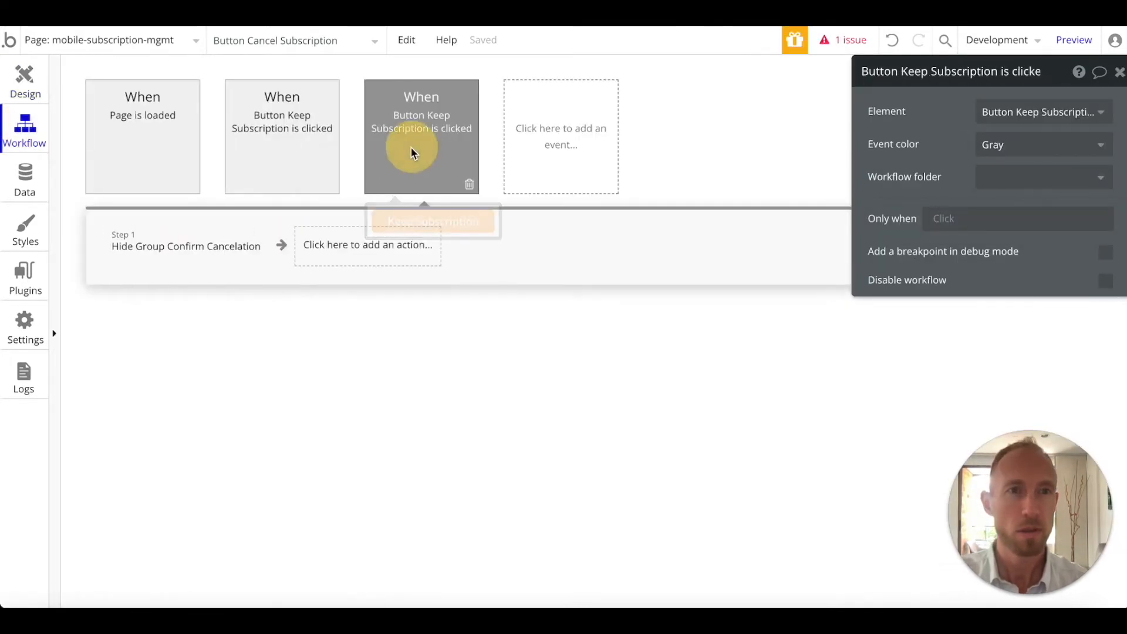
click(282, 136)
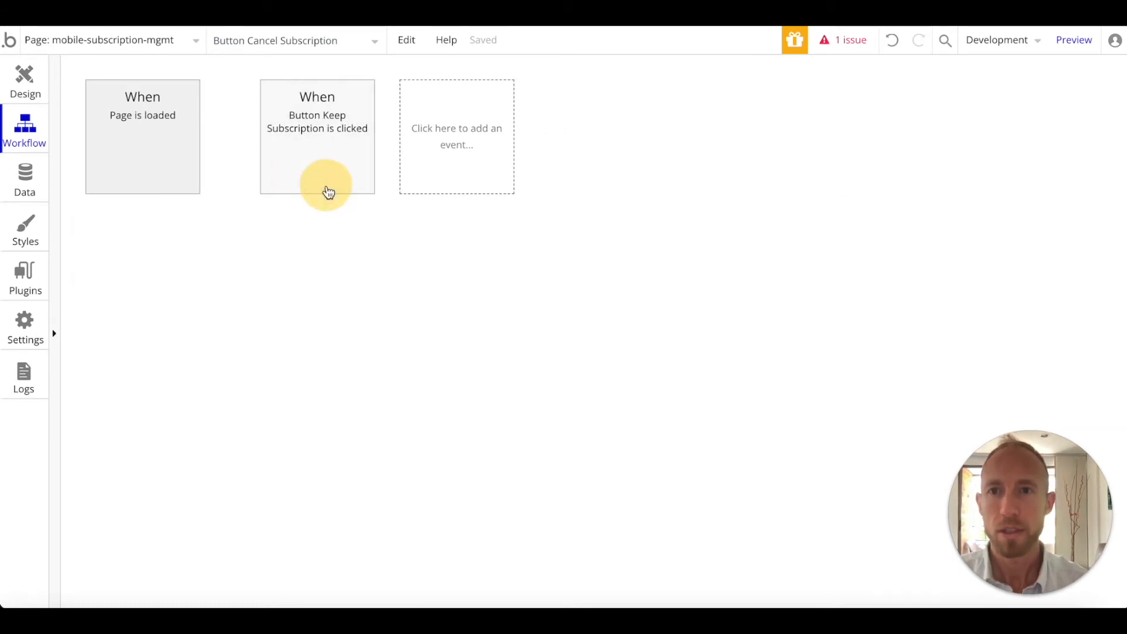
click(24, 80)
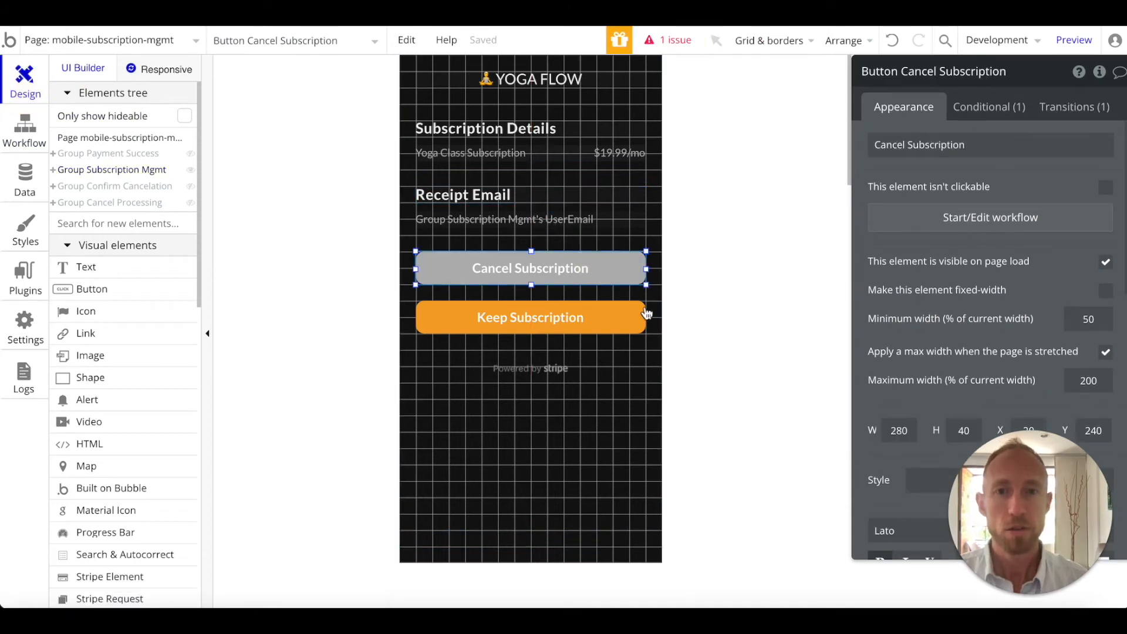
Duplicate Group Confirm Cancelation as Group Keep Subscription Confirm, removing its Cancel button and icon.
click(529, 317)
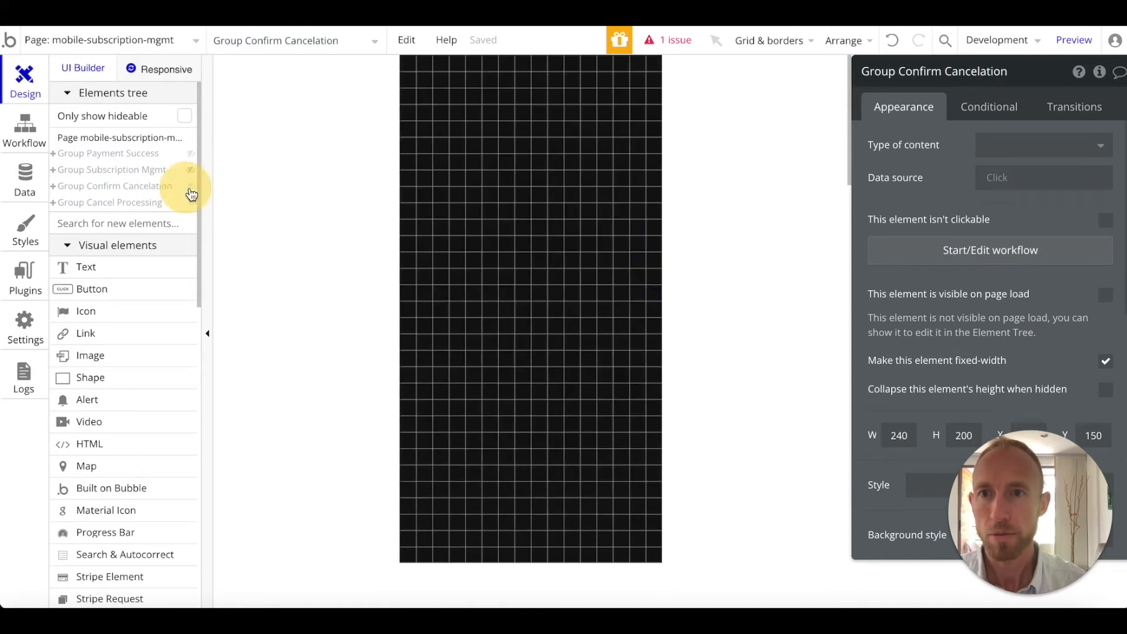
click(191, 186)
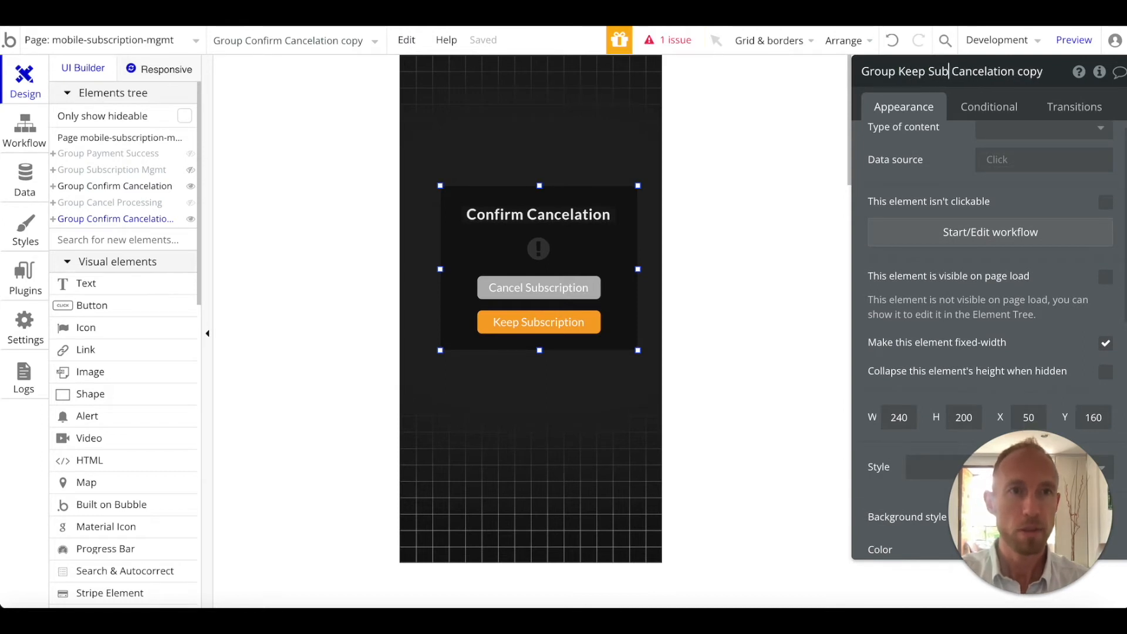
double_click(1000, 71)
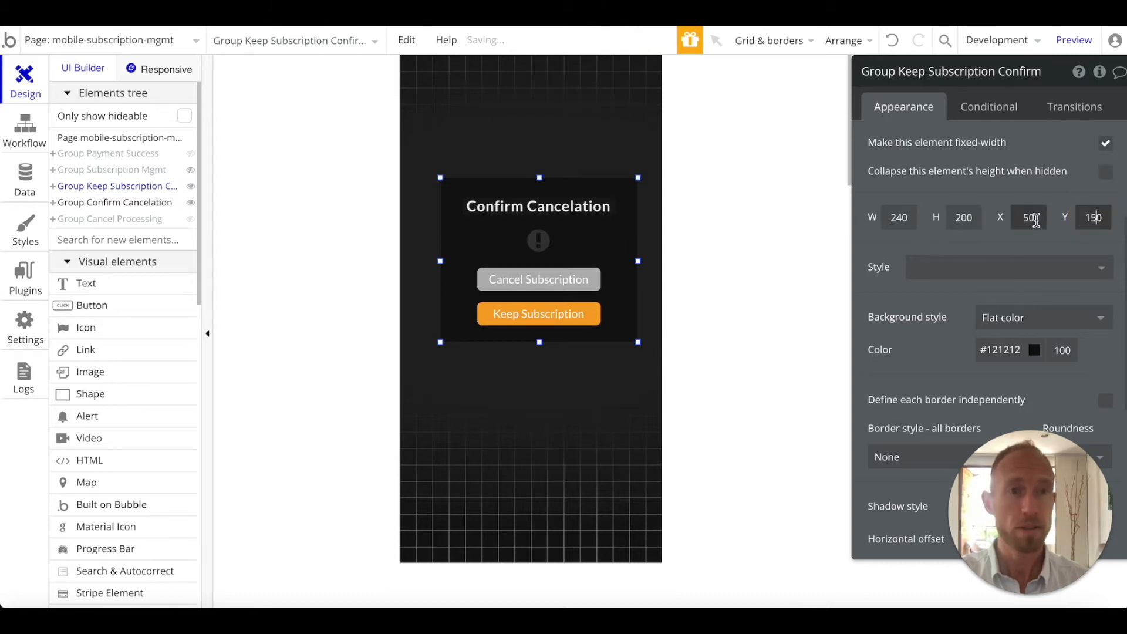
right_click(538, 259)
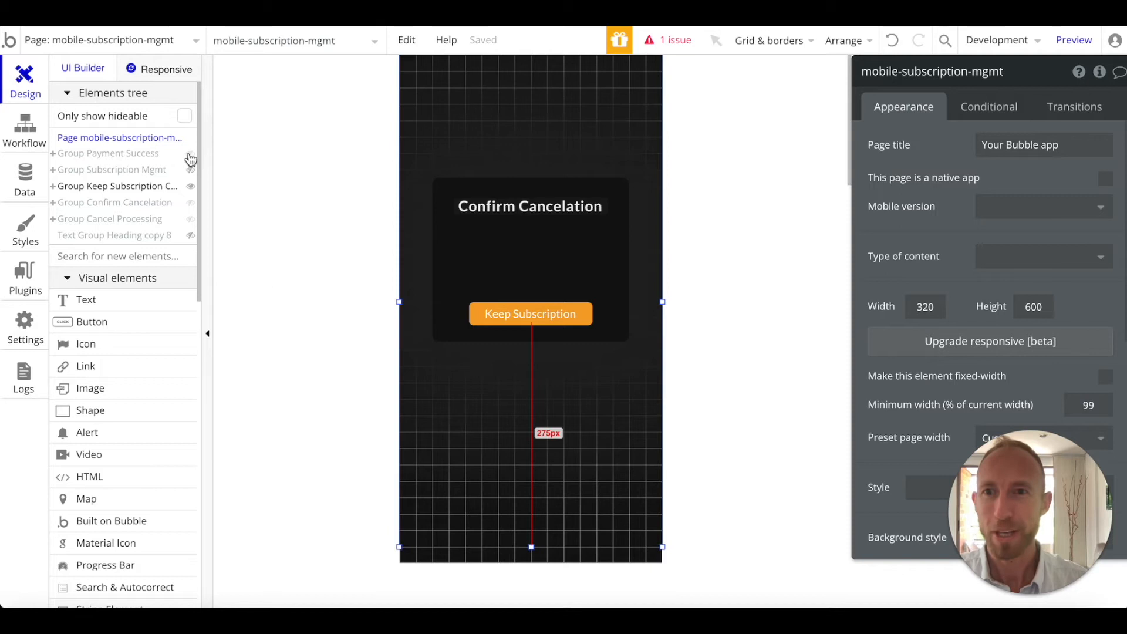
Paste a copy of Group Payment Success's thank-you text onto the page, hiding the success group.
click(190, 191)
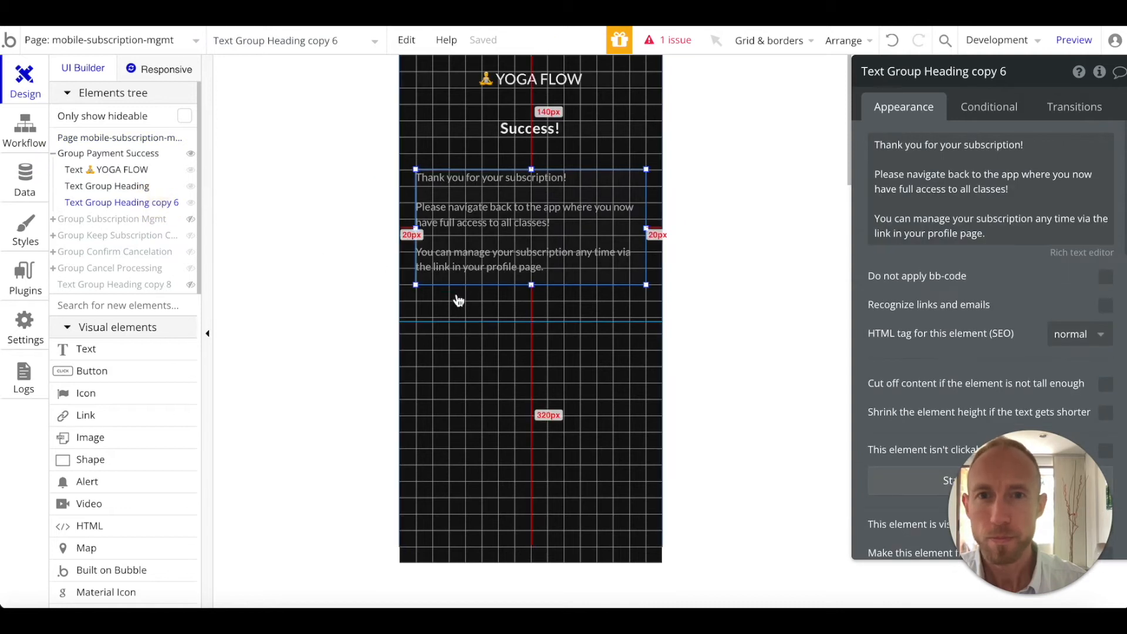
click(106, 186)
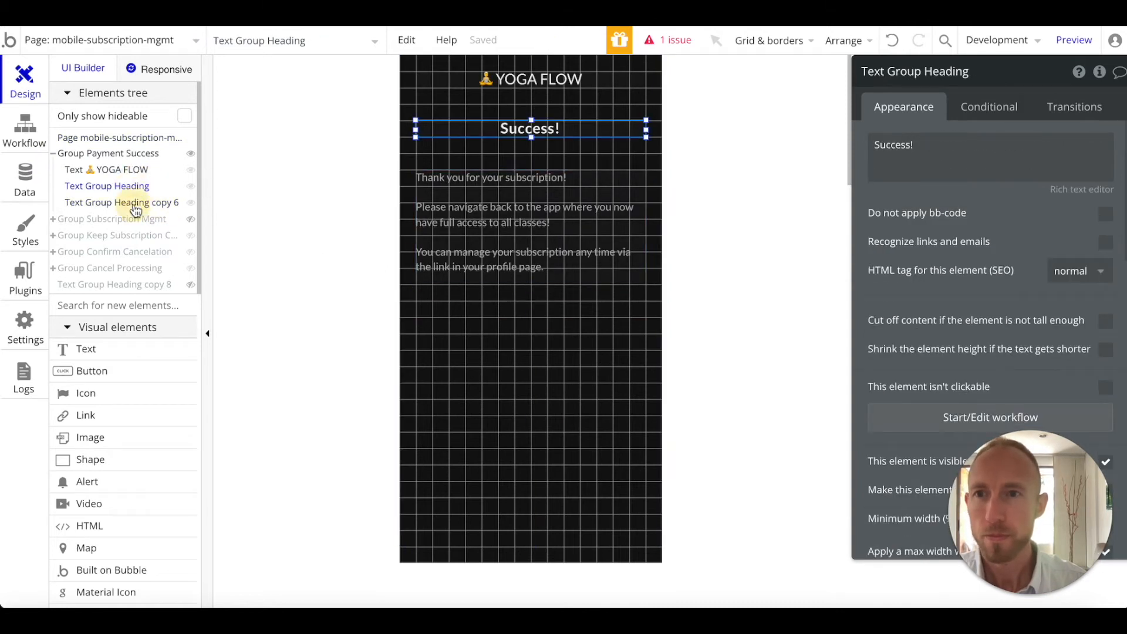
click(122, 202)
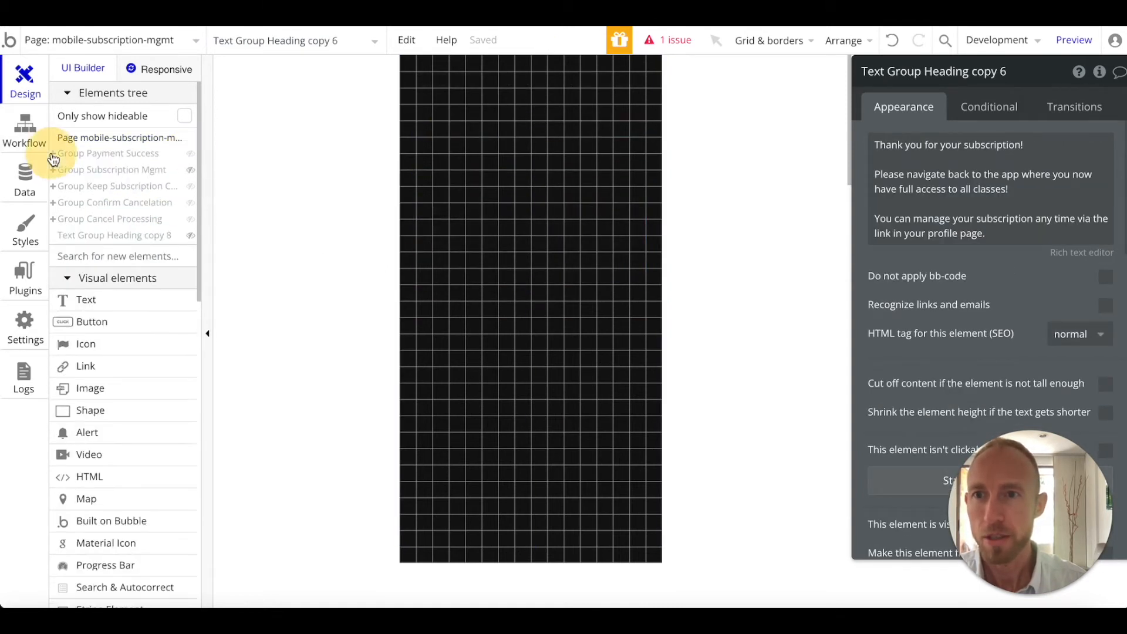
click(114, 234)
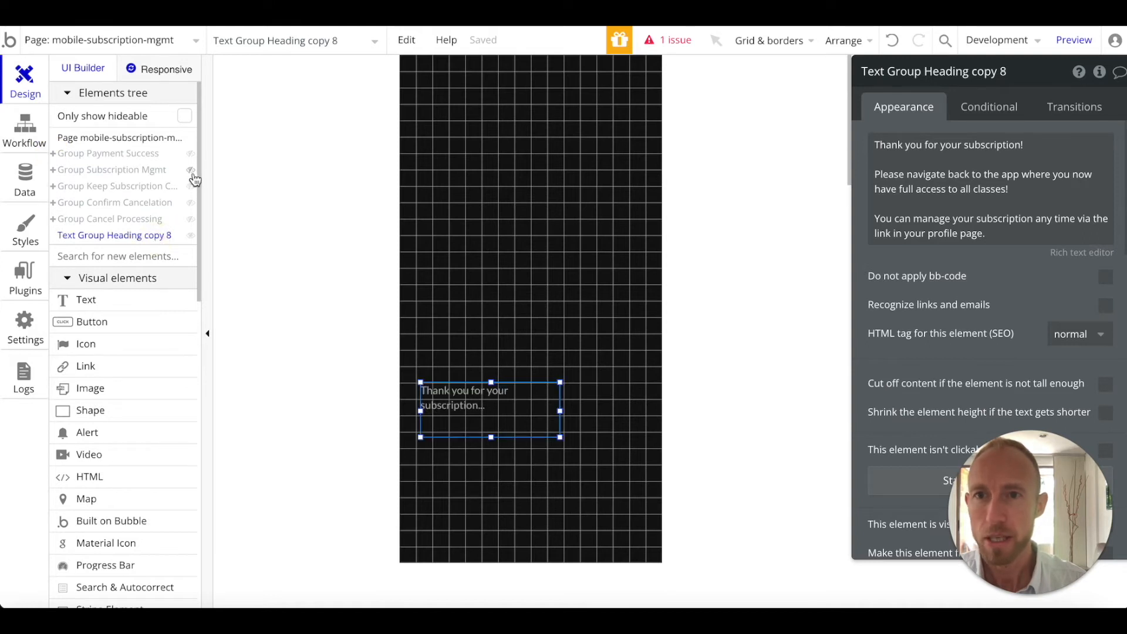
click(112, 186)
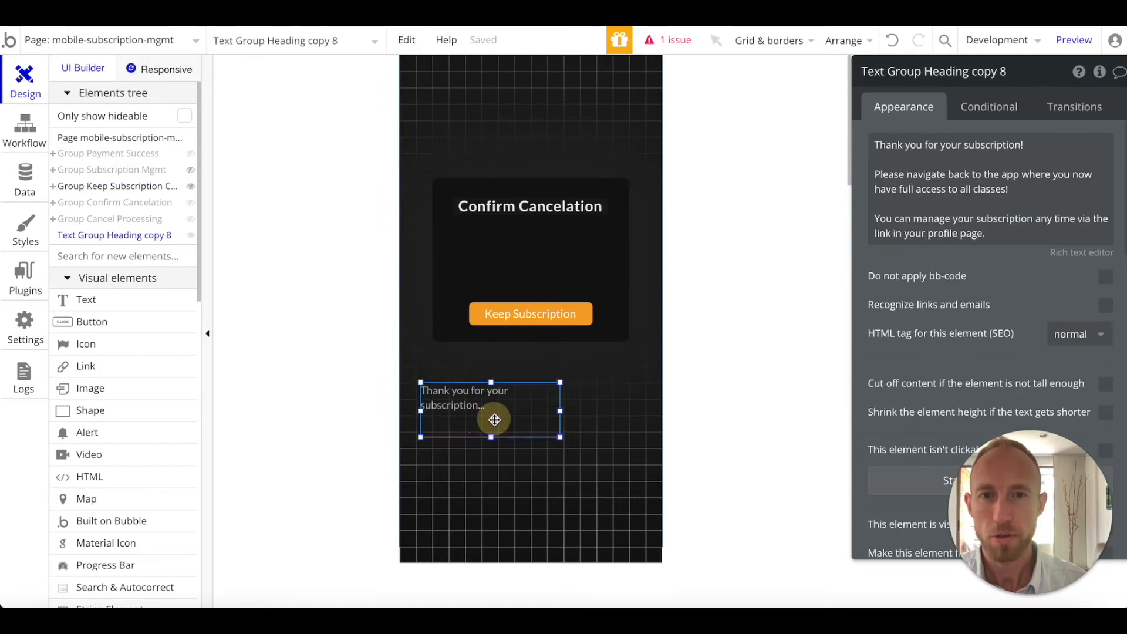
Move the pasted text into Group Keep Subscription Confirm, reword it, and resize it.
drag(494, 420, 534, 270)
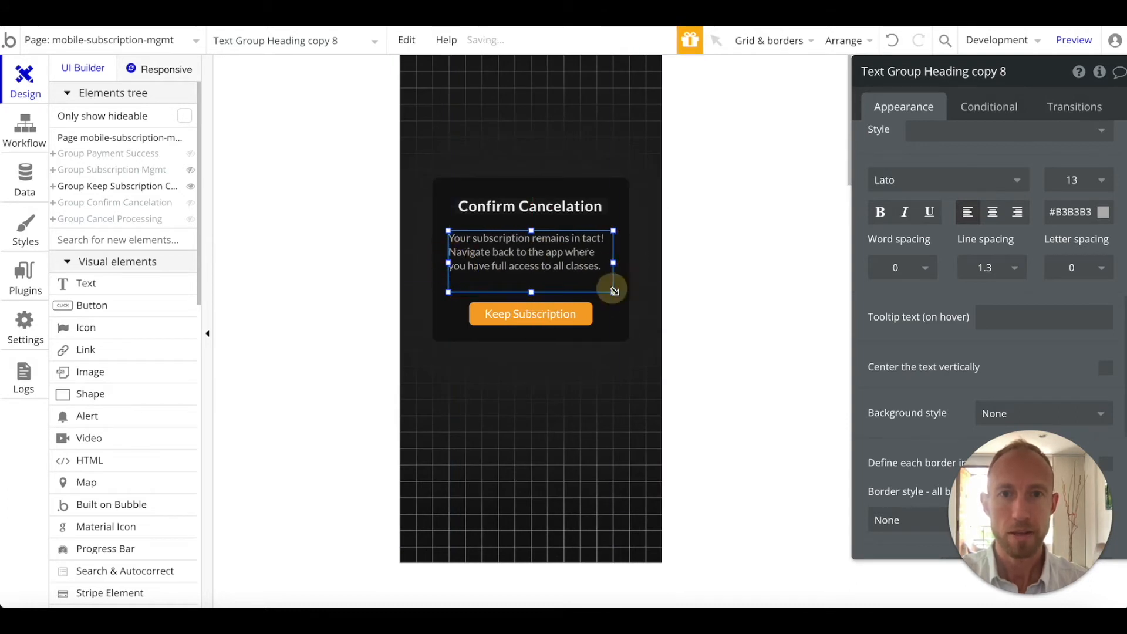
drag(613, 291, 613, 273)
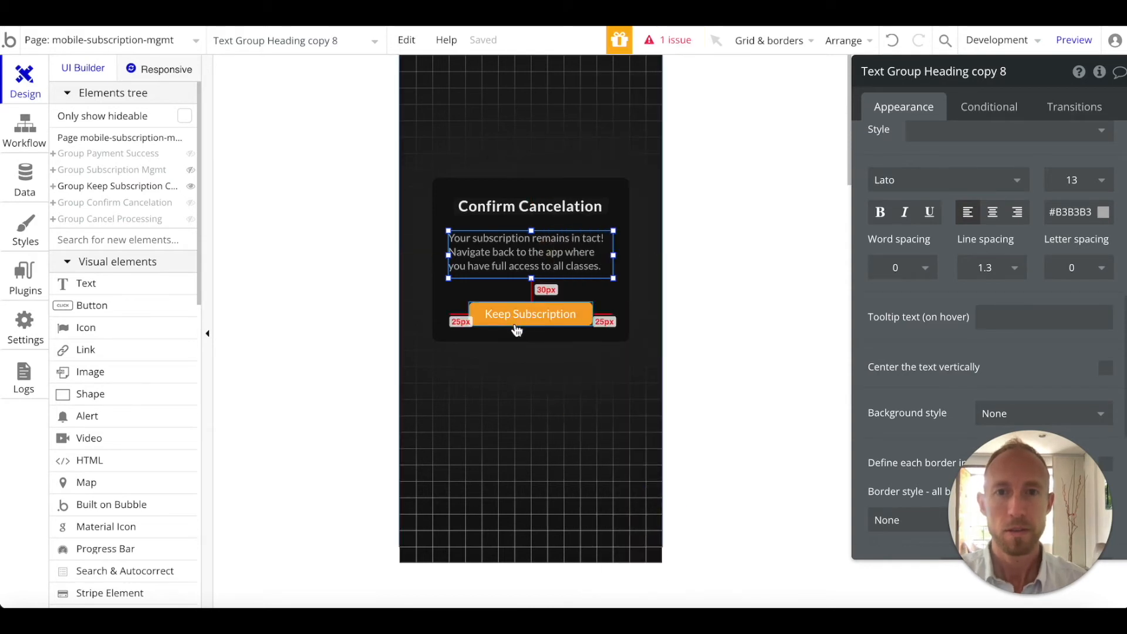
click(530, 314)
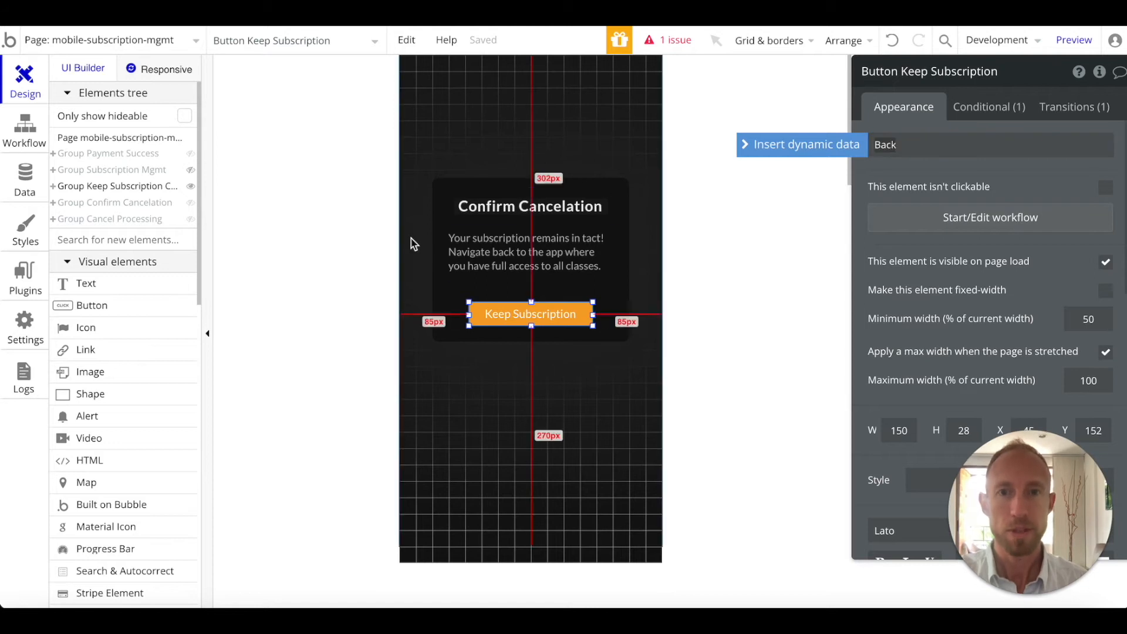
Set the button to Back, heading to Subscription Confirmed, centre the message, and hide the popup.
click(530, 206)
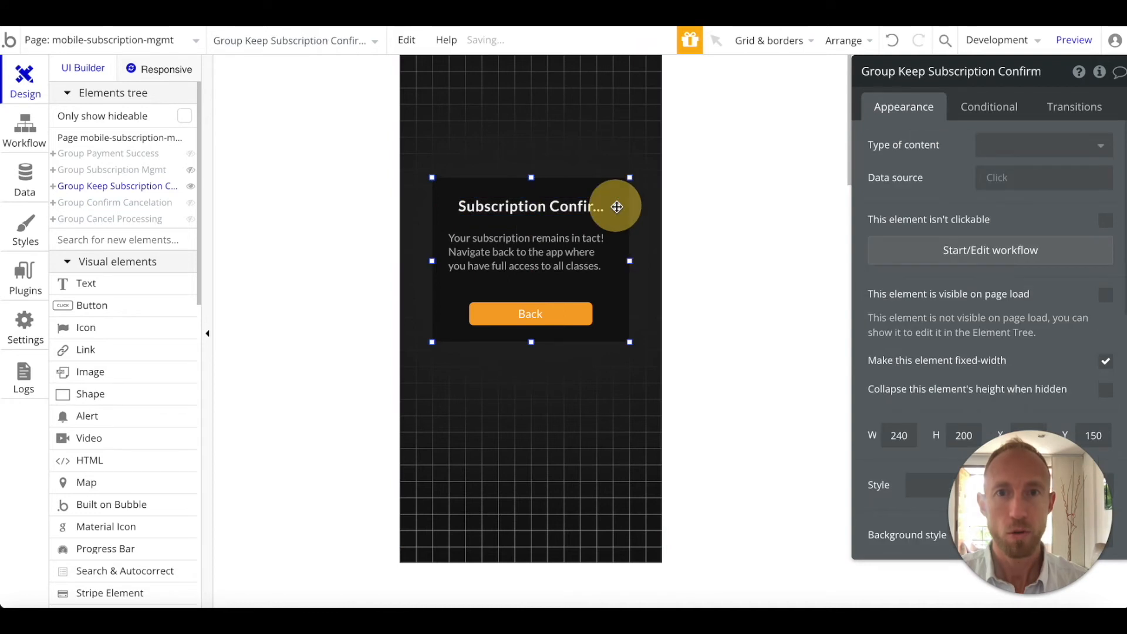
click(530, 206)
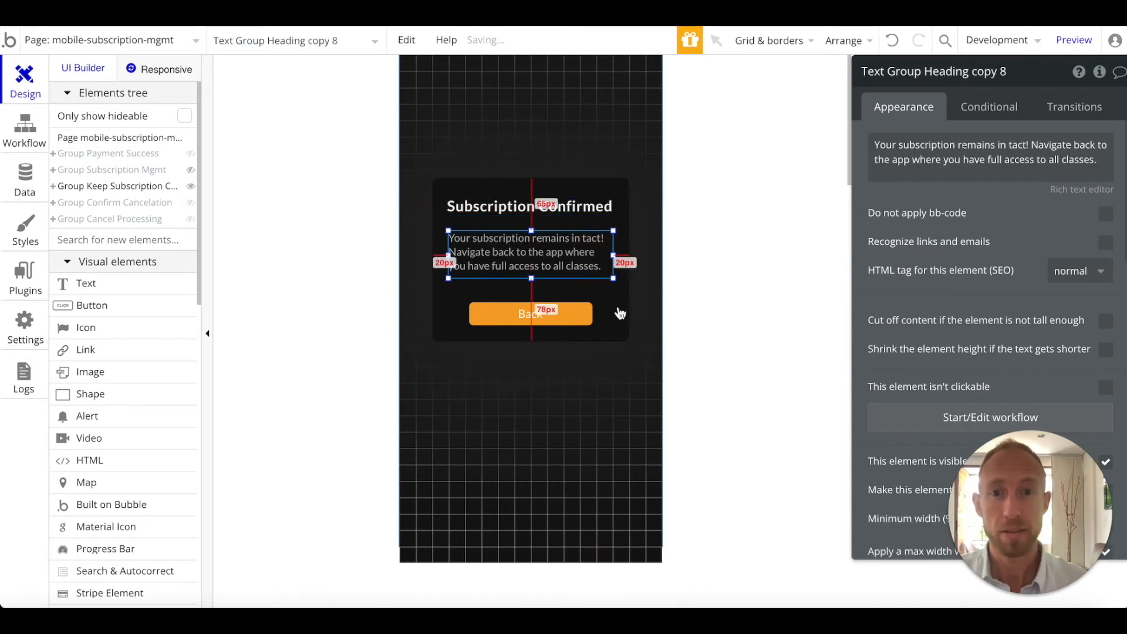
right_click(561, 252)
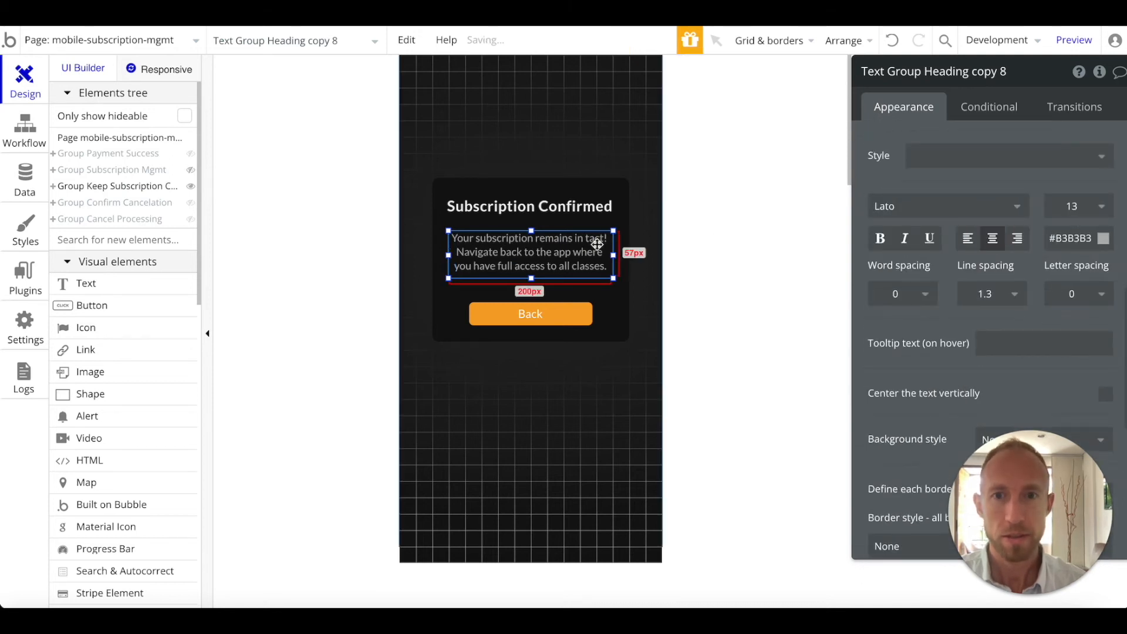
click(529, 206)
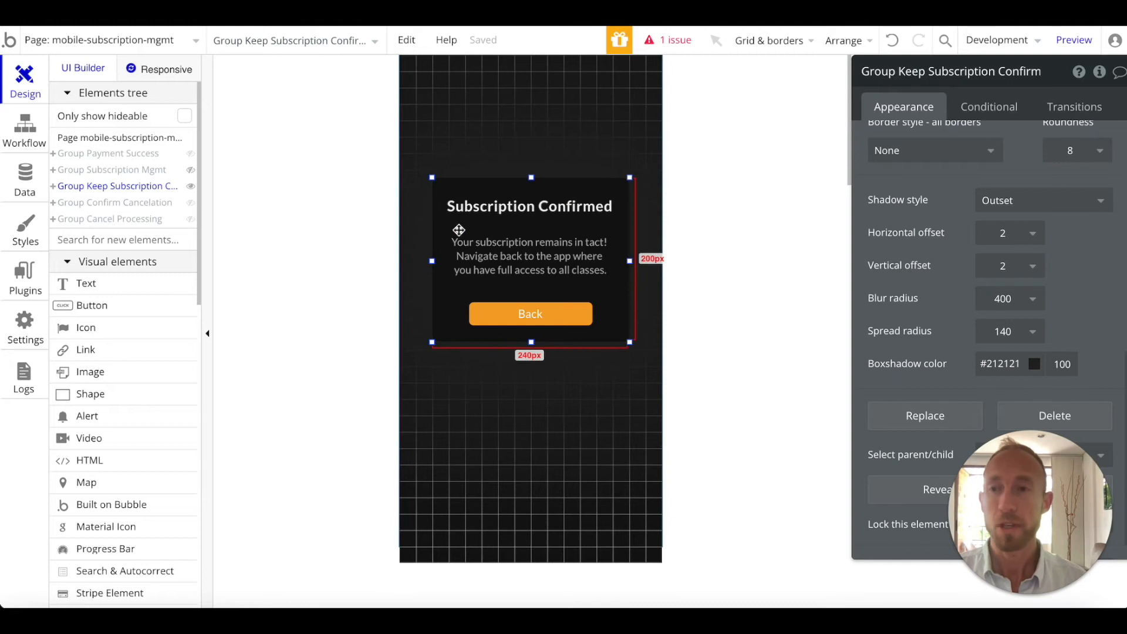
click(190, 186)
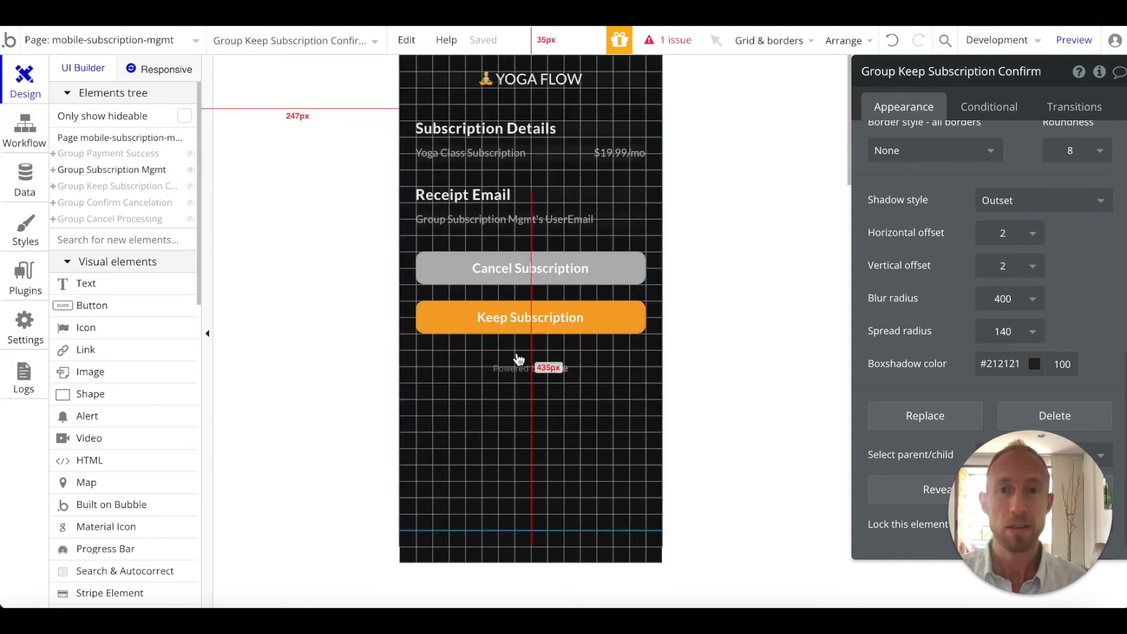
Add an Element Actions > Show step to the Keep Subscription click workflow.
click(530, 317)
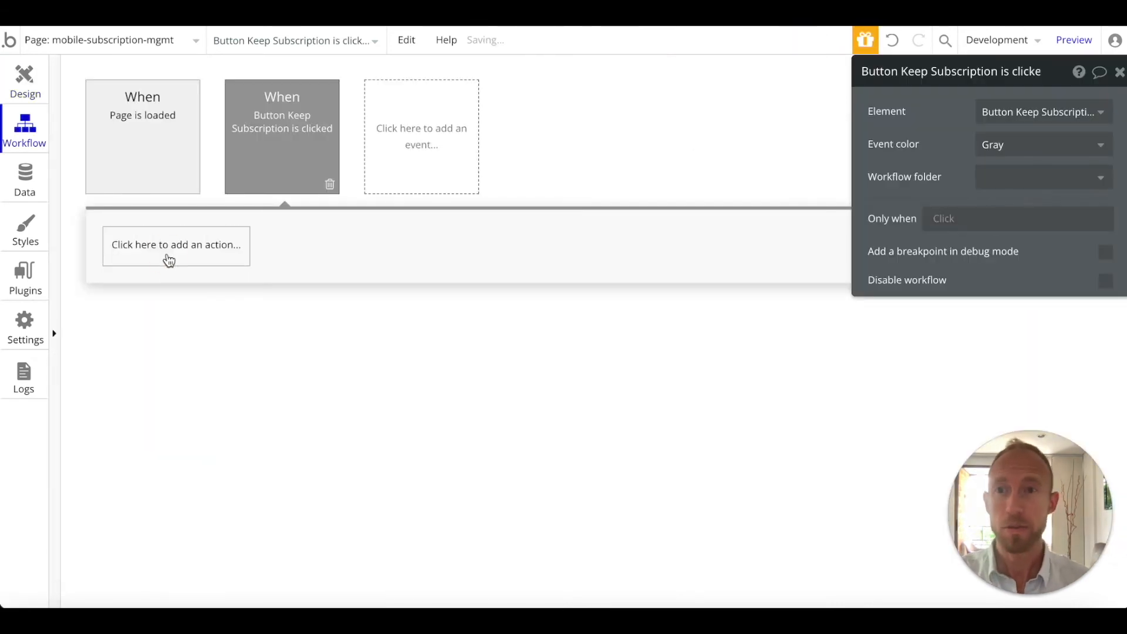
click(175, 244)
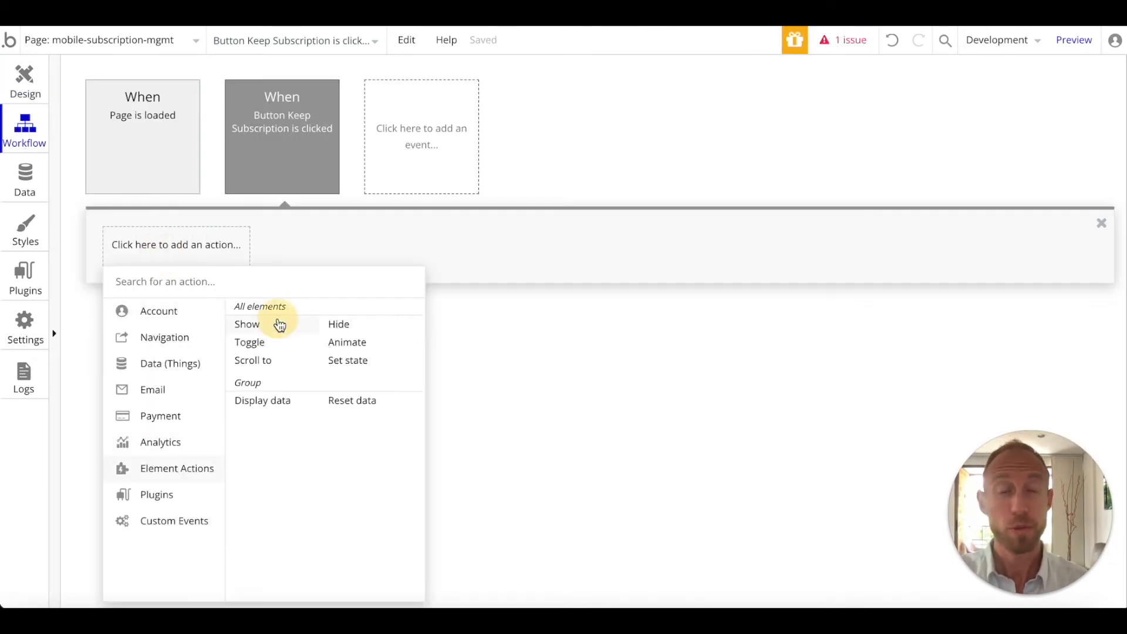
click(247, 323)
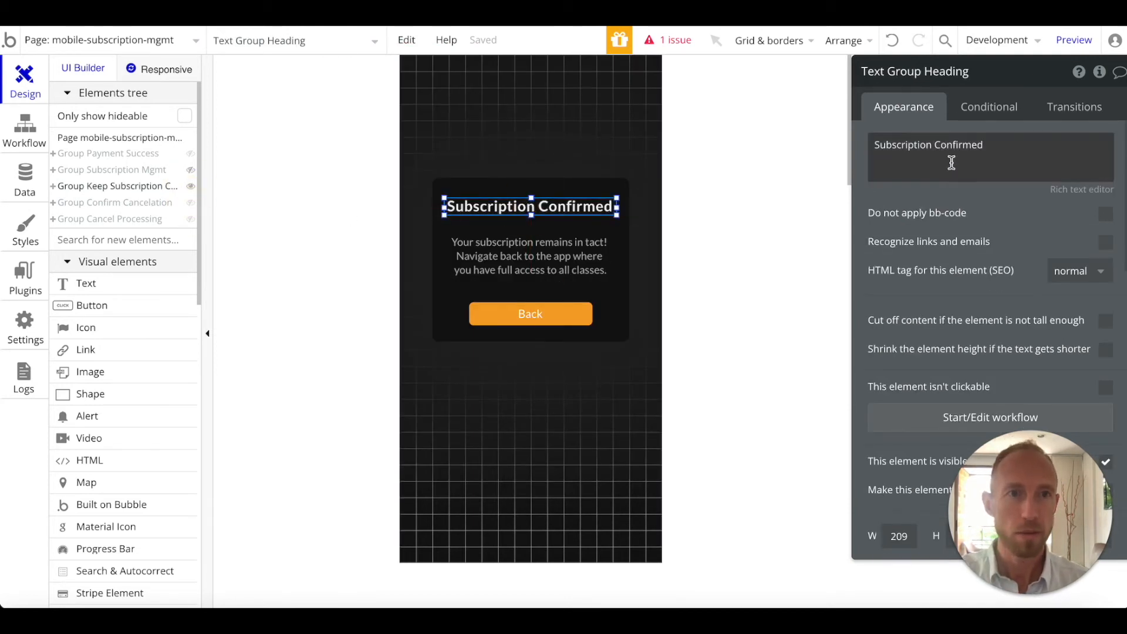
Change the Subscription Confirmed popup's Back button label to Done, then hide the group.
click(928, 144)
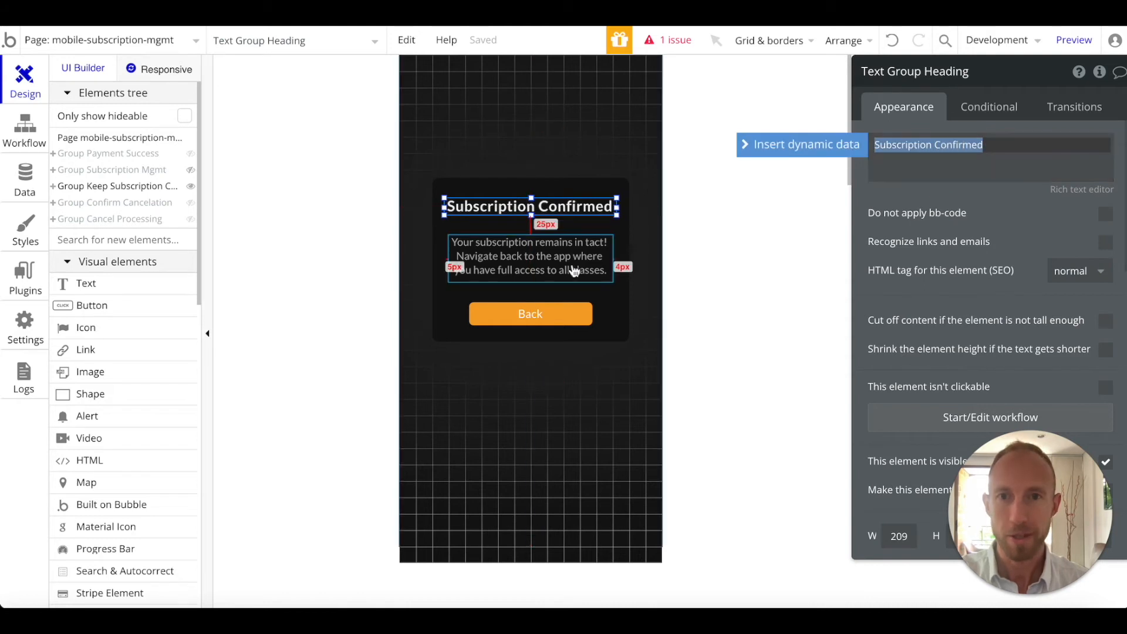
click(530, 256)
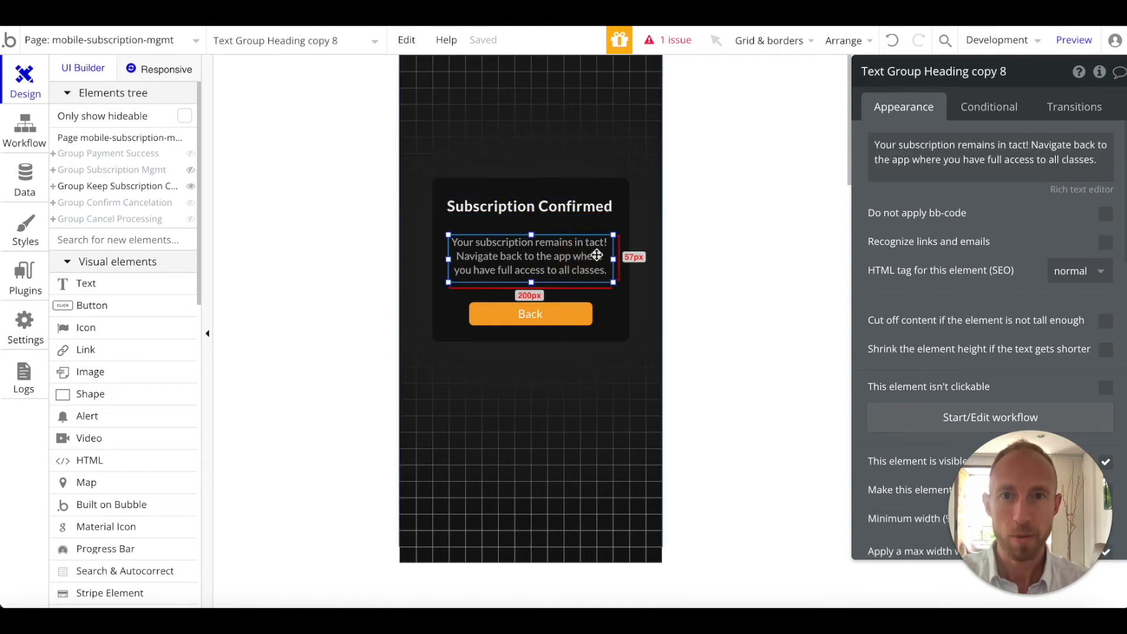
click(529, 206)
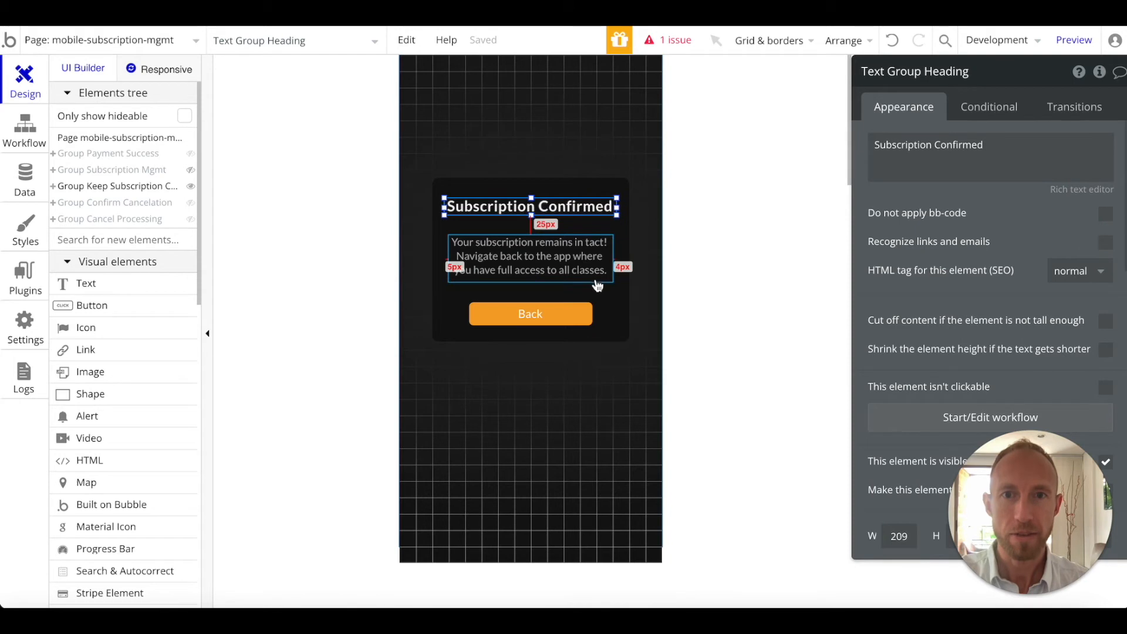
click(529, 256)
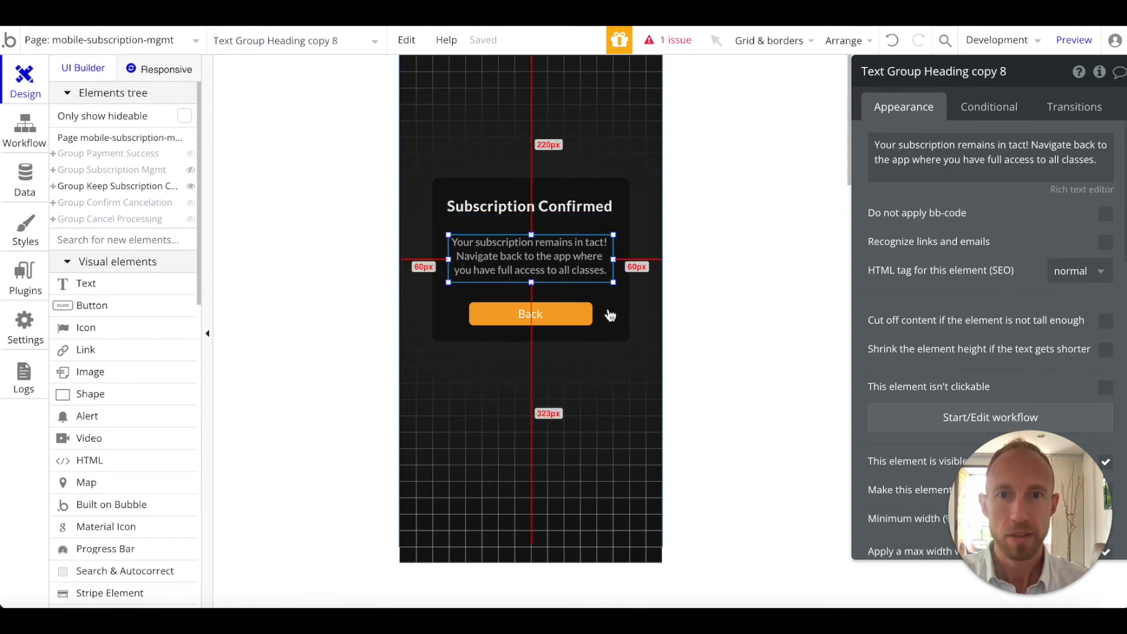
click(529, 314)
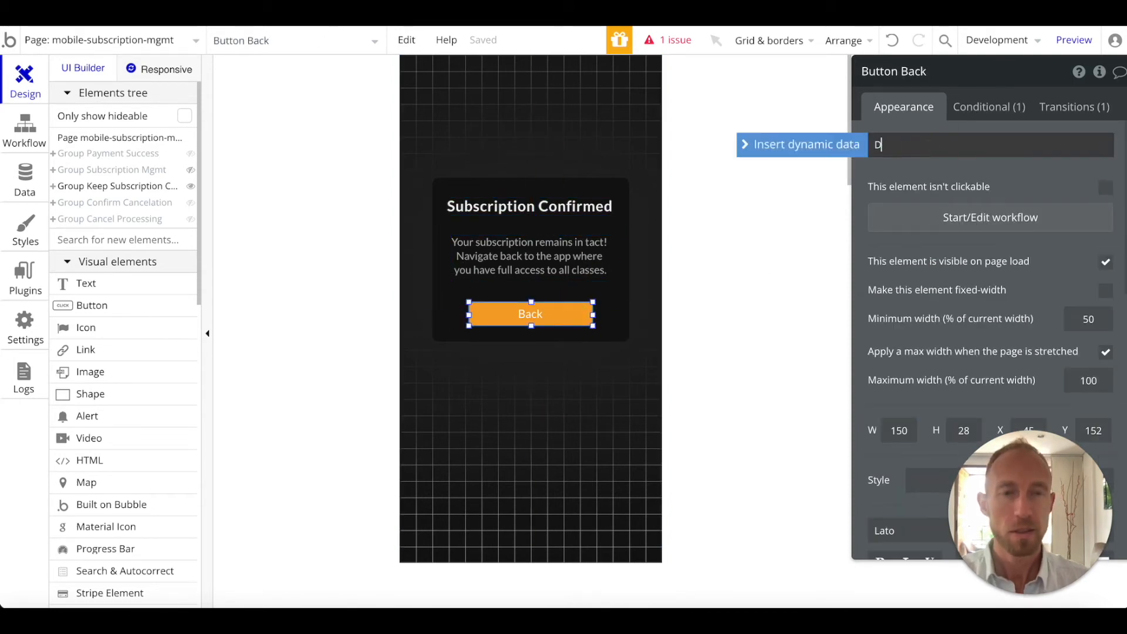
text(one)
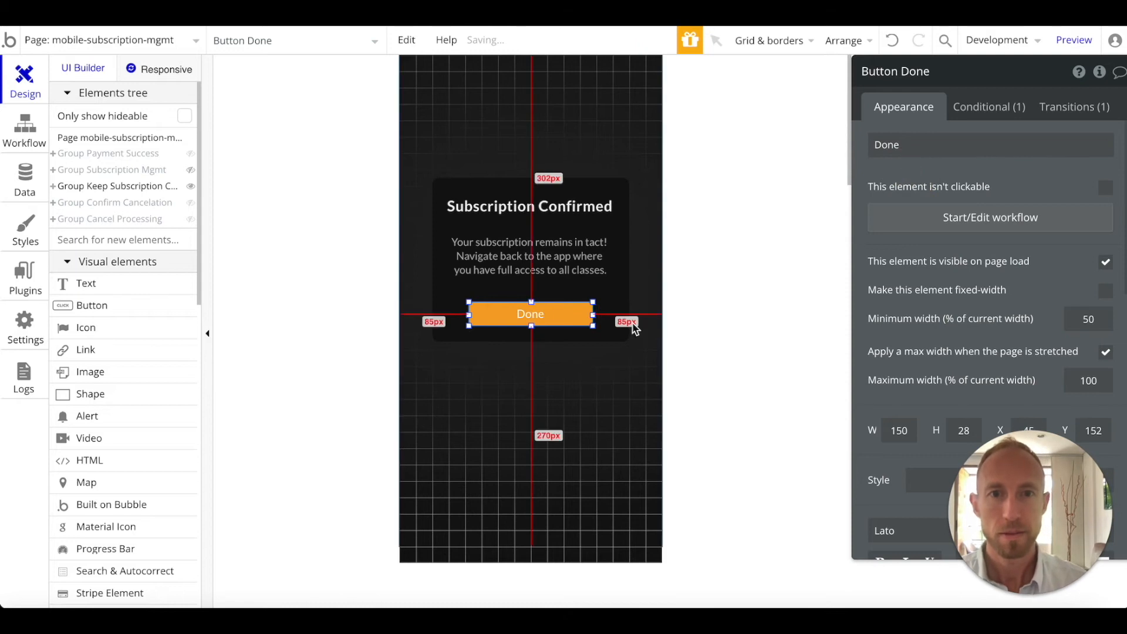
click(119, 137)
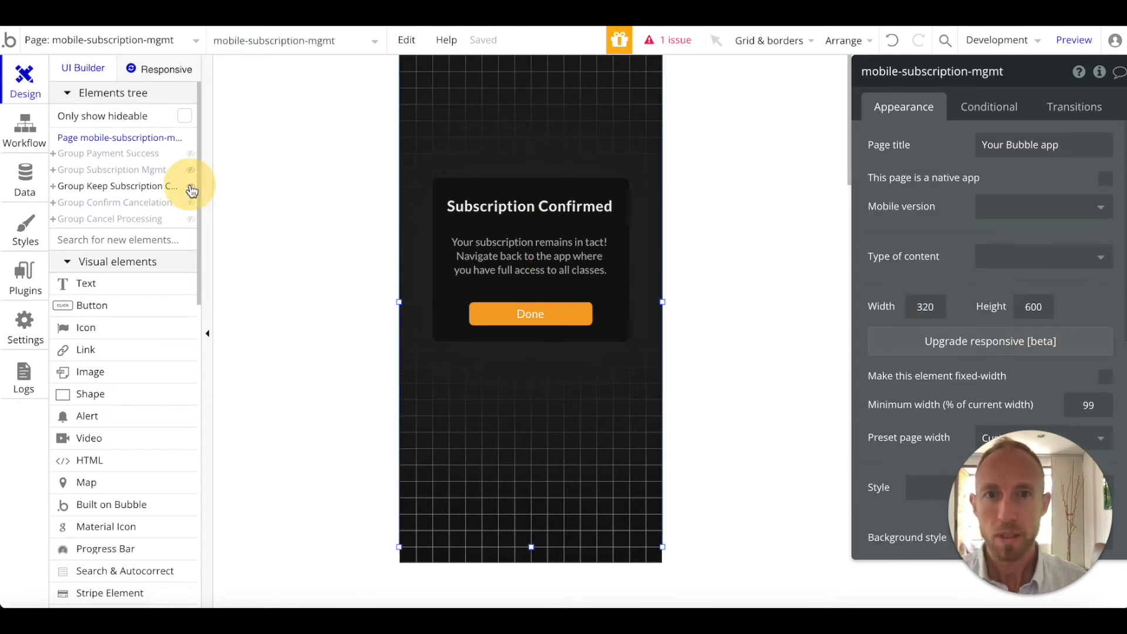
click(530, 314)
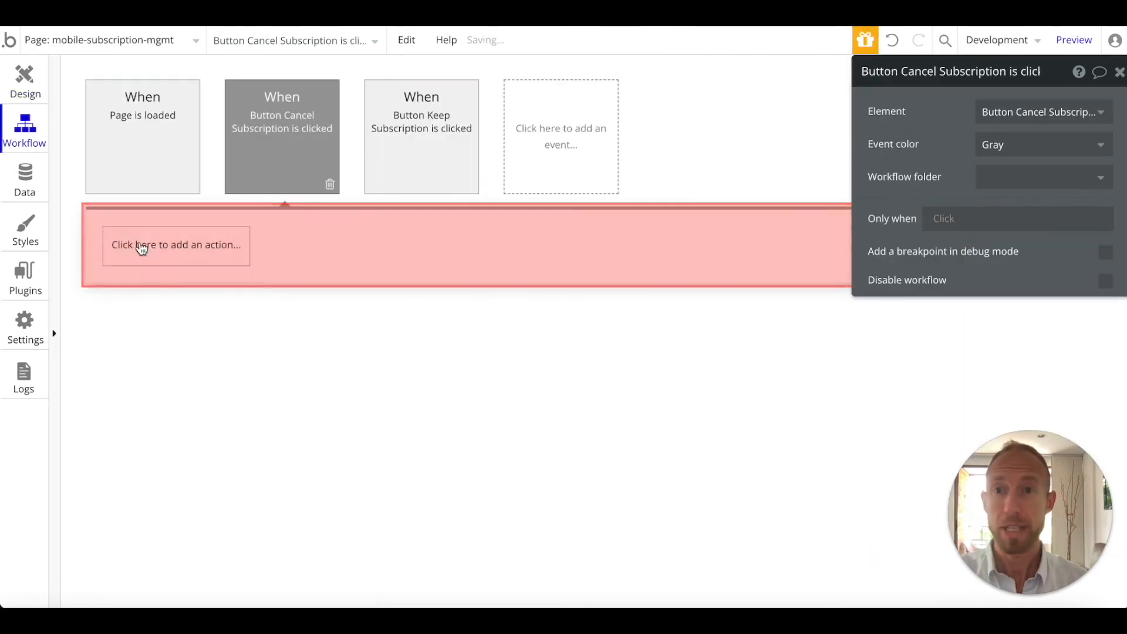
Make the Cancel Subscription click workflow show Group Confirm Cancelation.
click(176, 244)
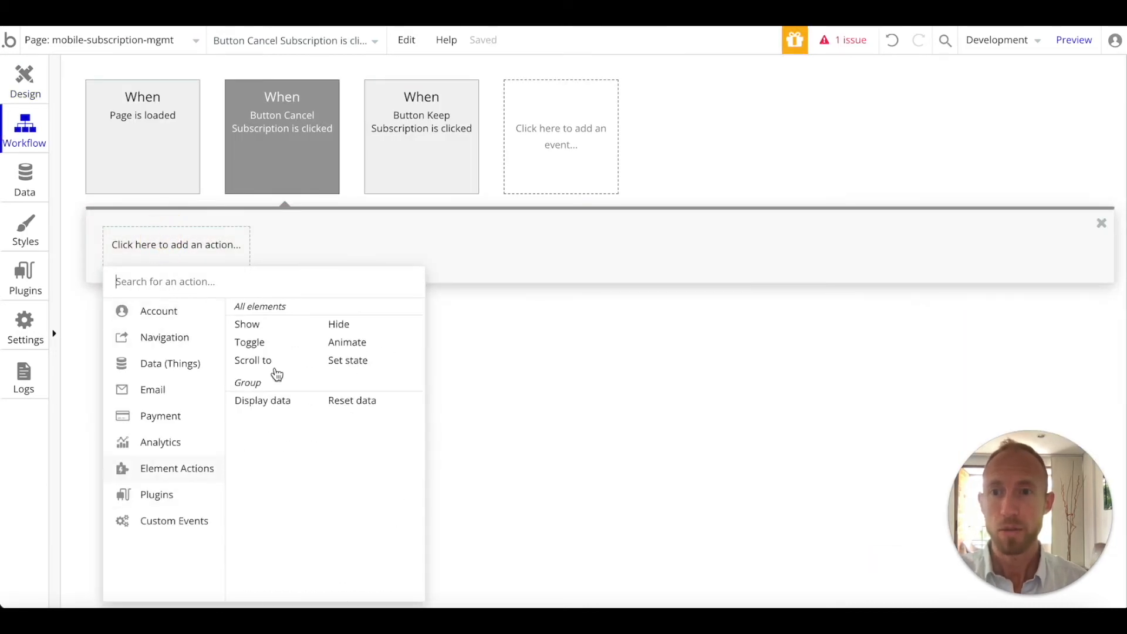
click(247, 324)
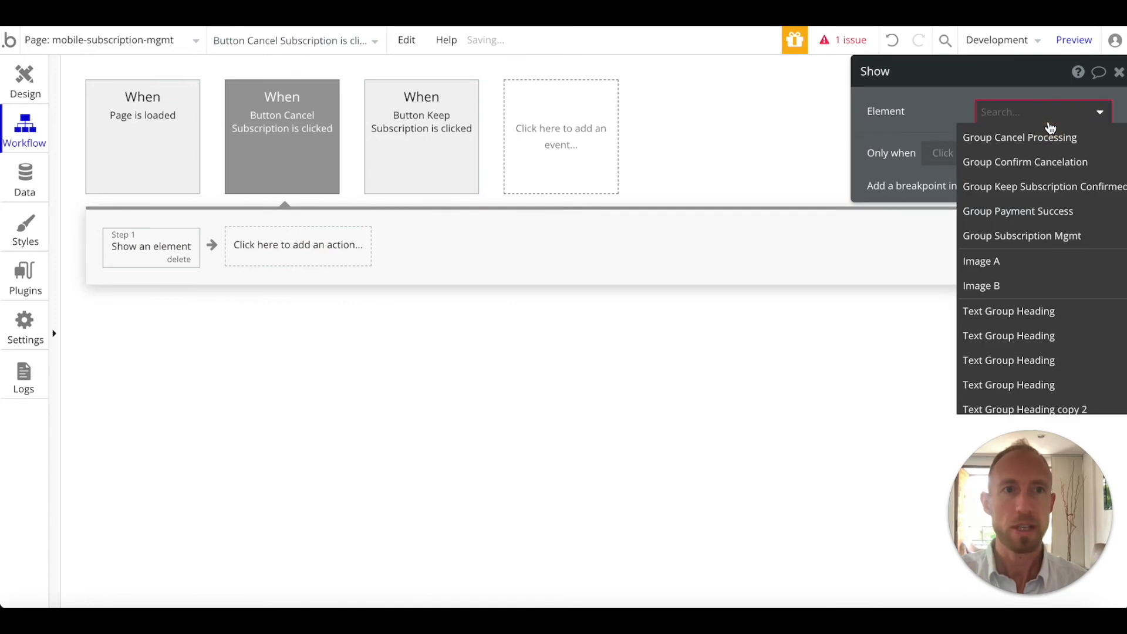
click(1025, 163)
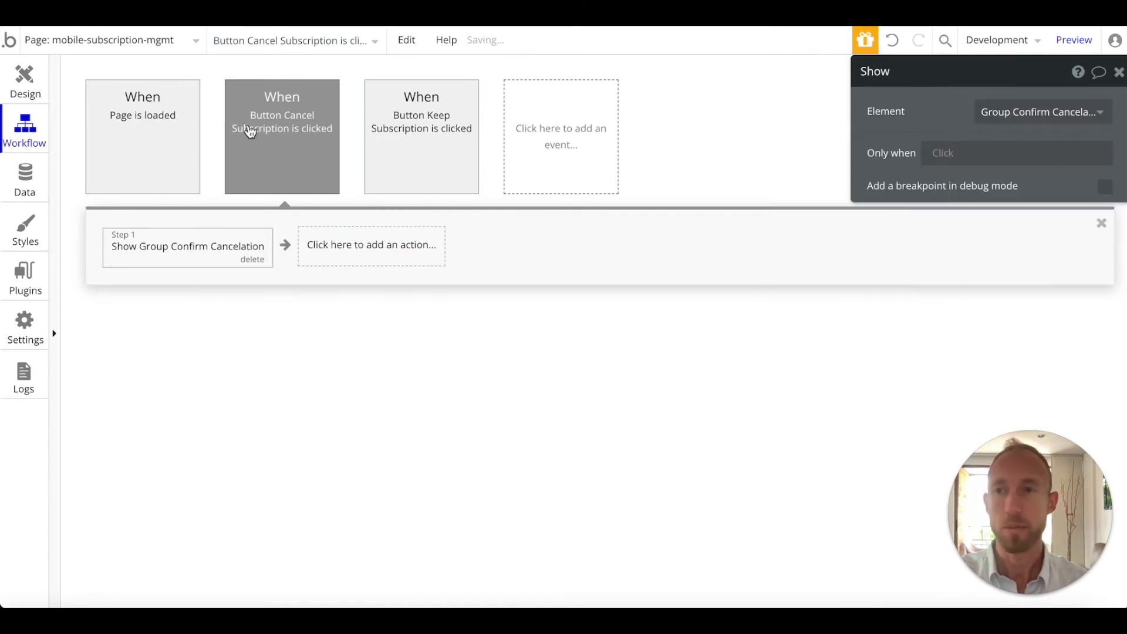
click(25, 79)
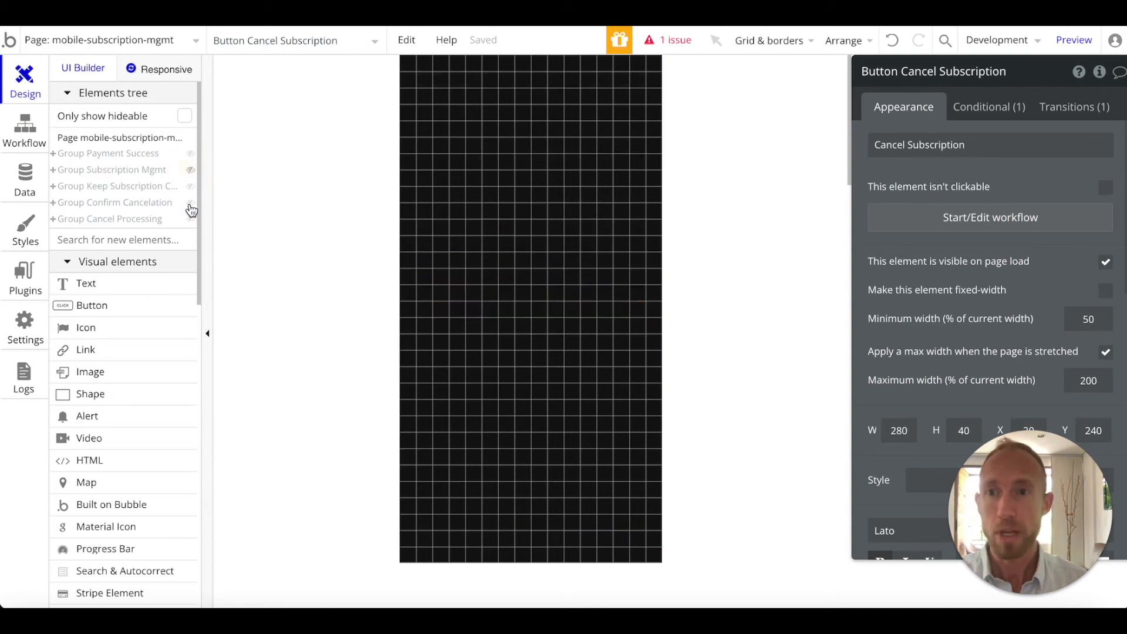
Create a Keep Subscription click workflow with a Hide element action.
click(190, 209)
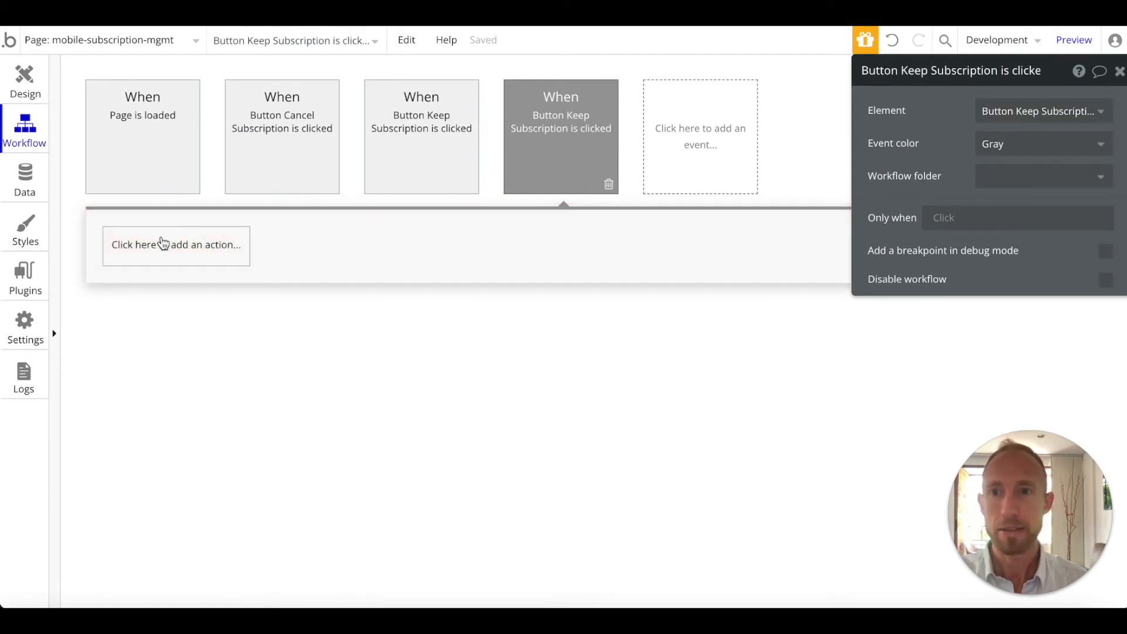
click(175, 244)
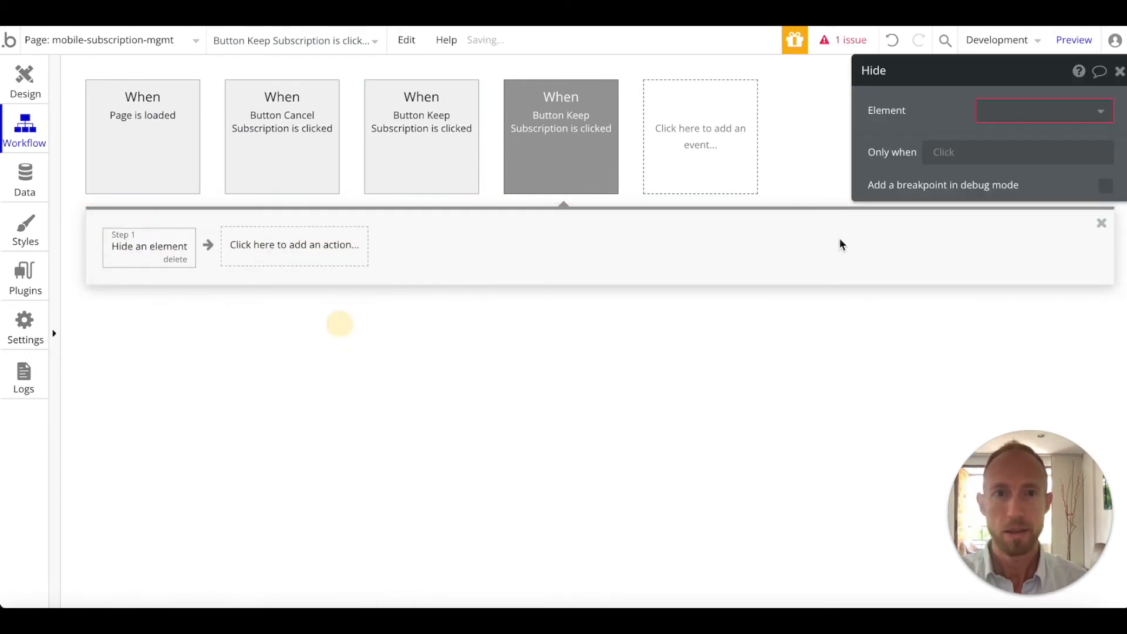
click(1043, 111)
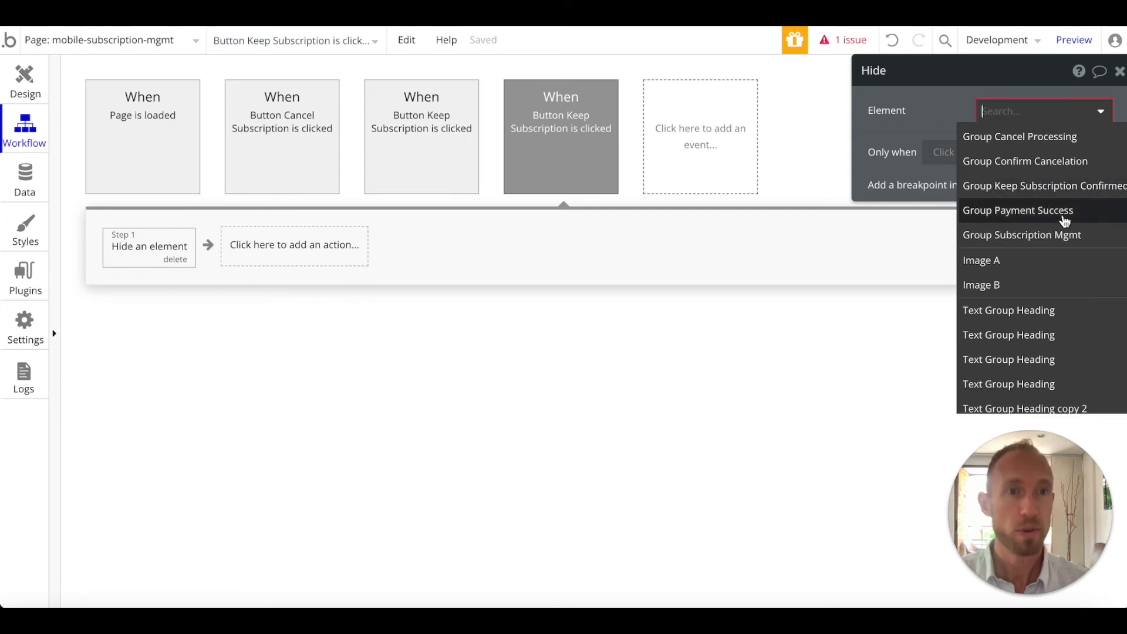
click(1025, 161)
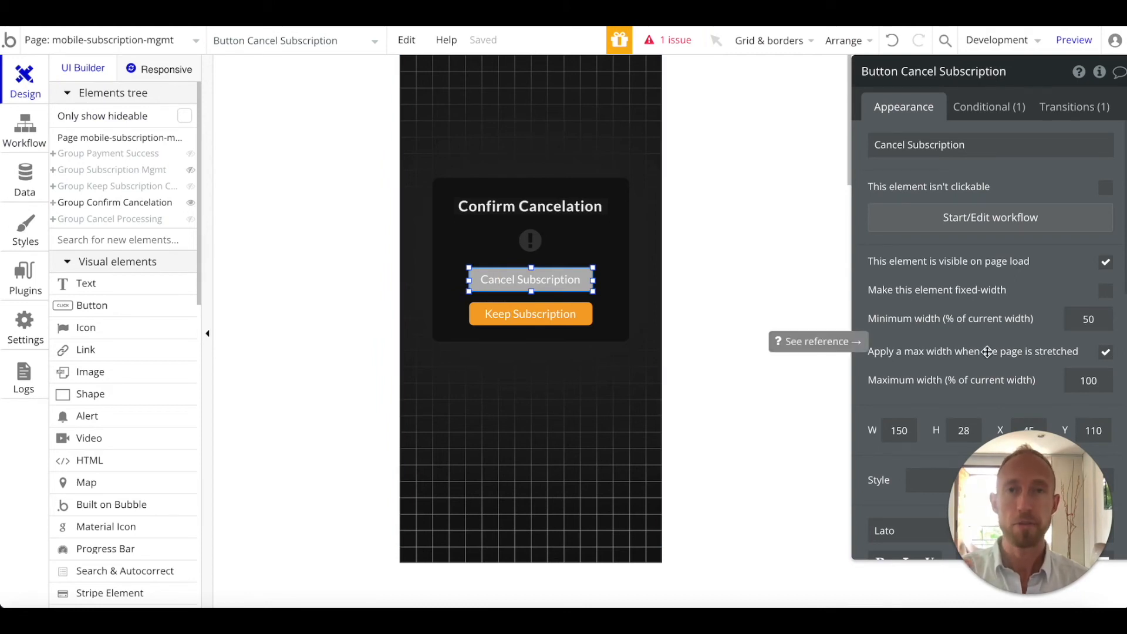
mouse_move(991, 351)
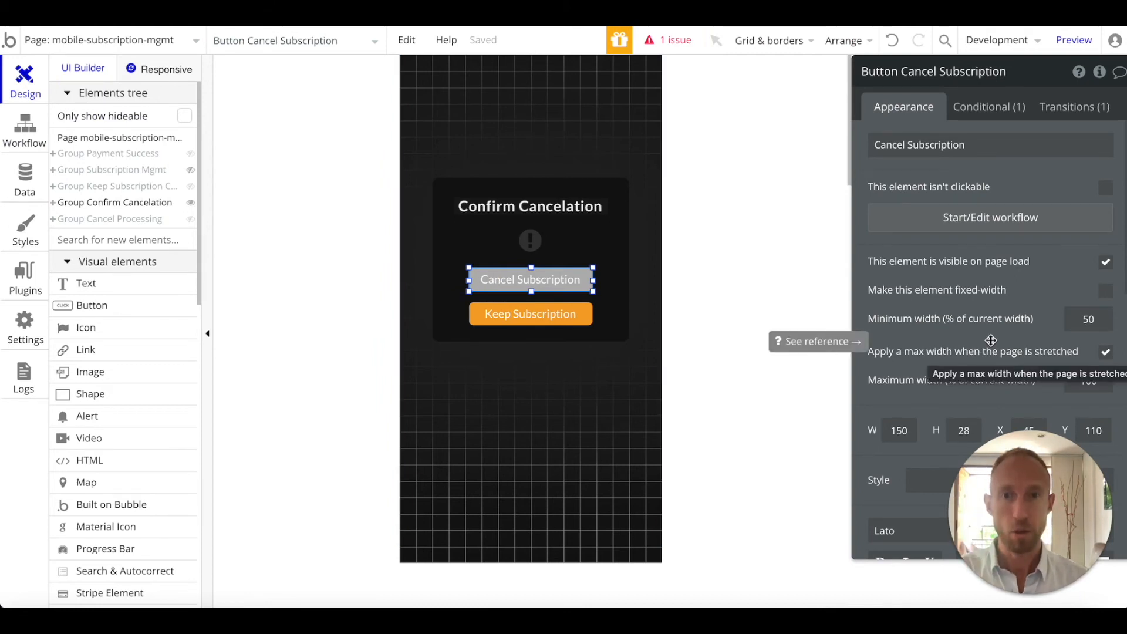
Start a Cancel Subscription click workflow whose first action shows Group Cancel Processing.
click(24, 133)
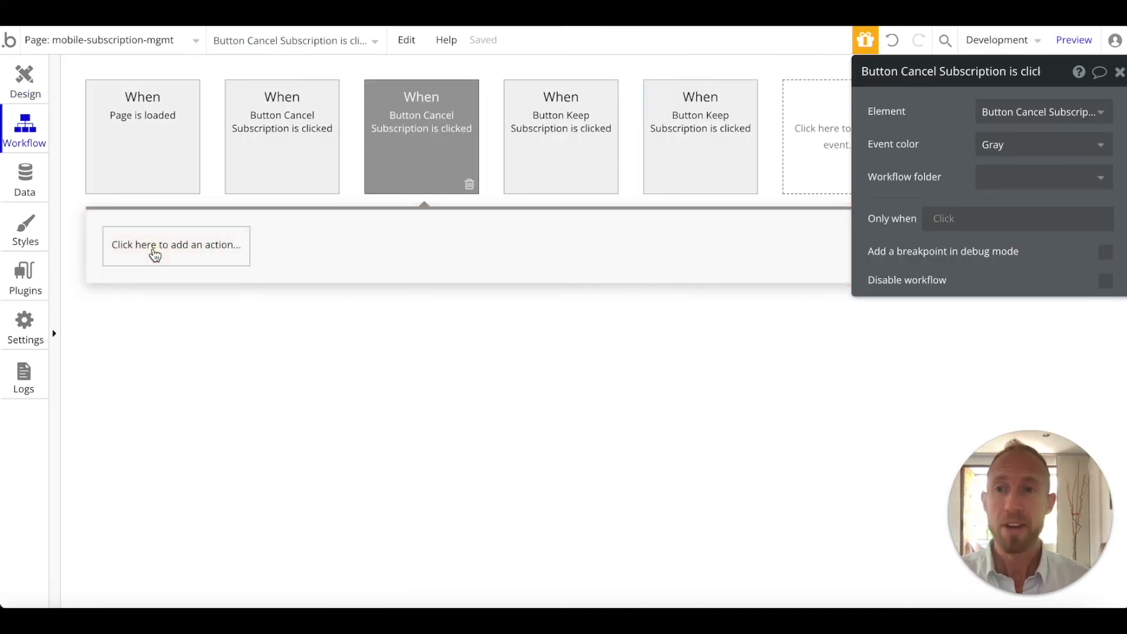
click(175, 245)
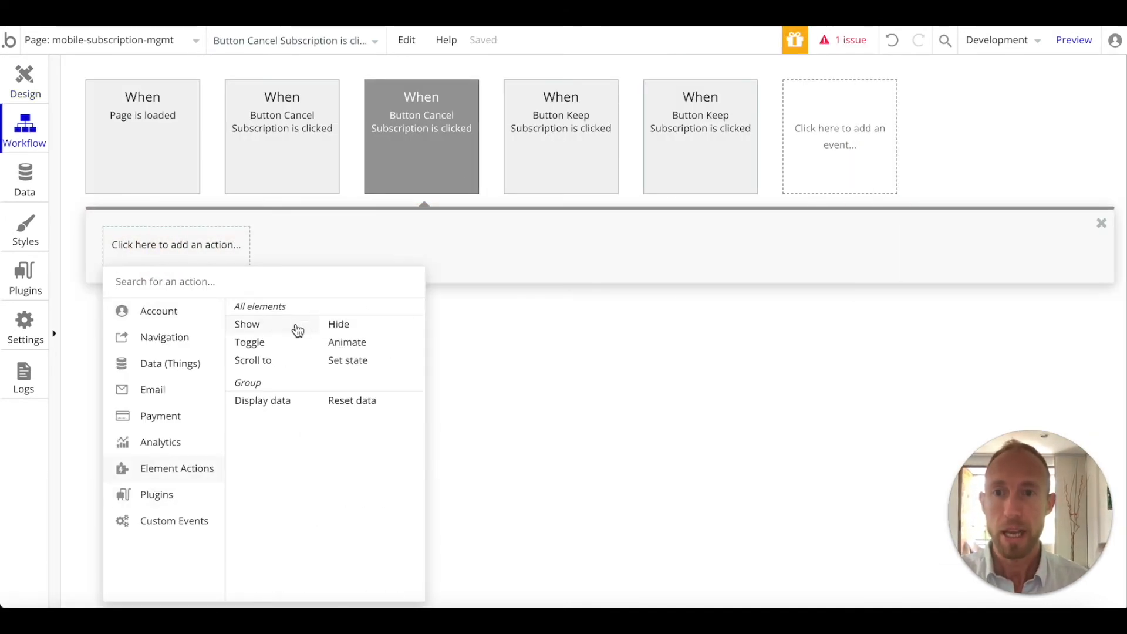
click(247, 324)
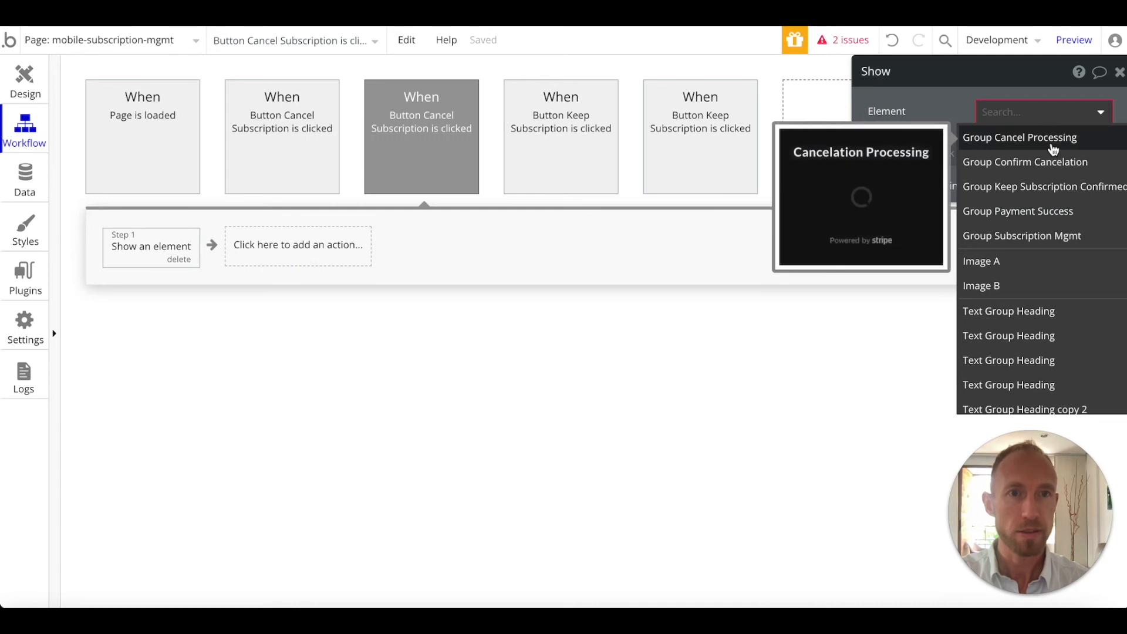
click(1019, 137)
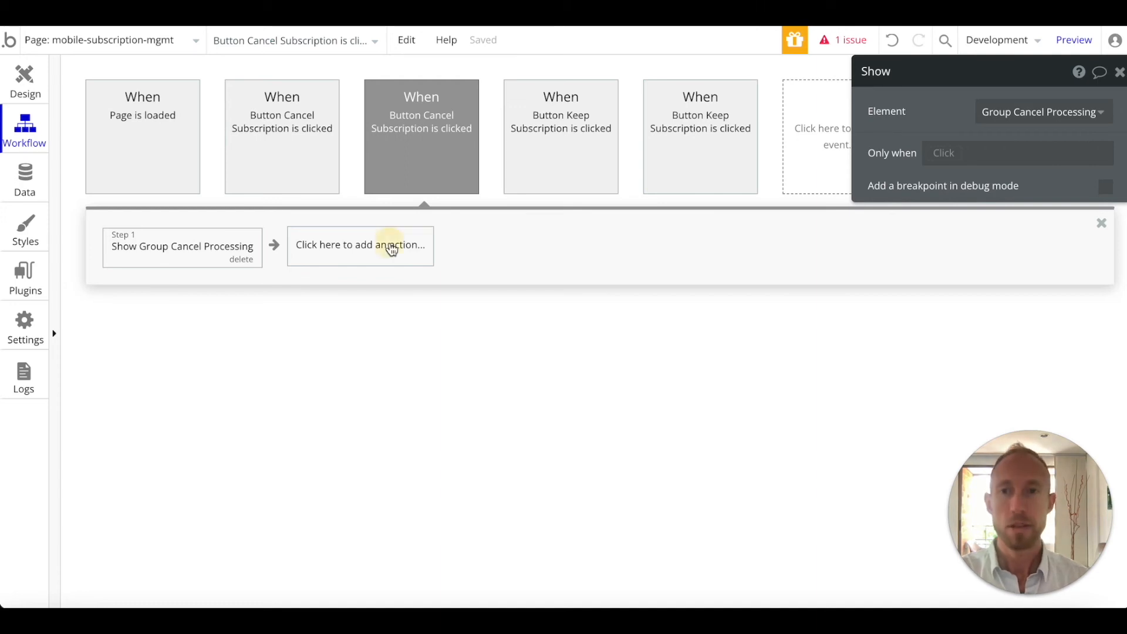
click(360, 245)
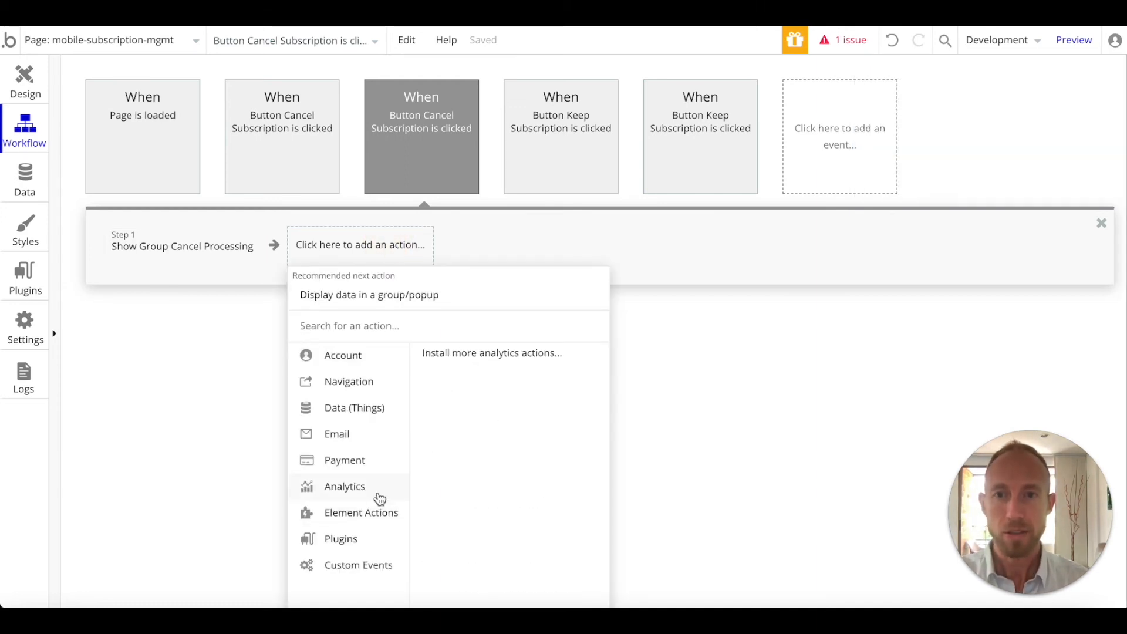
Add Stripe Subscription Cancel using the first user matching UserID's StripeSubscriptionID, prorate no.
text(cance)
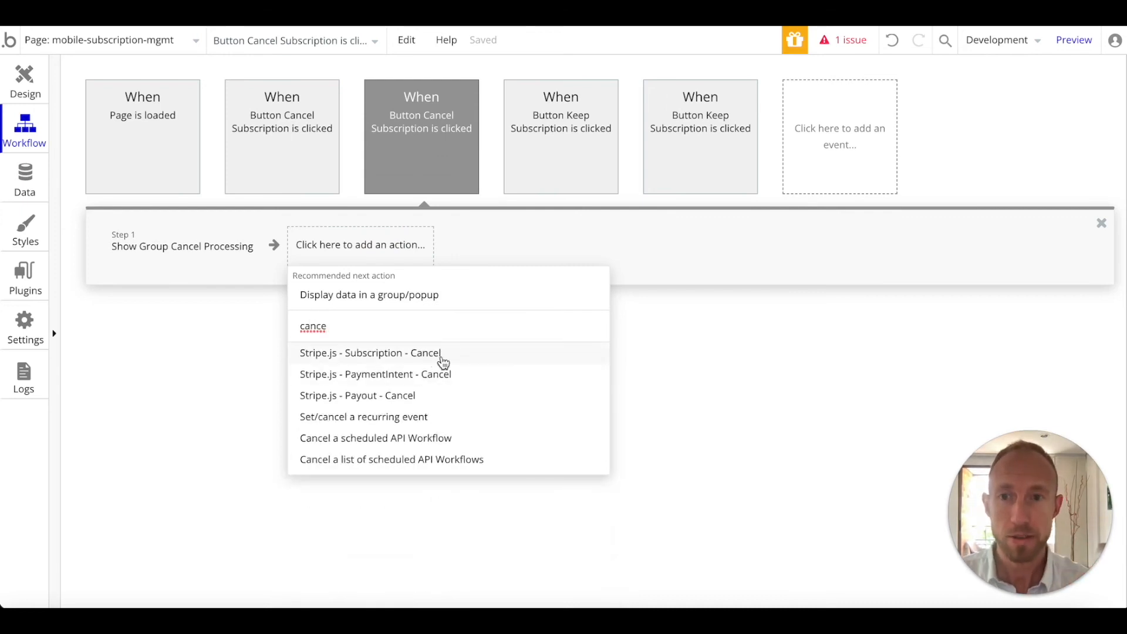
click(371, 352)
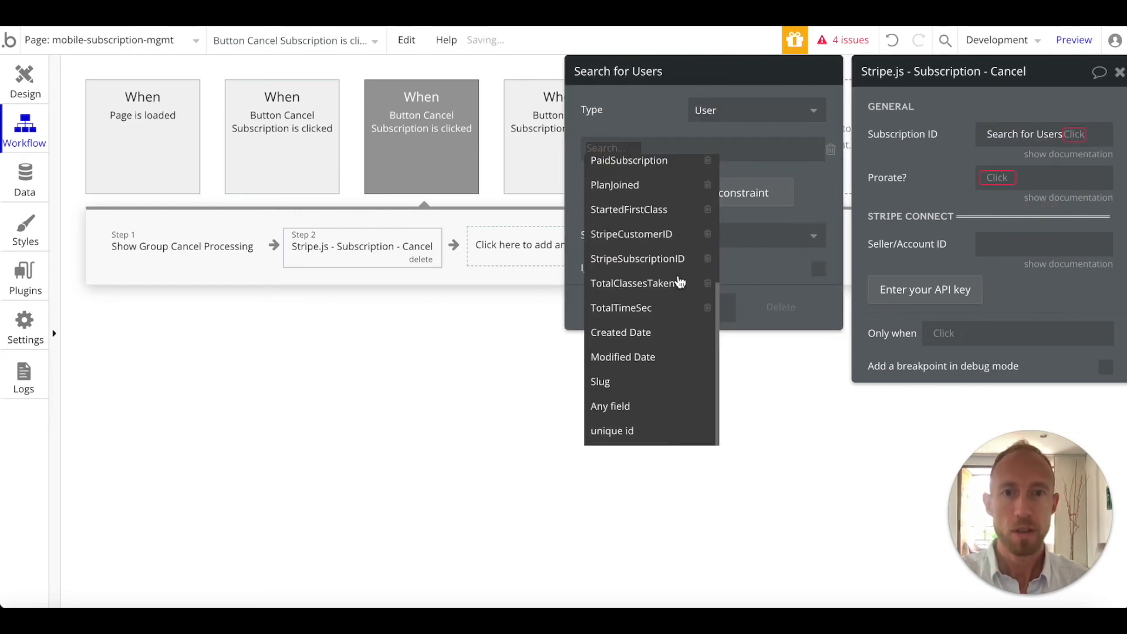
click(612, 430)
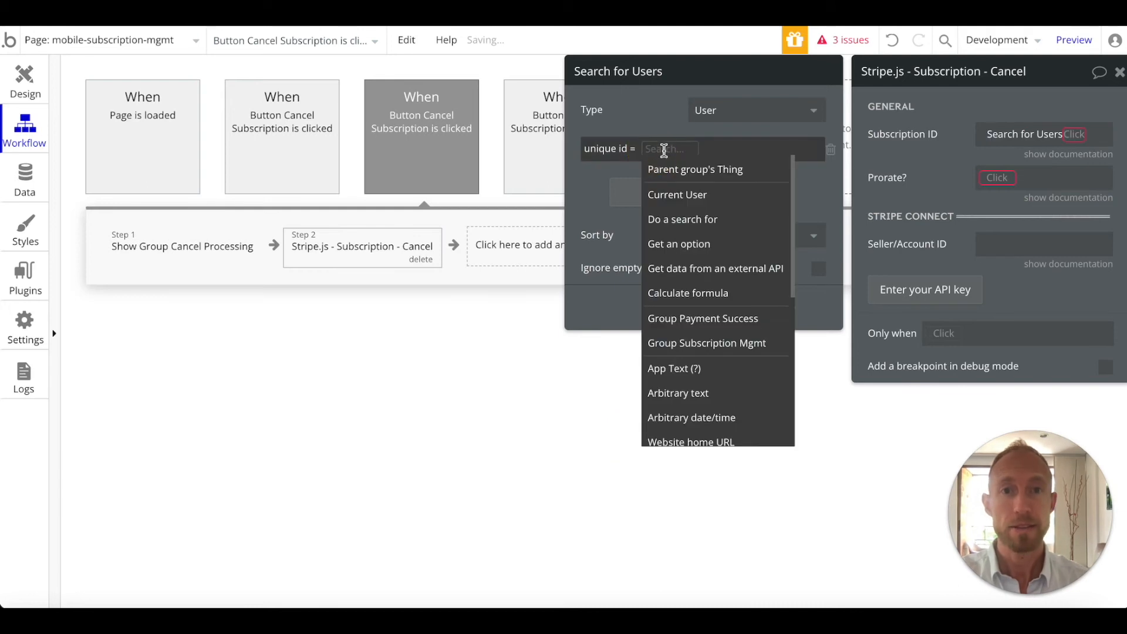
click(707, 343)
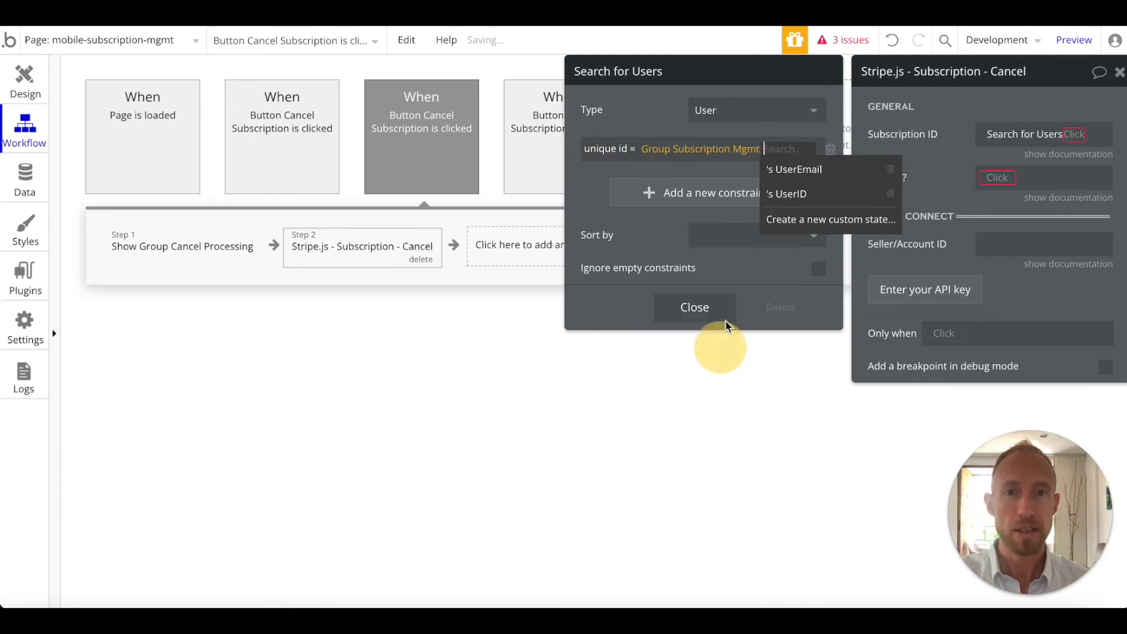
click(786, 193)
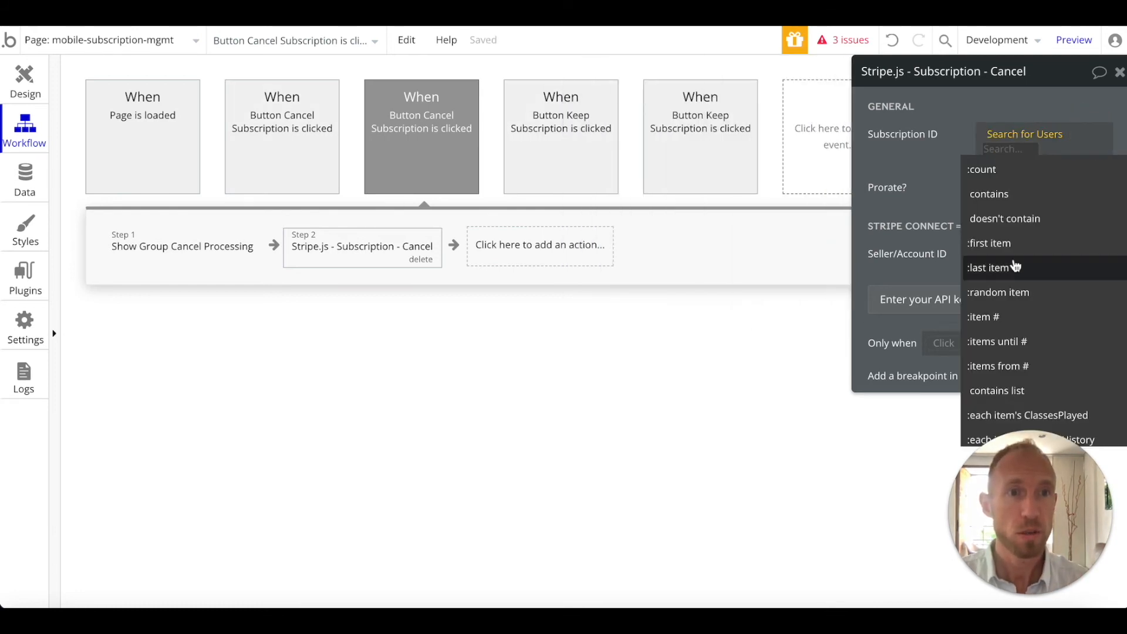
click(989, 243)
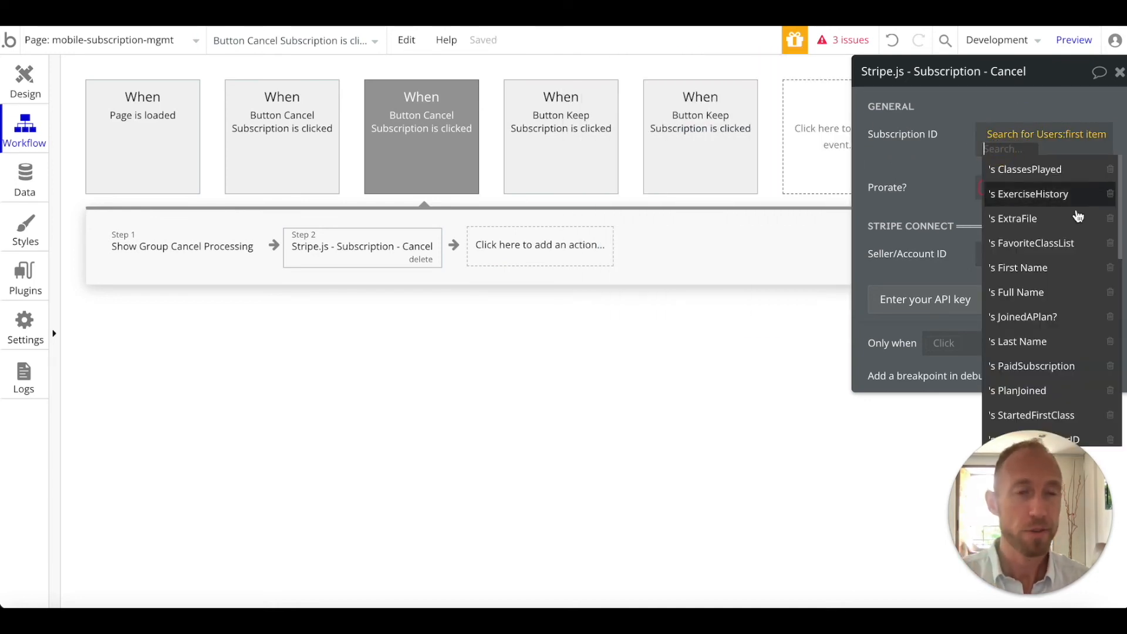
scroll(down, 3)
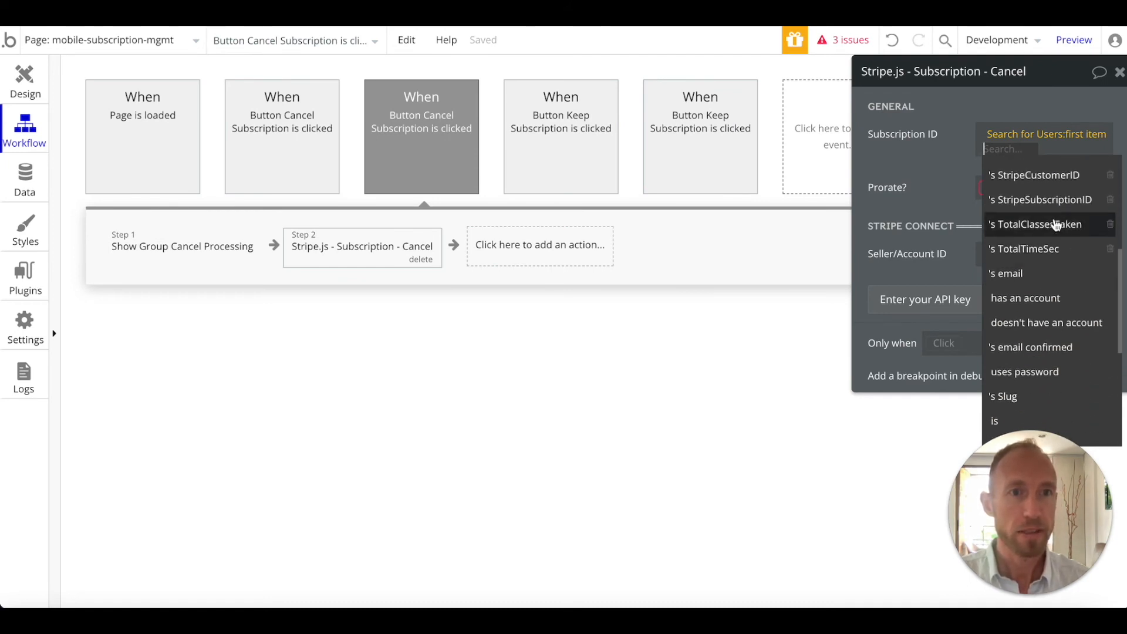
click(1041, 199)
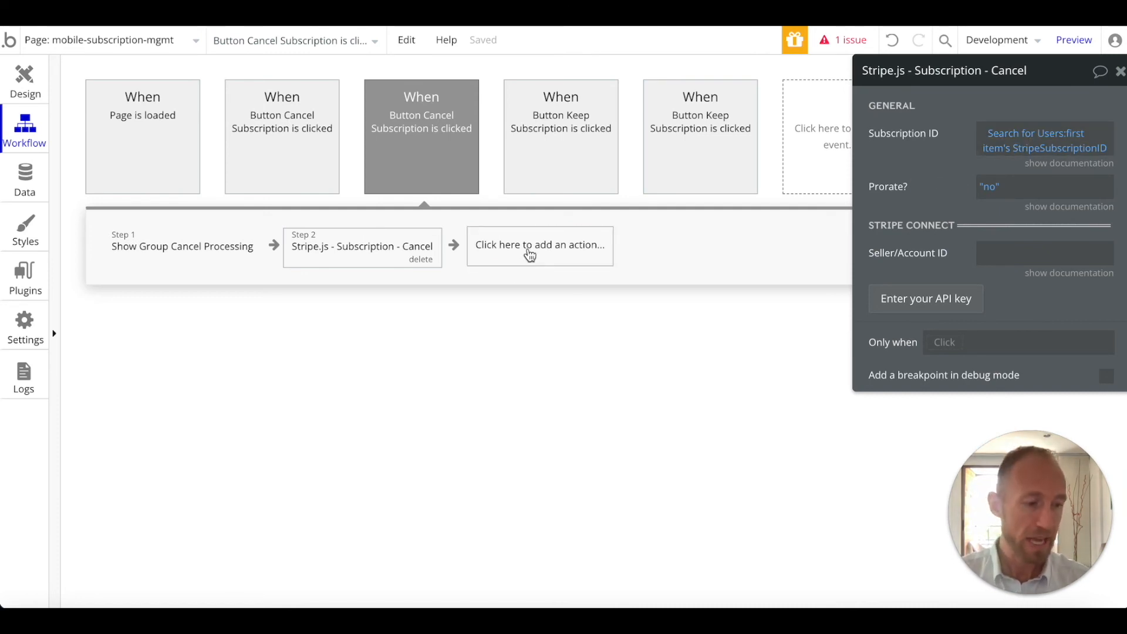
Add steps hiding Group Subscription Mgmt and Group Confirm Cancelation.
click(539, 244)
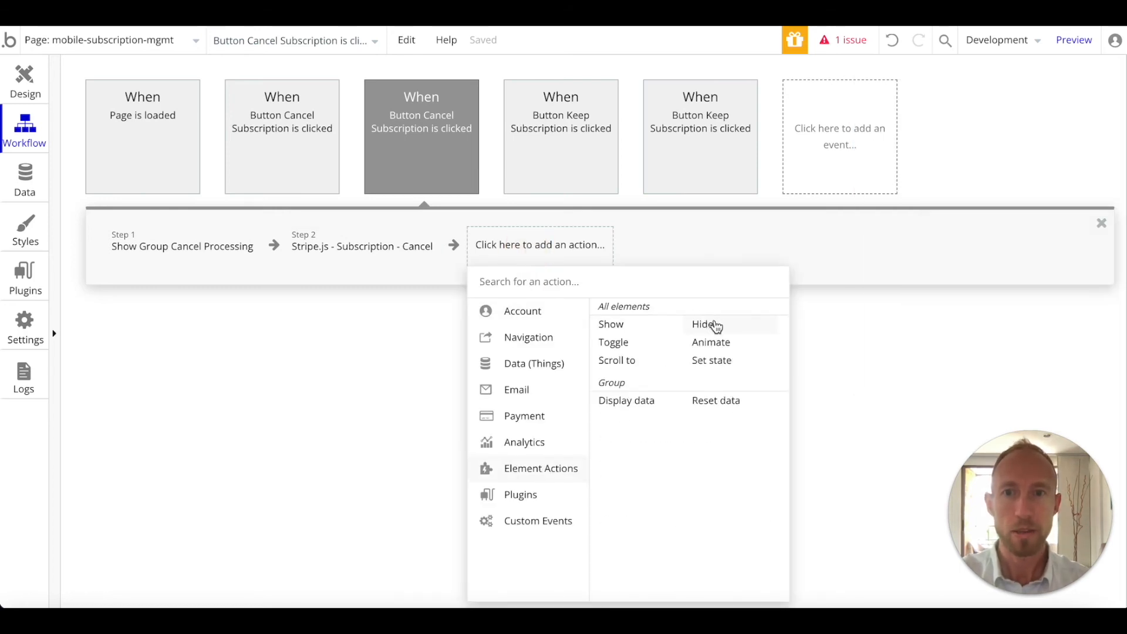
click(703, 324)
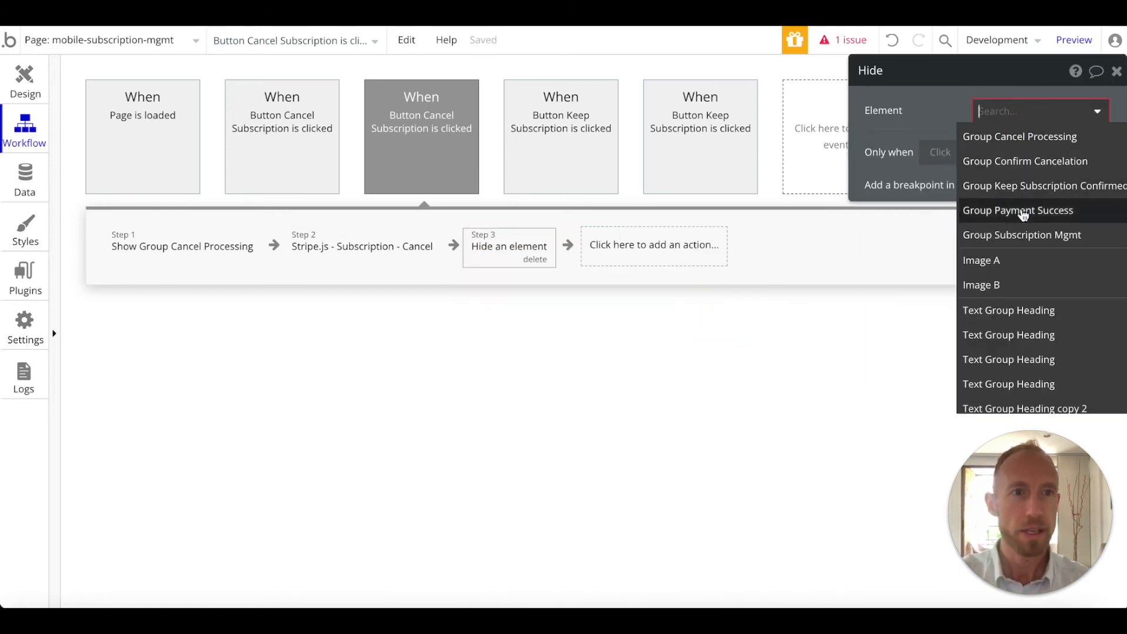
click(1022, 234)
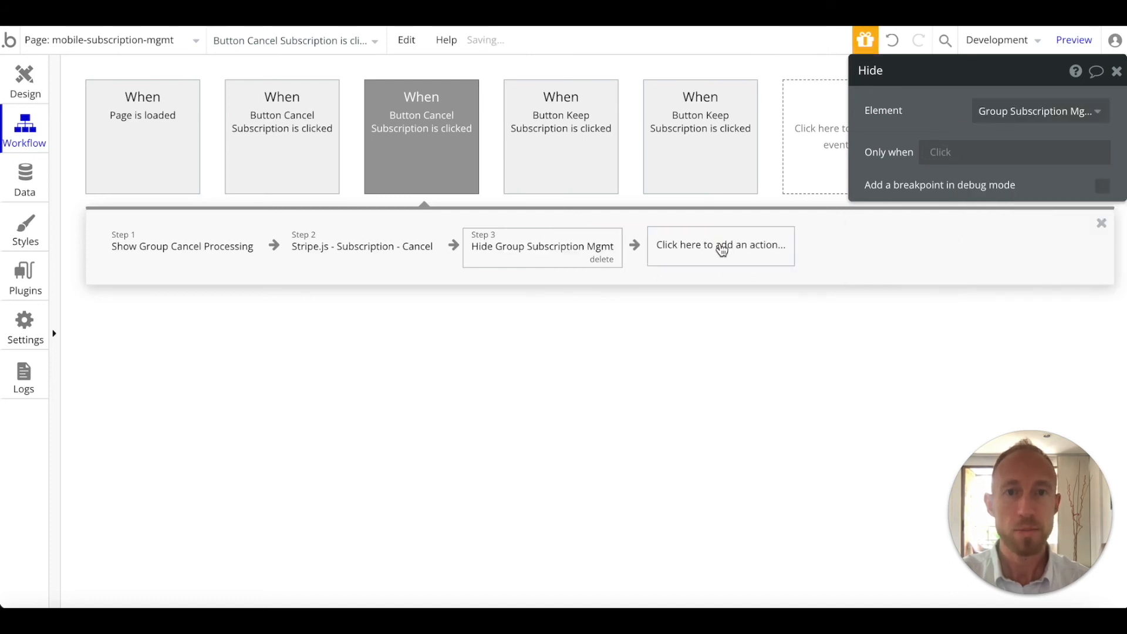
click(721, 245)
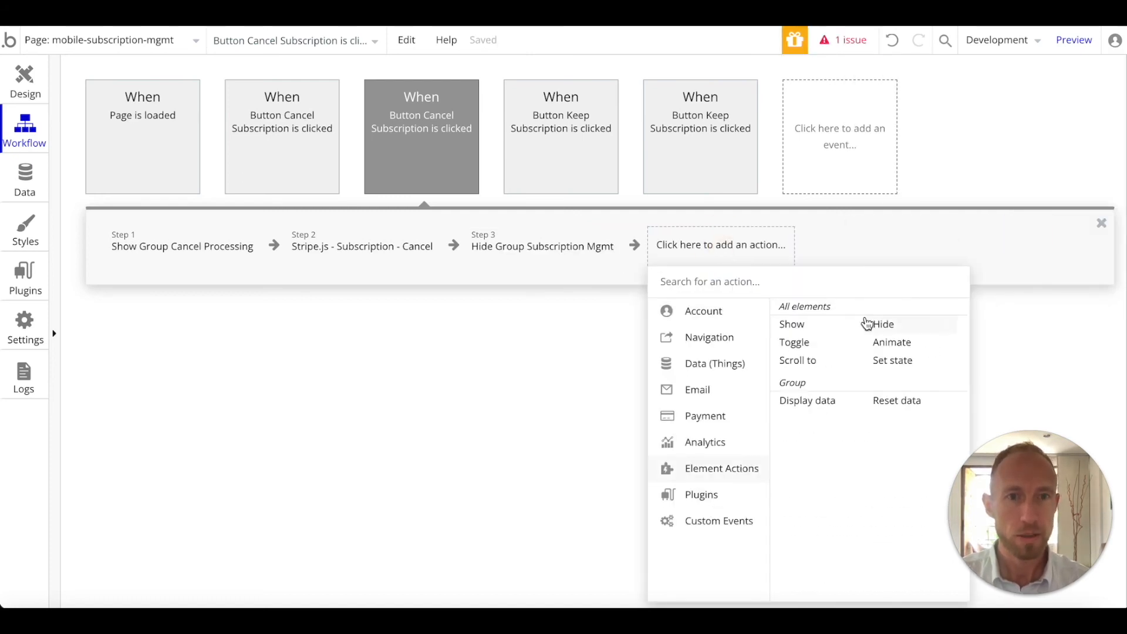
mouse_move(792, 325)
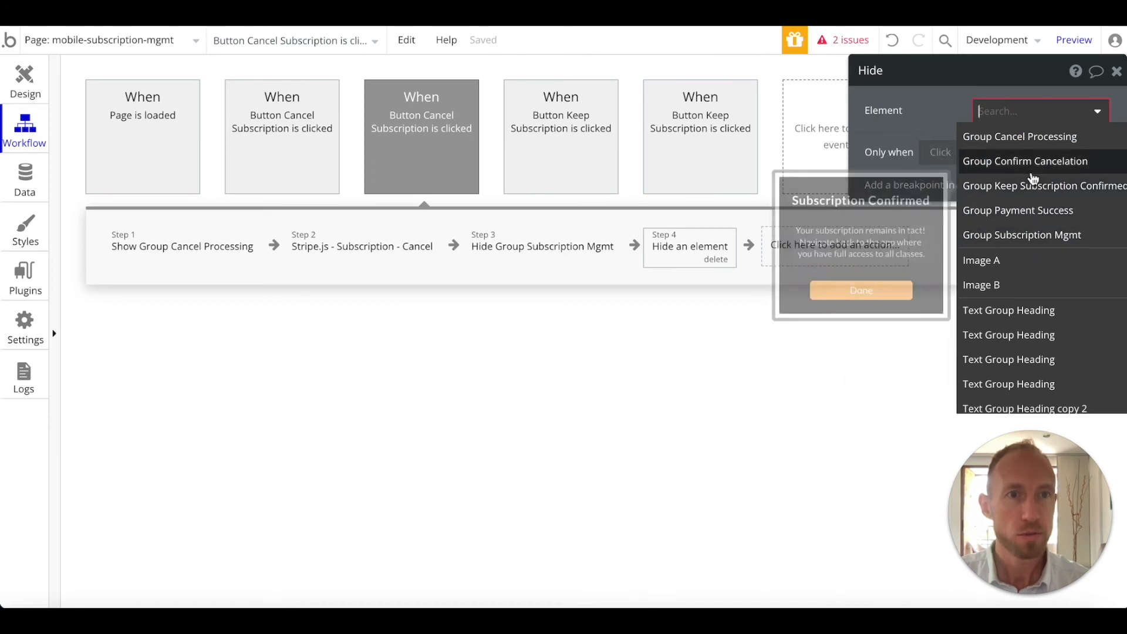
click(1025, 160)
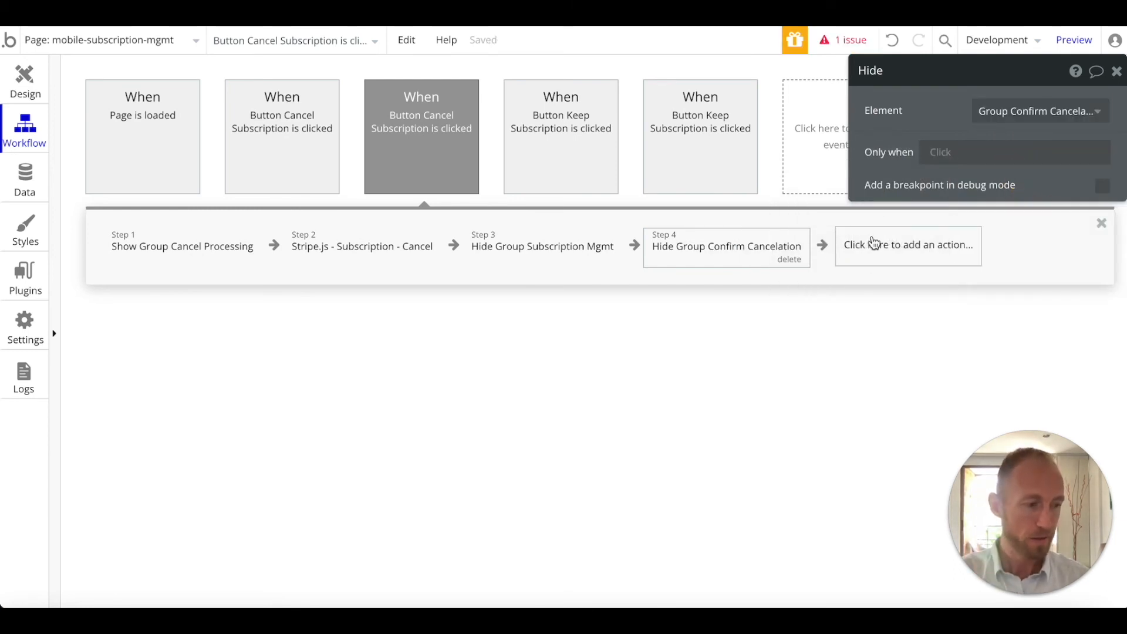
click(908, 244)
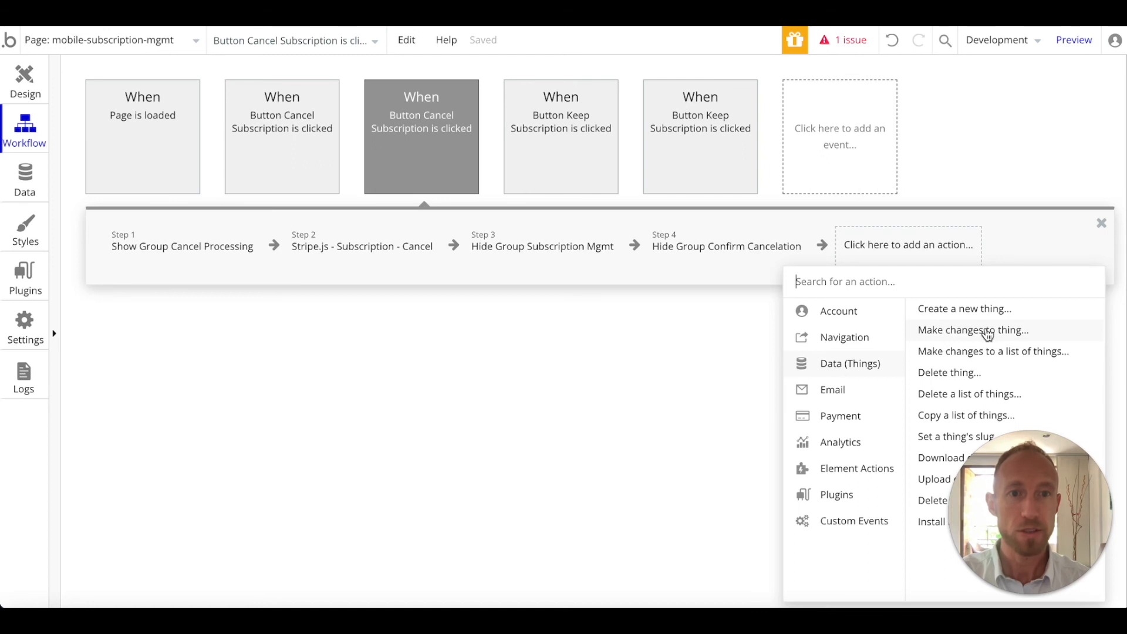
Make changes to the first User matching Group Subscription Mgmt's UserID, setting PaidSubscription.
click(973, 329)
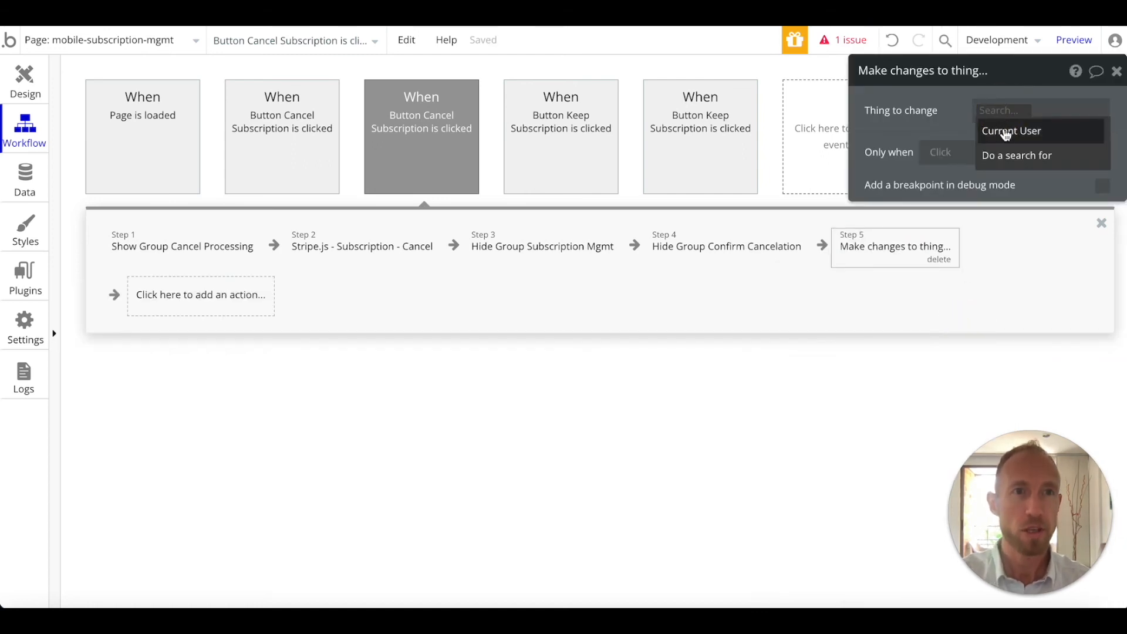
click(1017, 155)
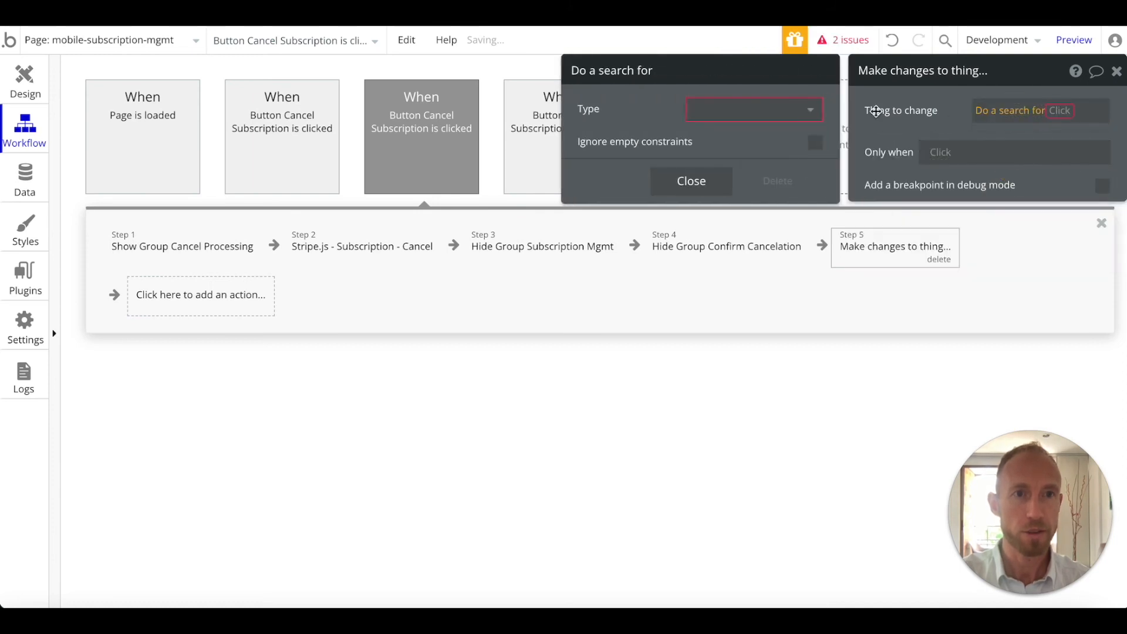
click(753, 109)
text(un)
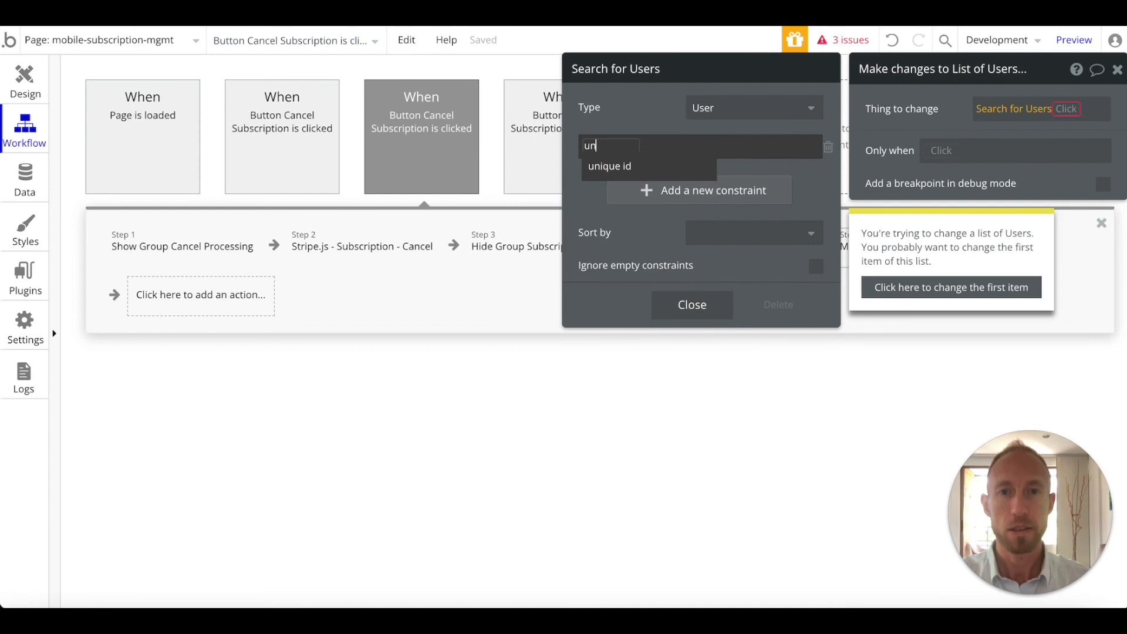
click(609, 167)
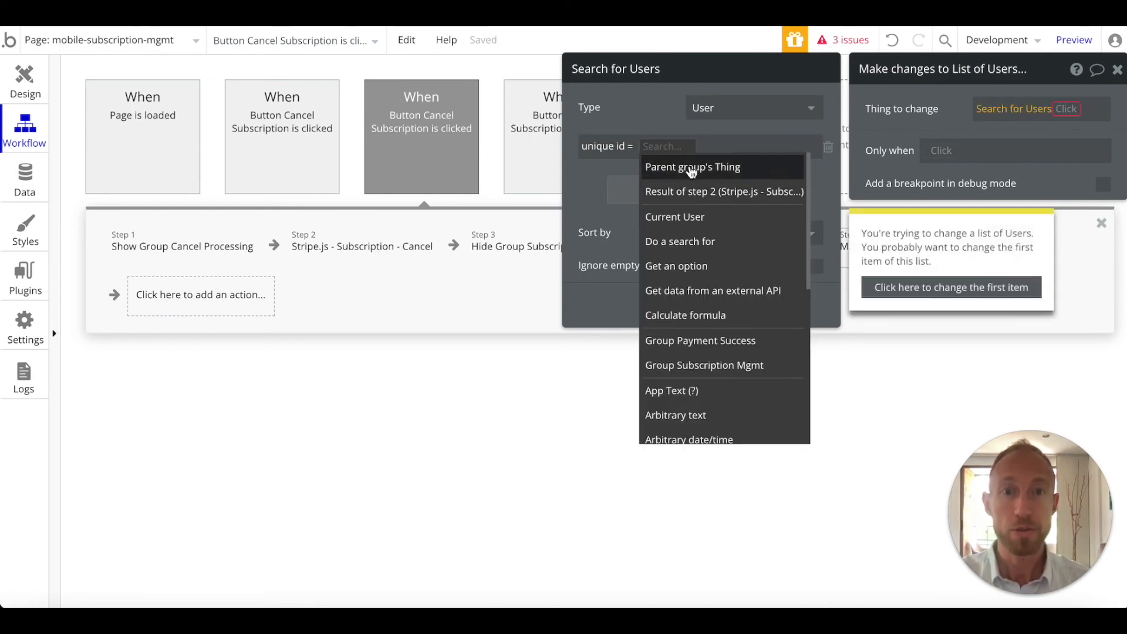
click(704, 364)
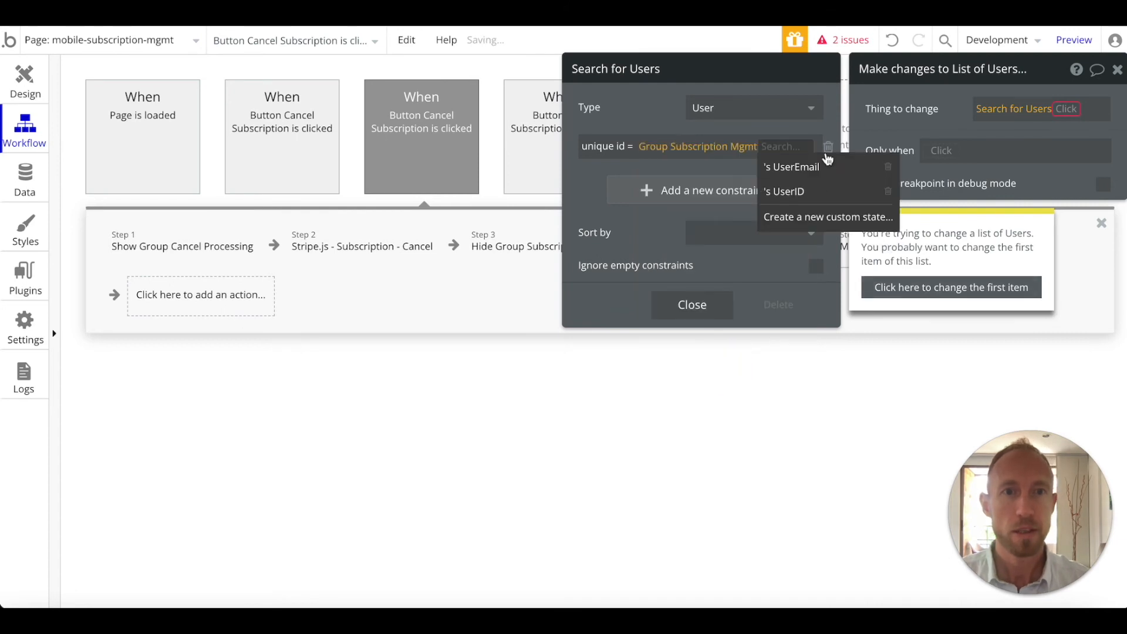
click(785, 192)
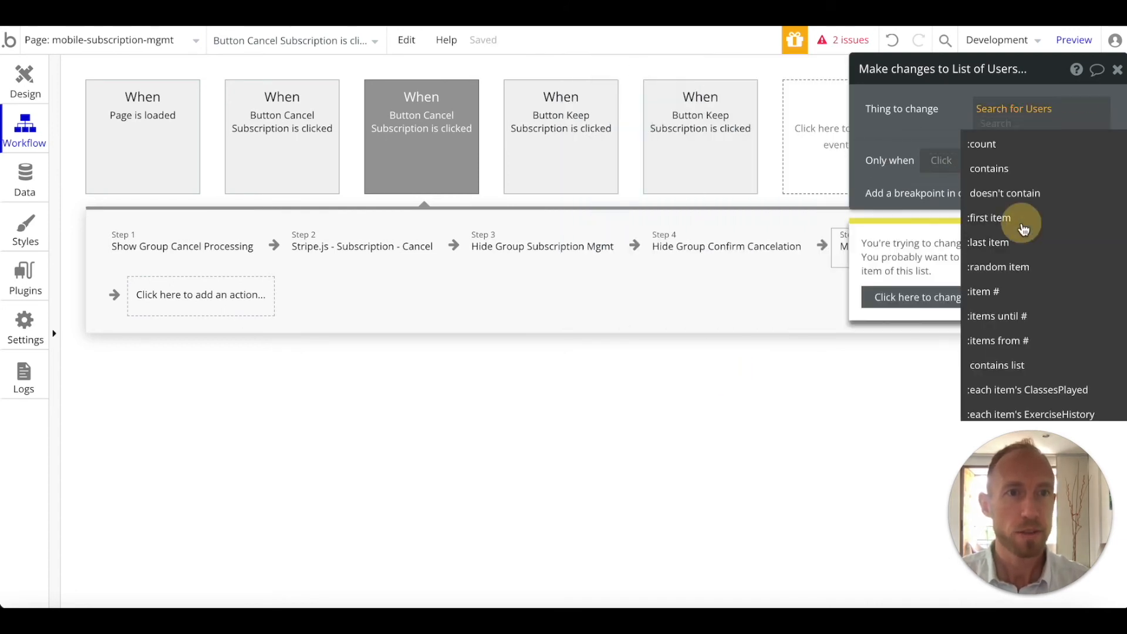
click(990, 217)
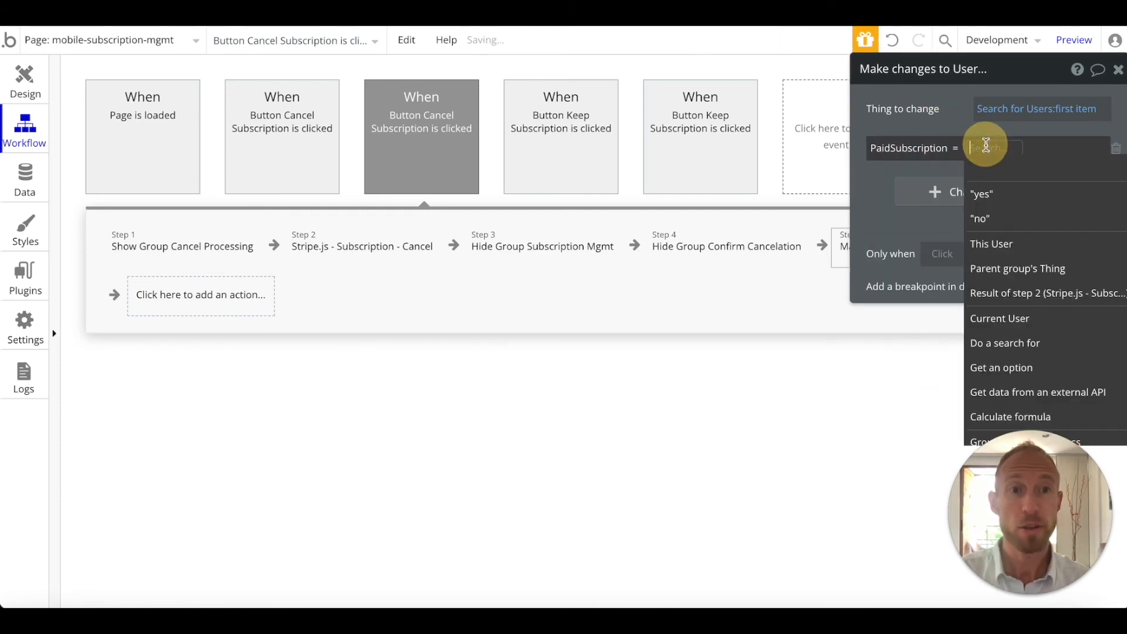
click(980, 219)
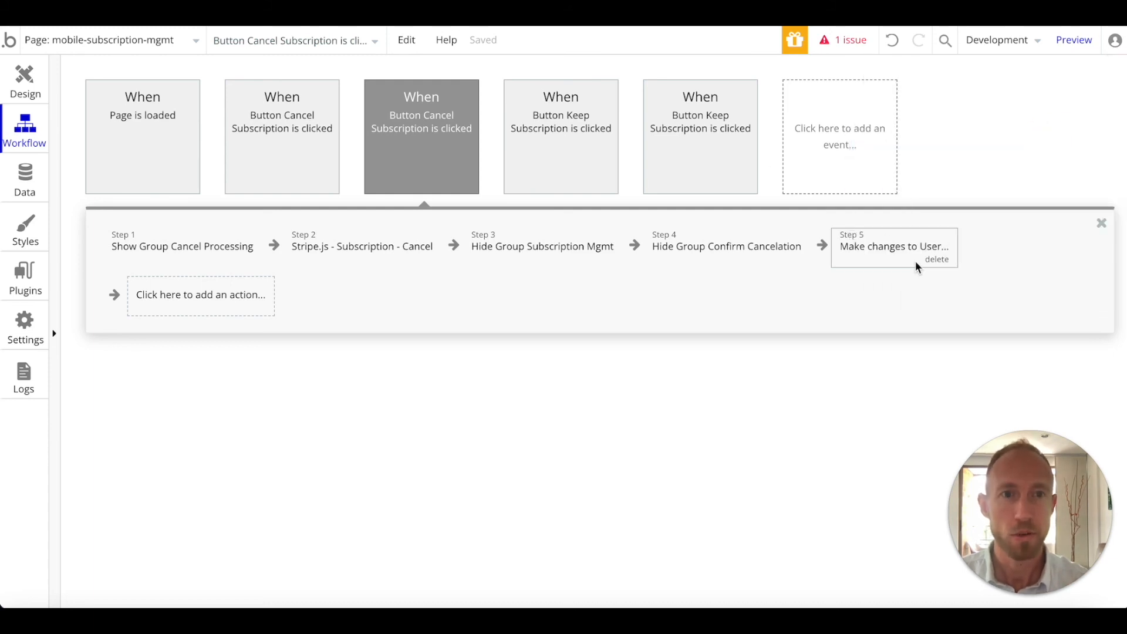
Add a 20000 ms pause step, then review the Stripe cancel and pause steps.
click(201, 295)
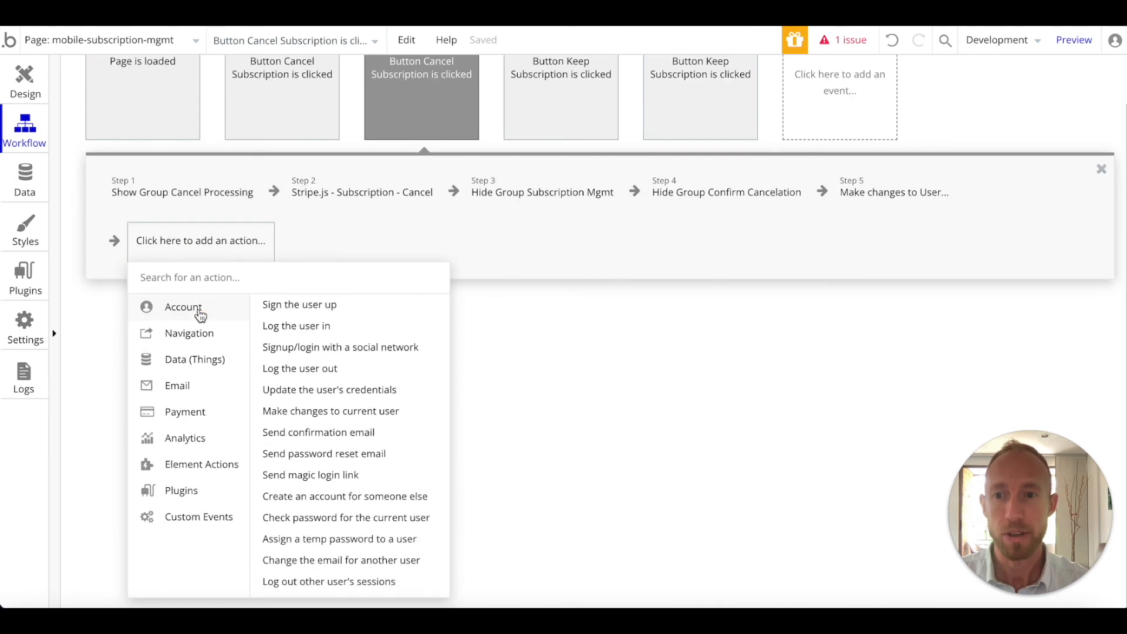
click(201, 463)
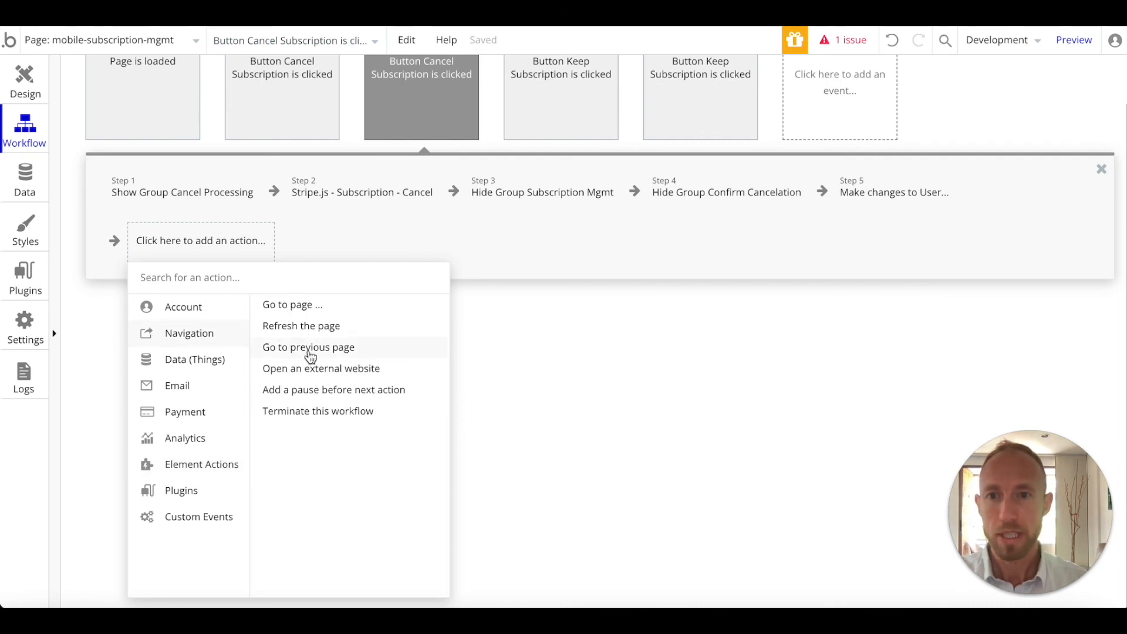
click(333, 388)
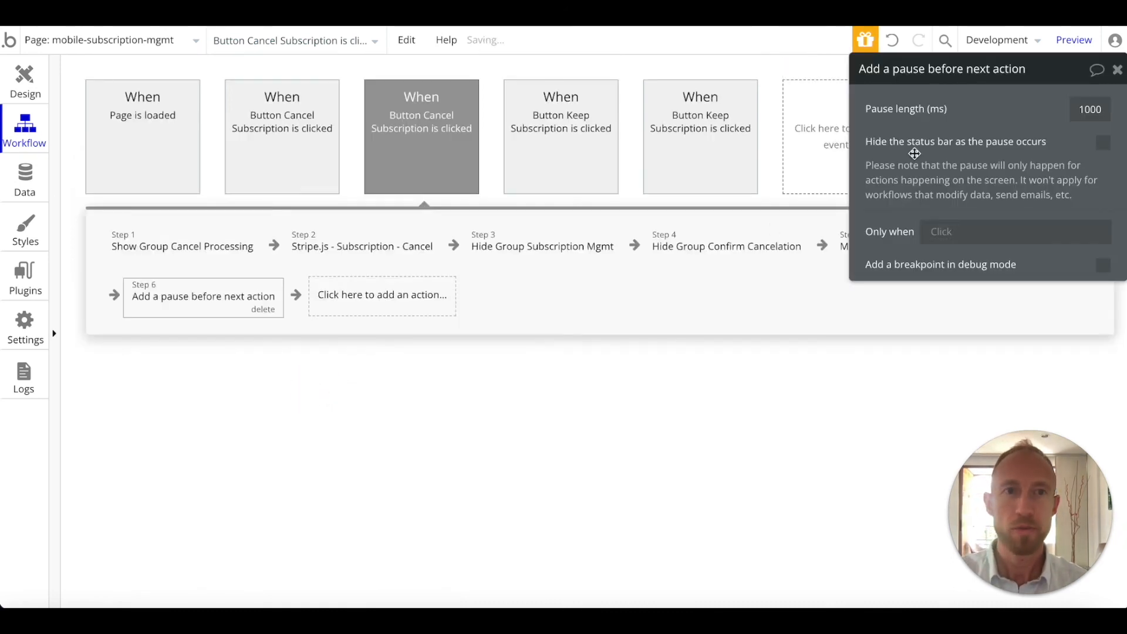
click(1090, 108)
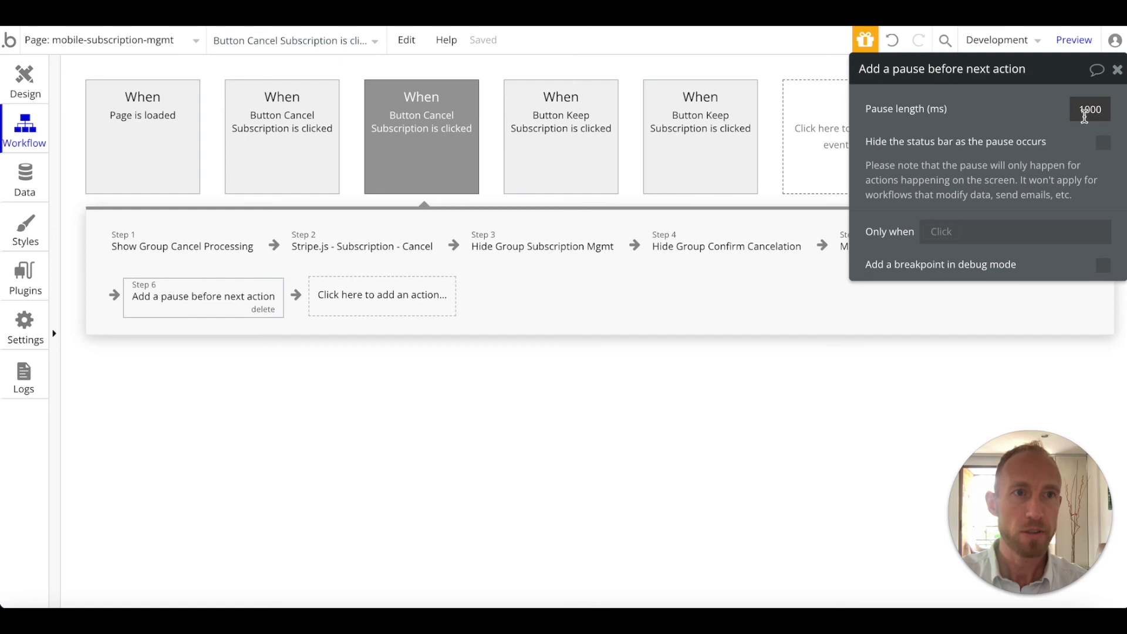
text(20000)
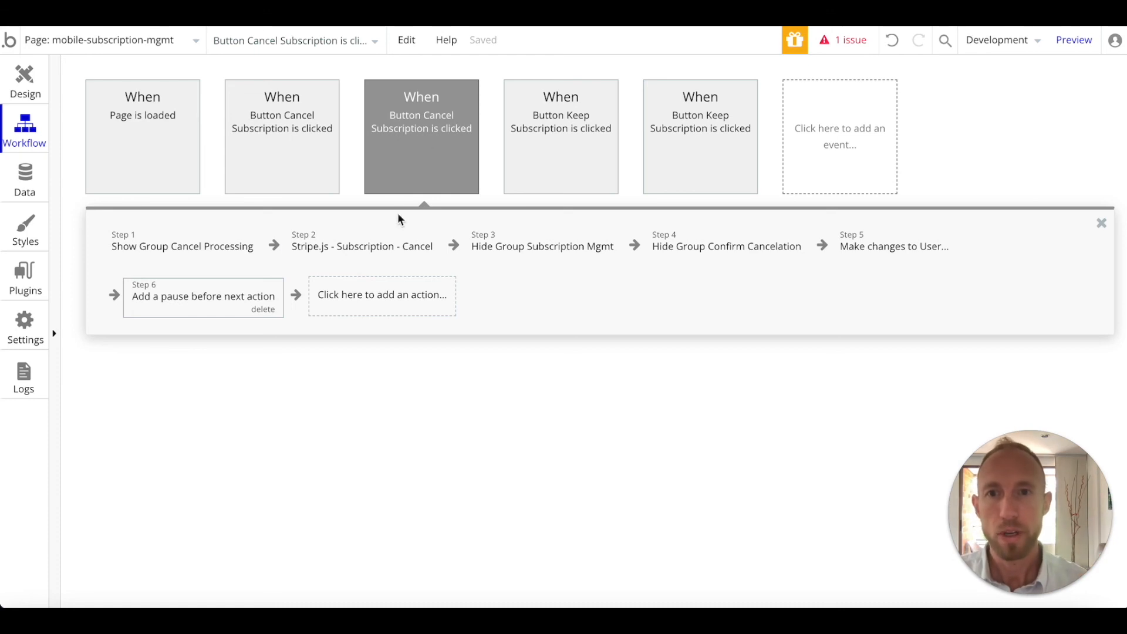
click(362, 246)
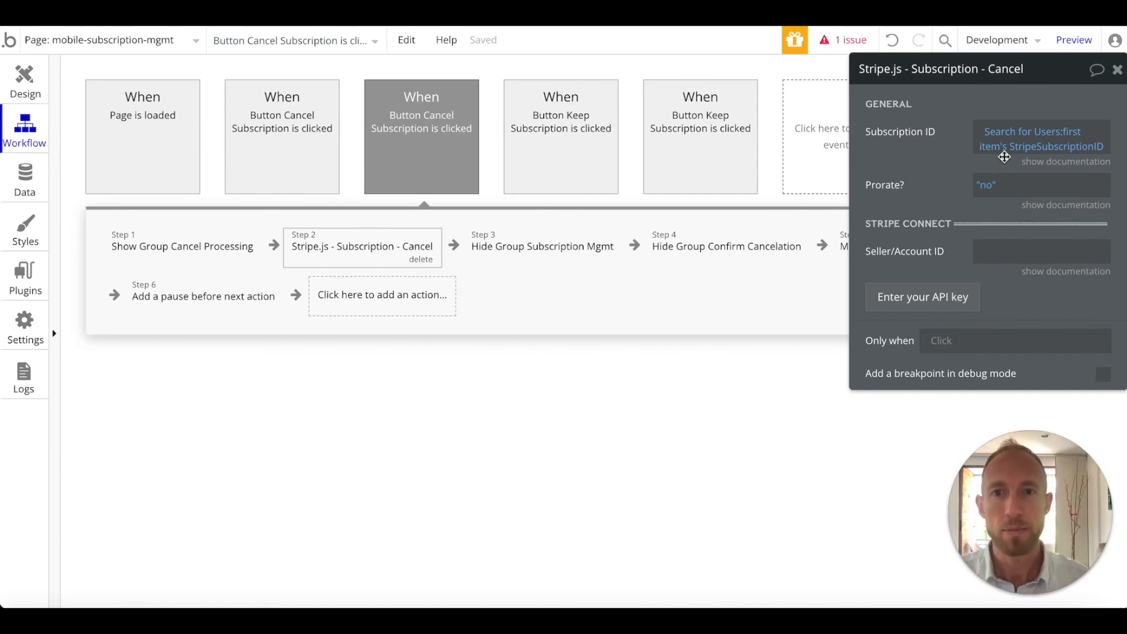
click(203, 296)
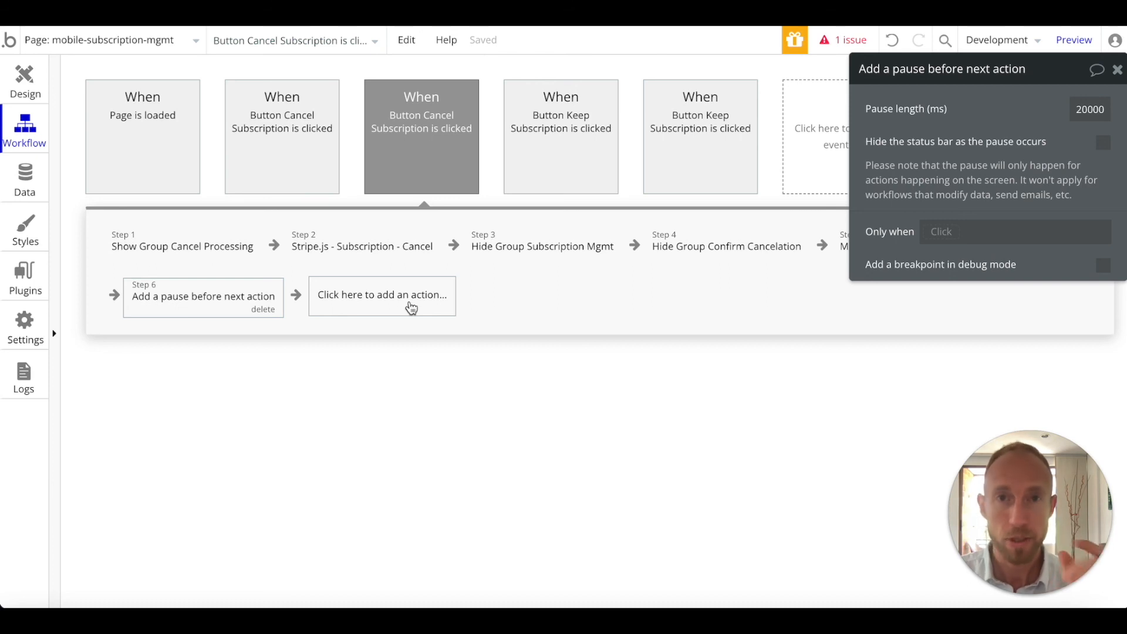
mouse_move(393, 311)
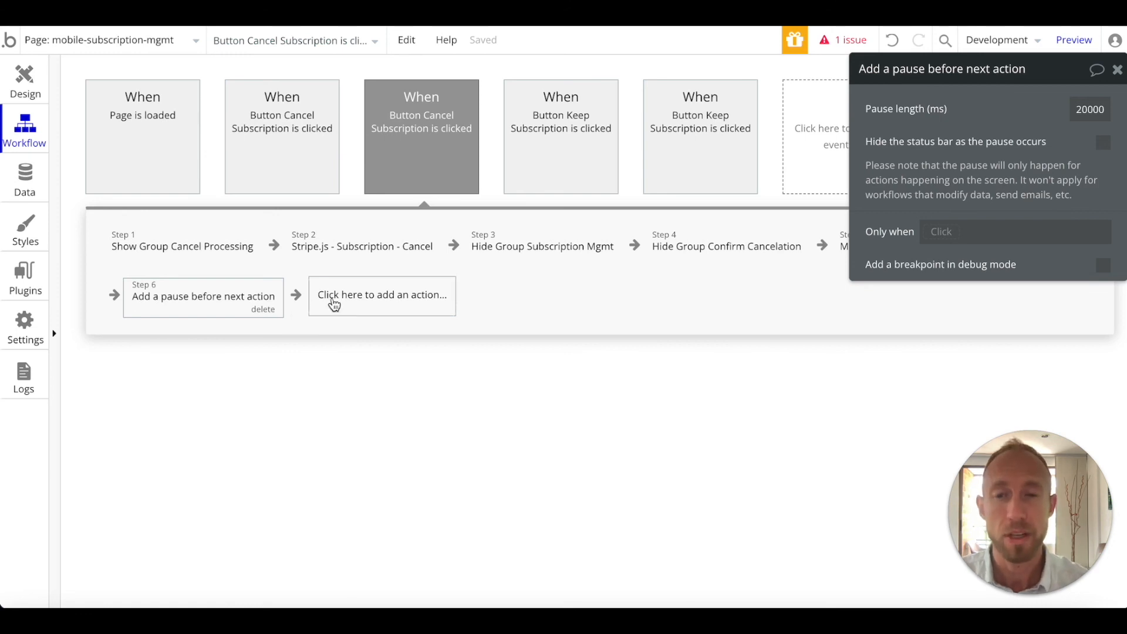
Add step 7 hiding Group Cancel Processing and begin a Show element step 8.
click(382, 294)
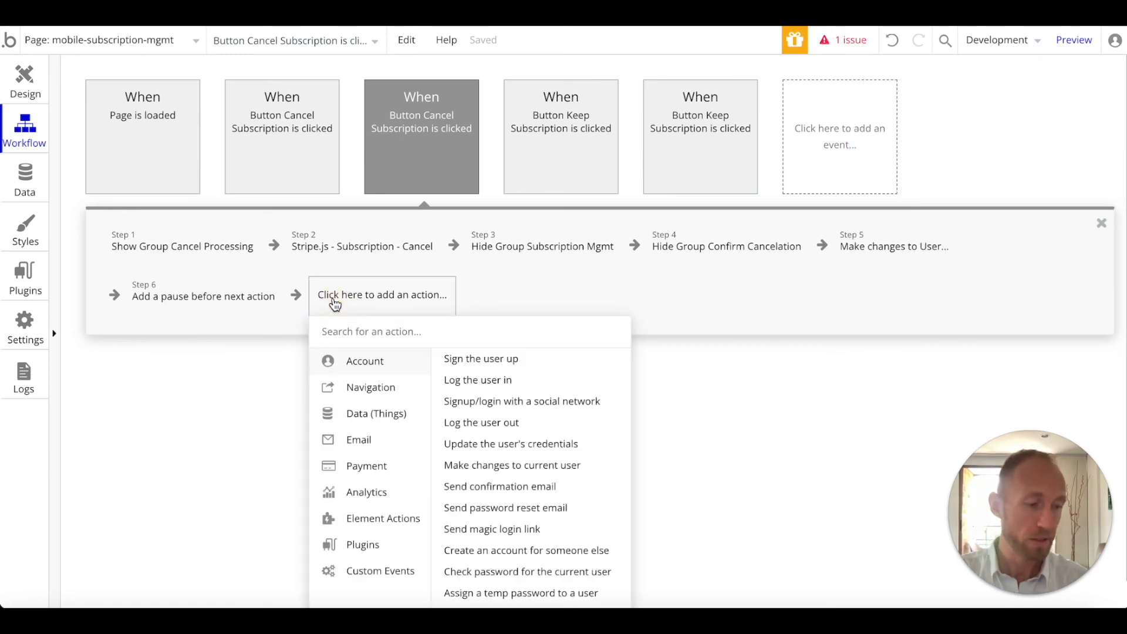
click(382, 518)
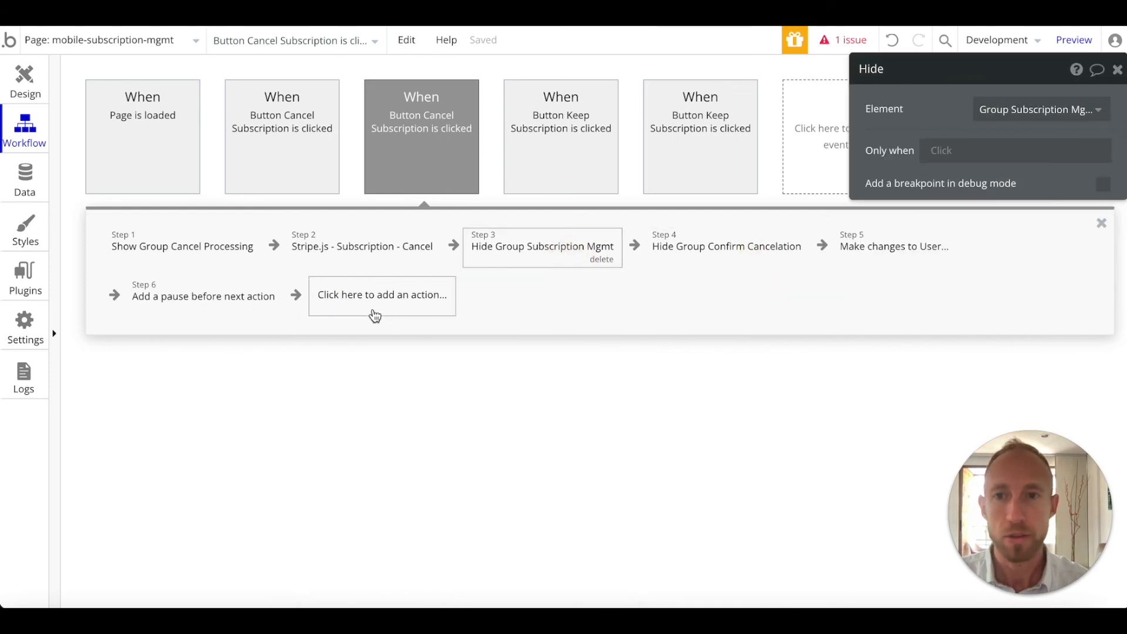
click(382, 294)
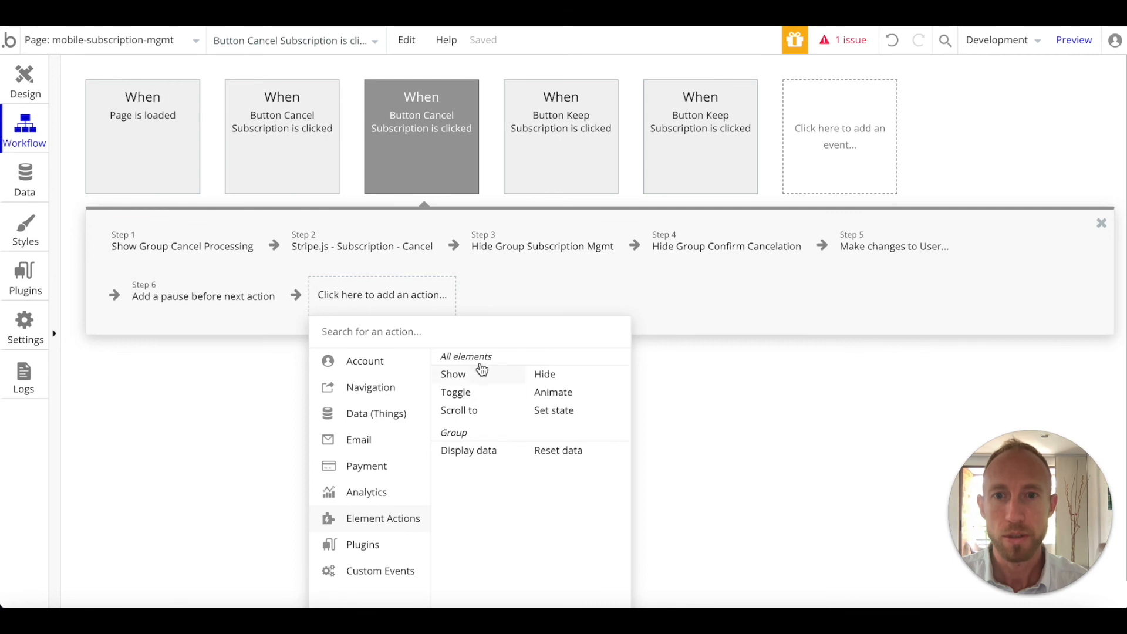
click(544, 374)
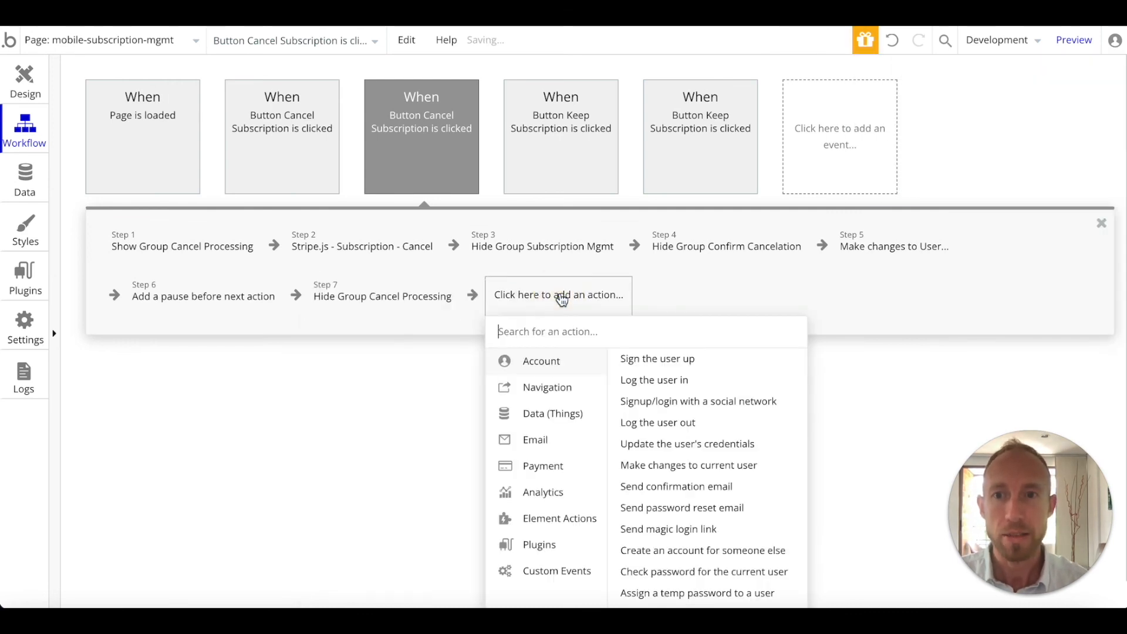
click(558, 518)
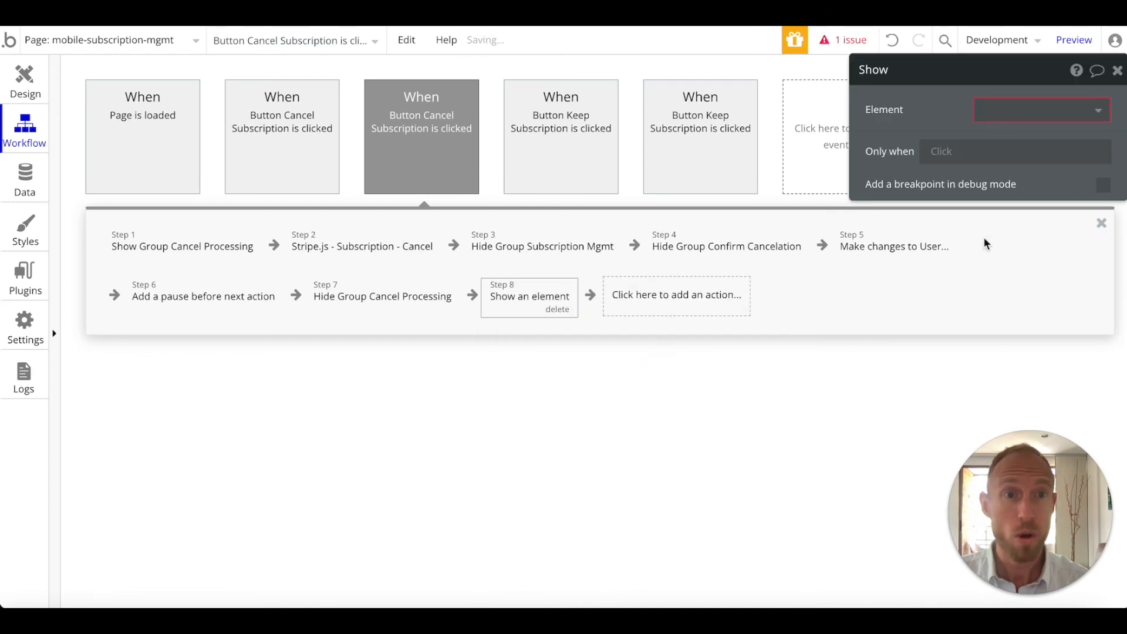
Pick the subscription success group as the Show step's element.
click(1040, 109)
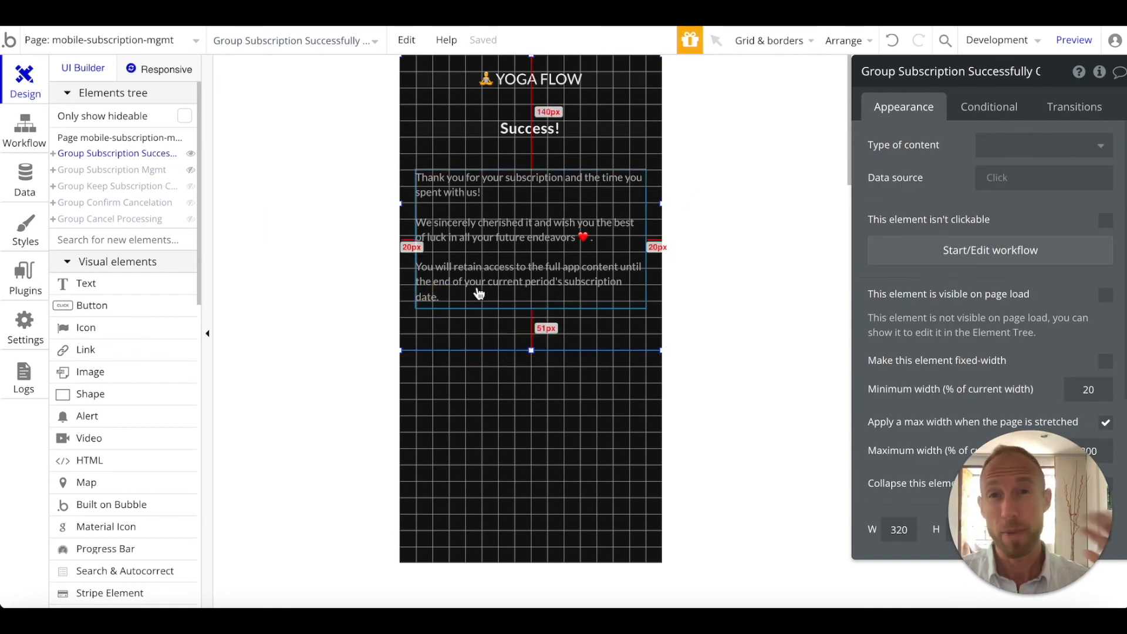
Retype the Success! heading text as 'Successful'.
click(529, 128)
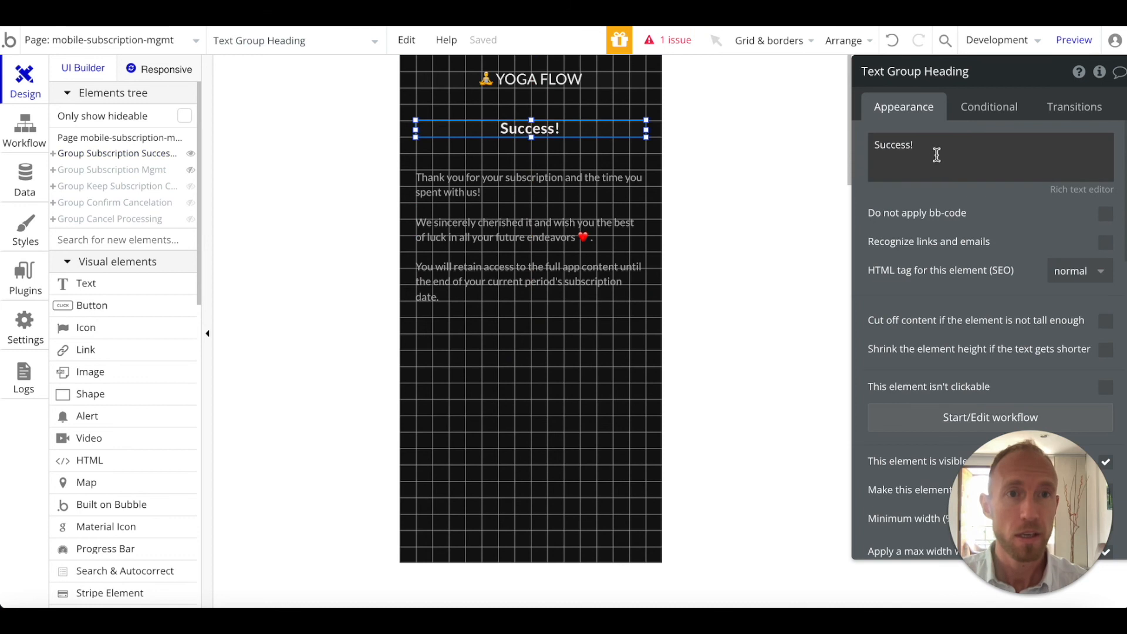
text(Successful)
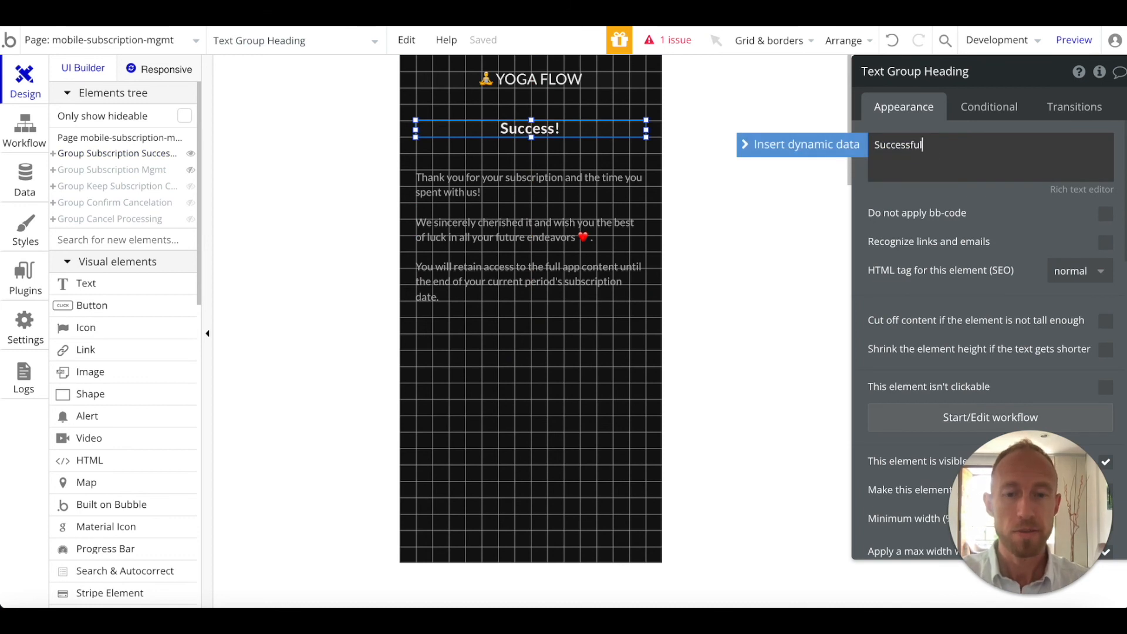